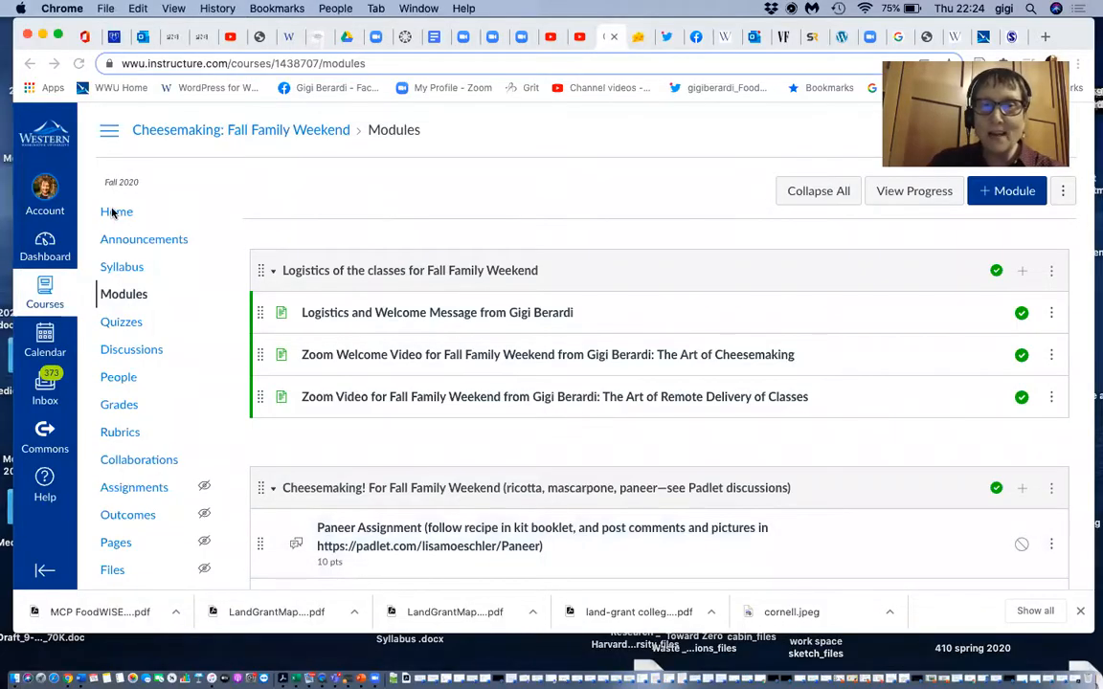
mouse_move(115, 211)
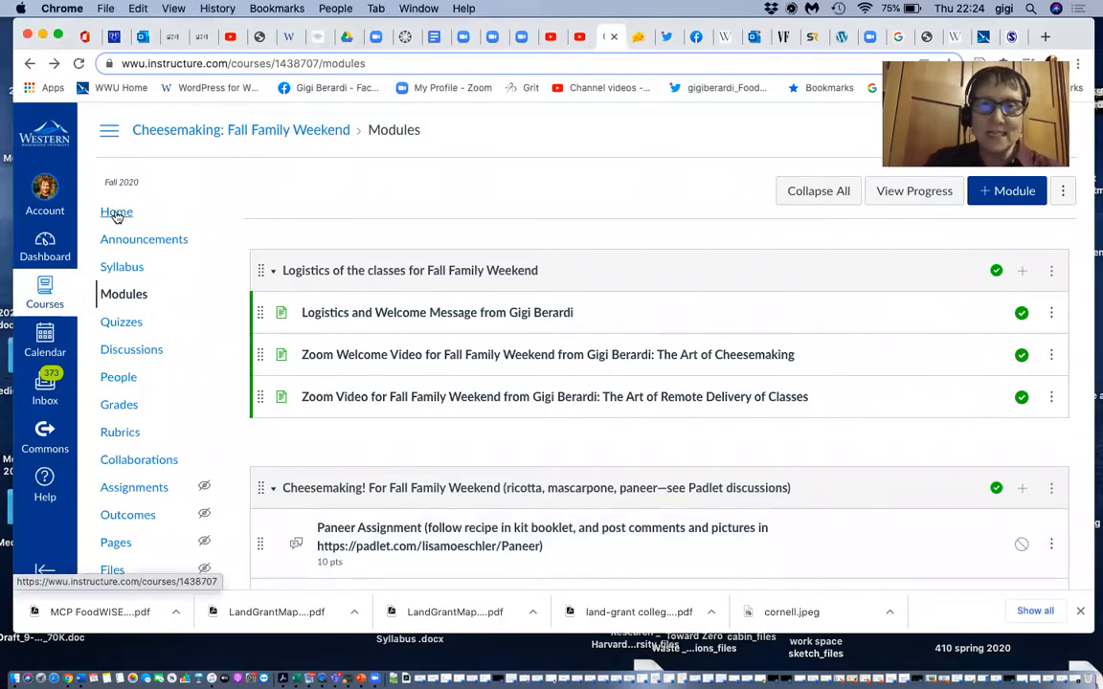
- Go to the Cheesemaking: Fall Family Weekend course home page from the navigation menu
left_click(115, 210)
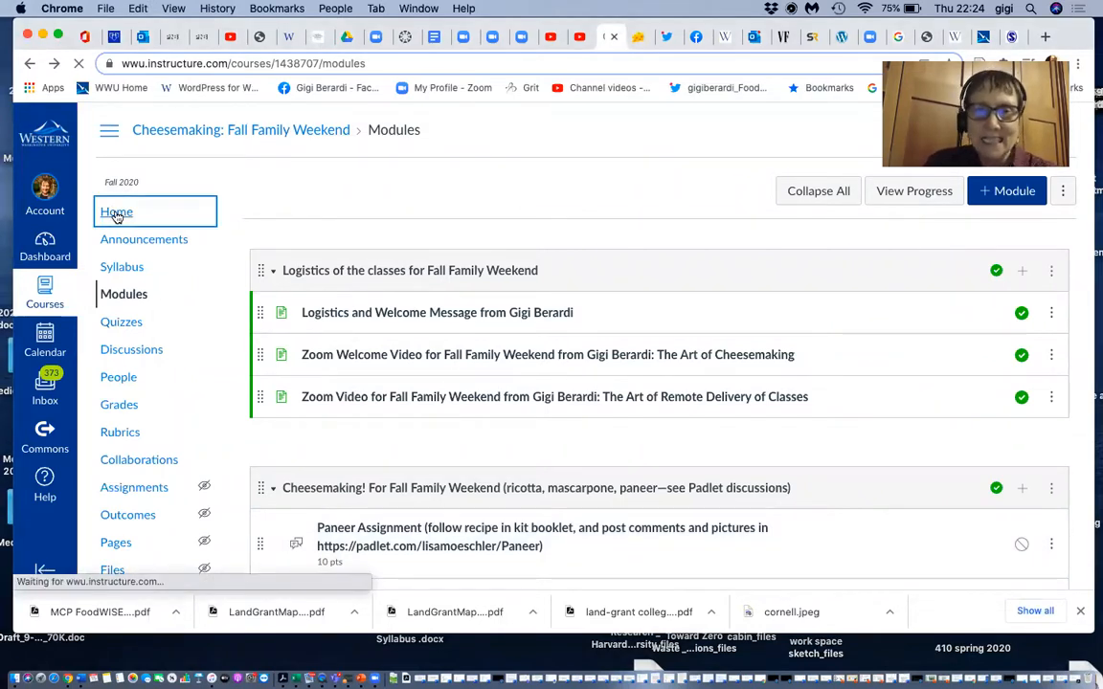
left_click(115, 211)
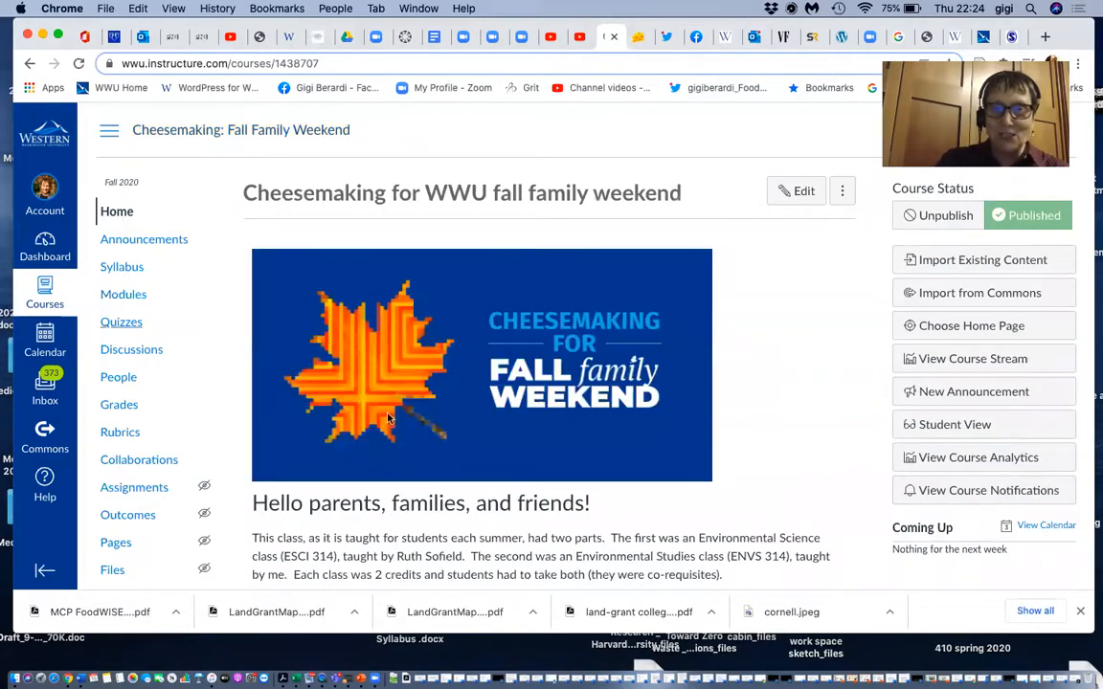
scroll("down", 3)
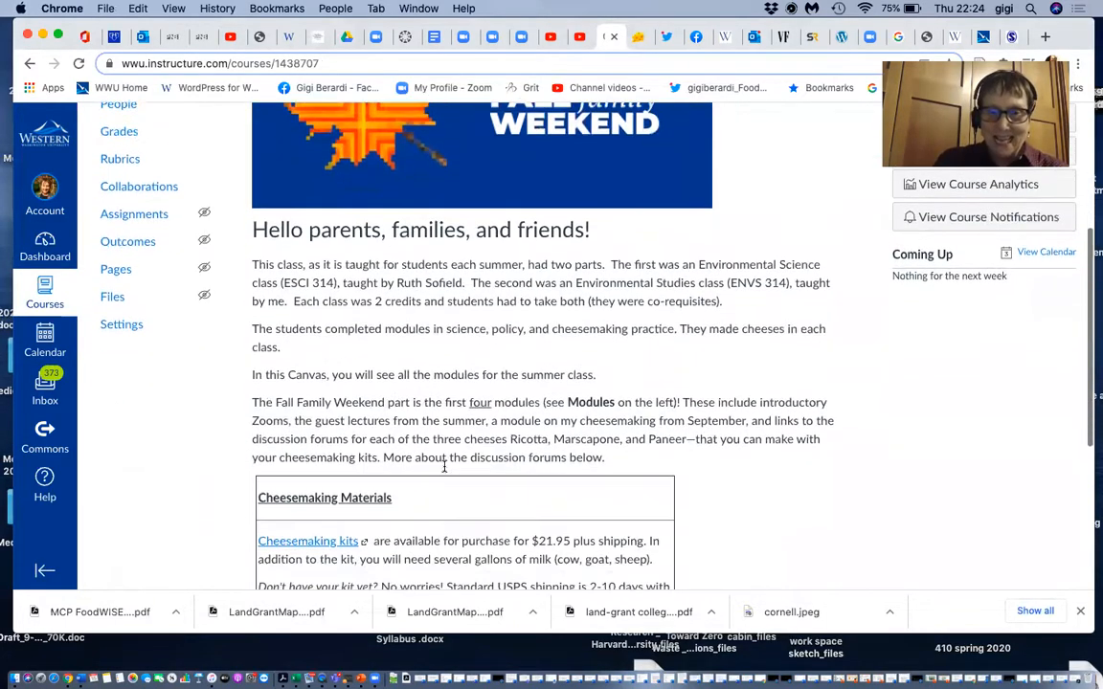
scroll("down", 3)
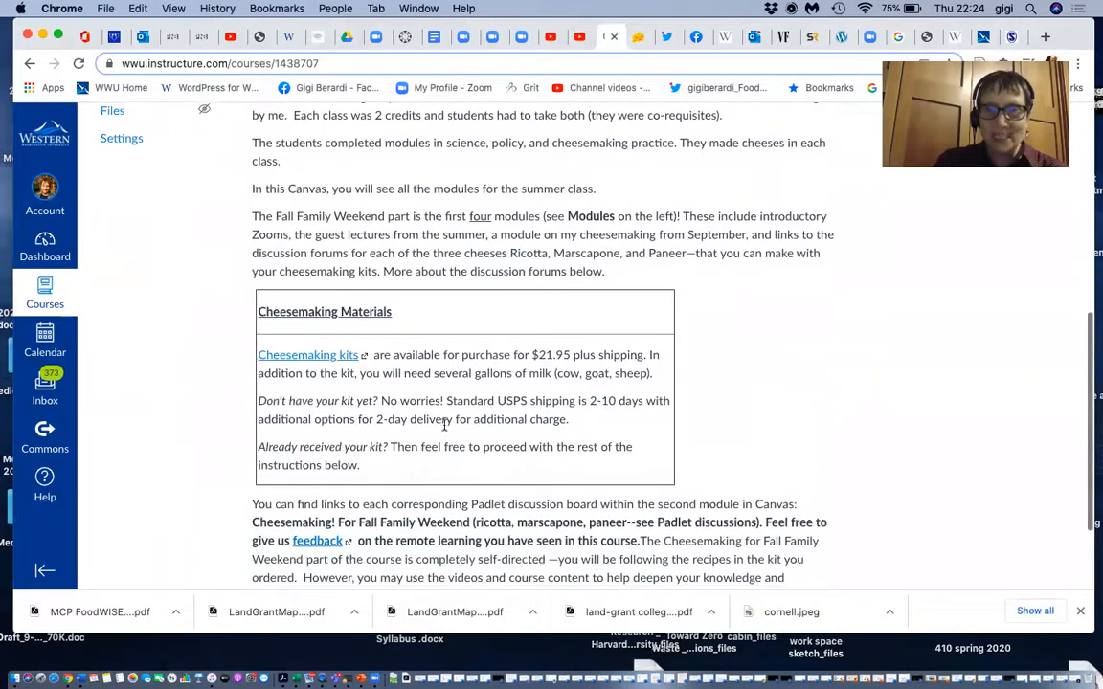
mouse_move(398, 433)
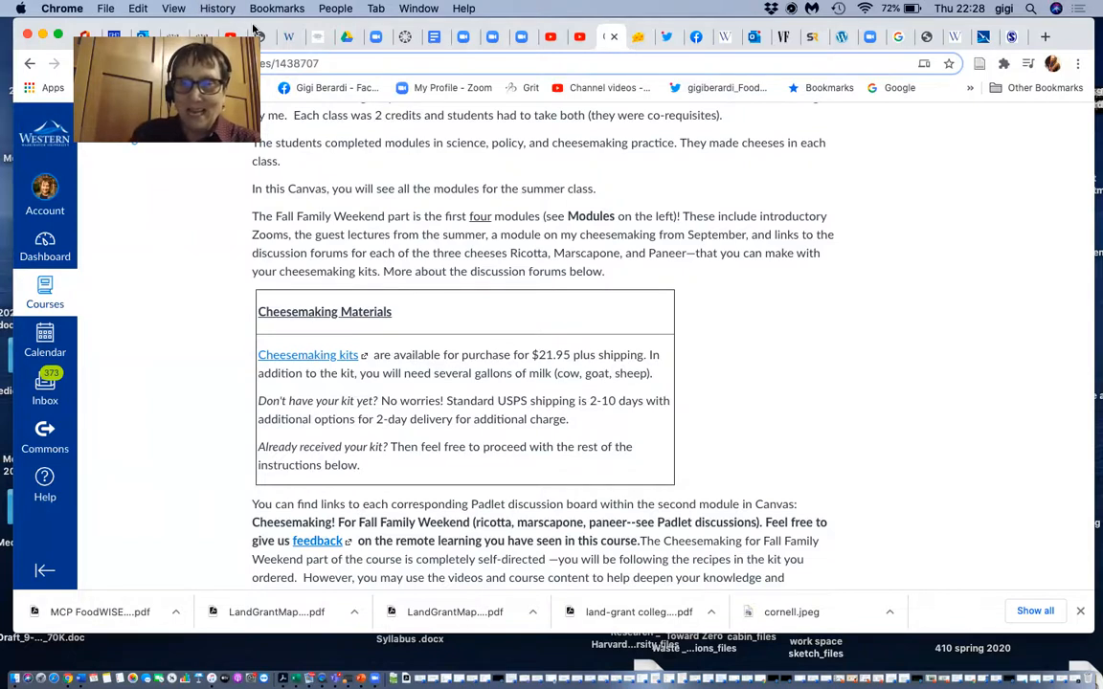
mouse_move(594, 471)
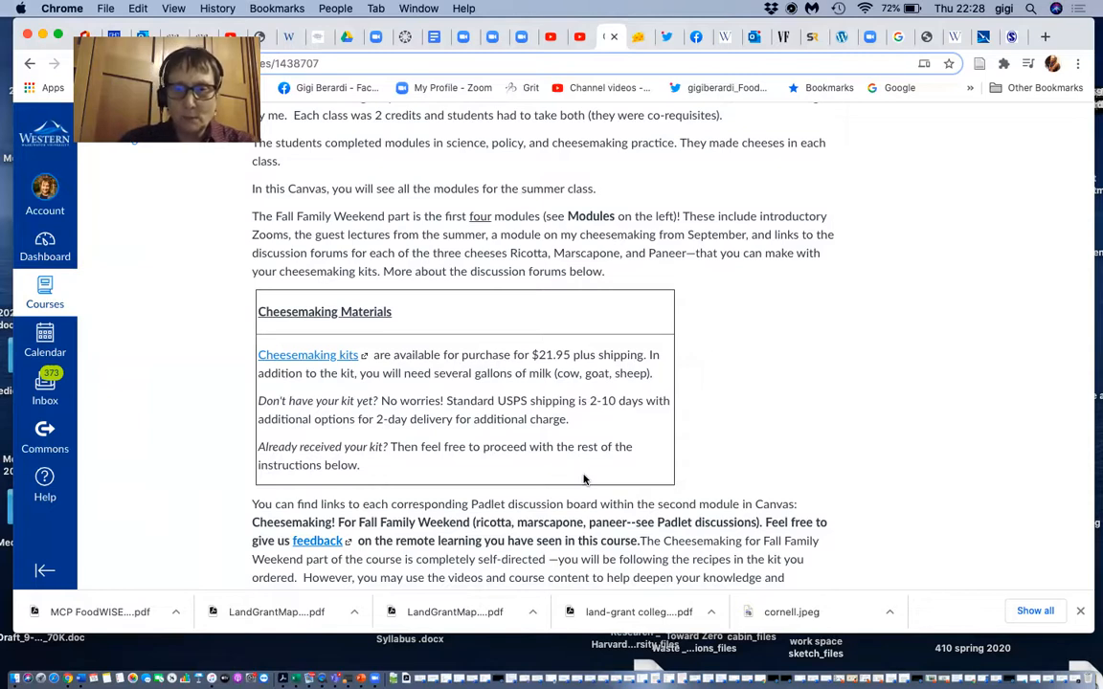
scroll("down", 3)
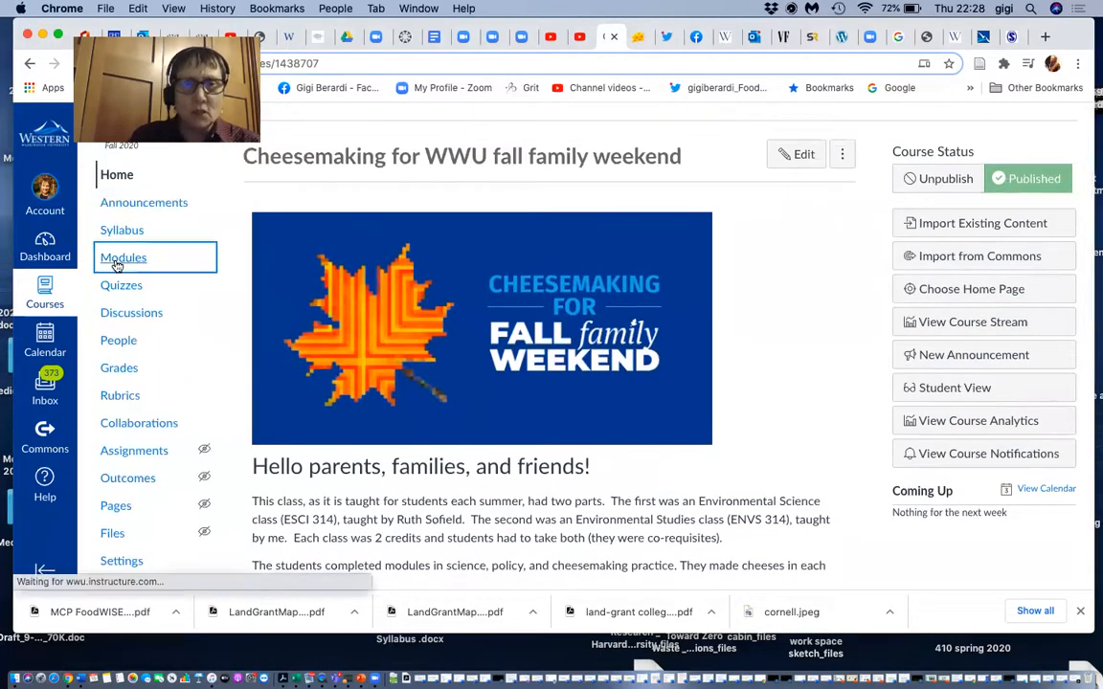
- Browse the Modules list down to the Cheesemaking! module and open the Paneer Assignment's Padlet board
left_click(123, 256)
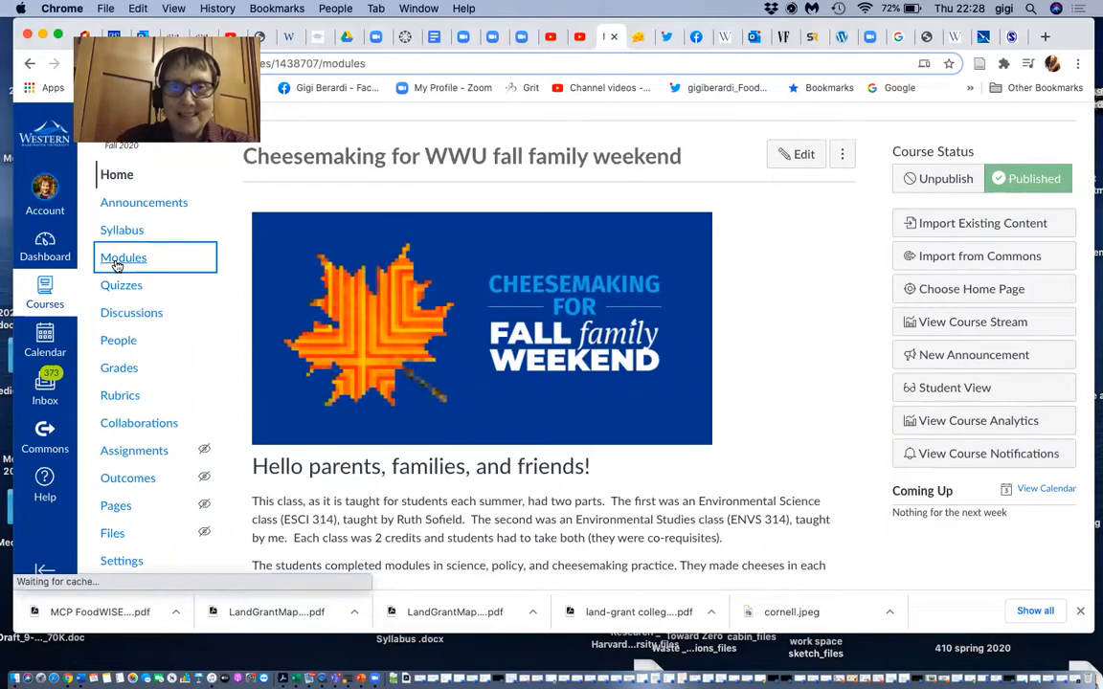
left_click(122, 257)
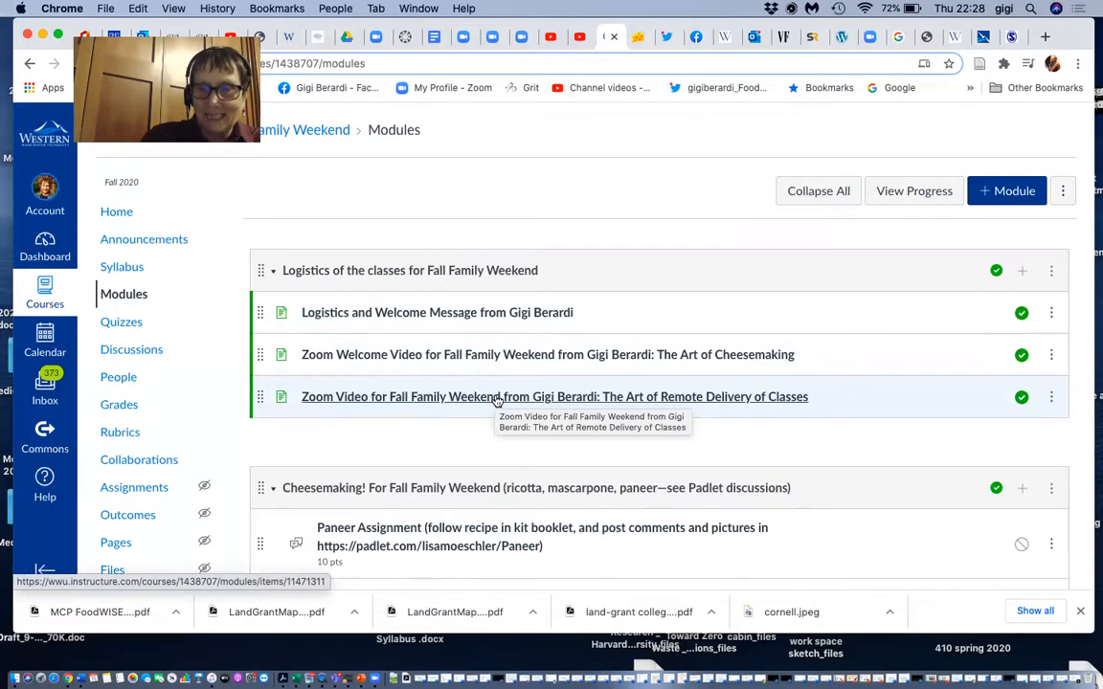
mouse_move(488, 354)
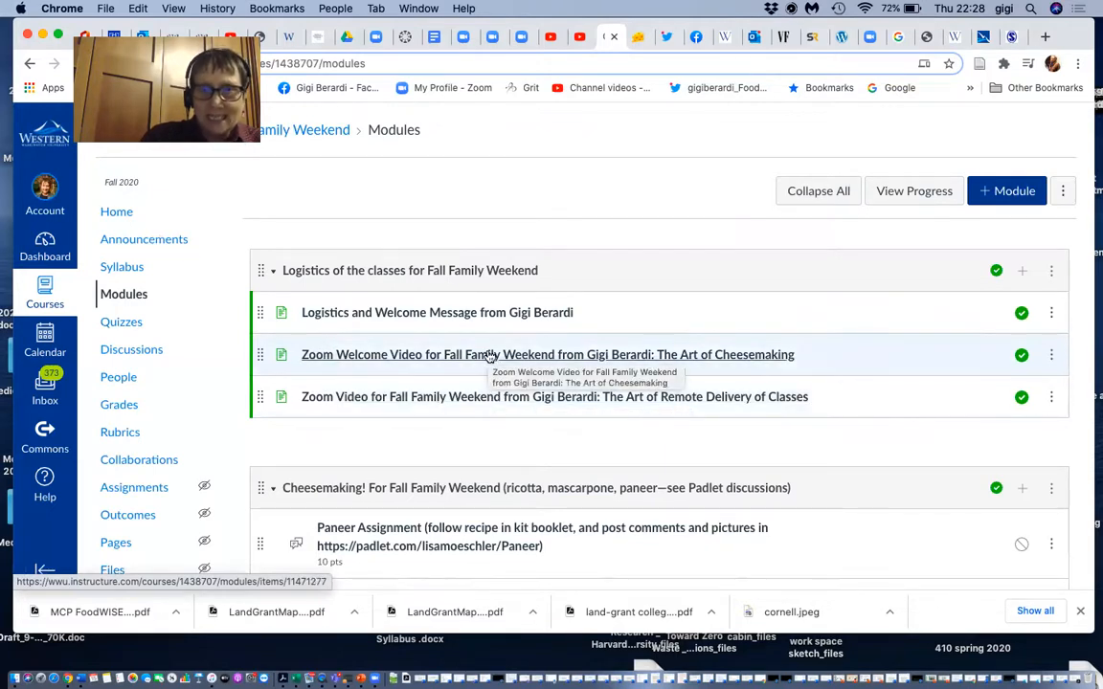
scroll("down", 3)
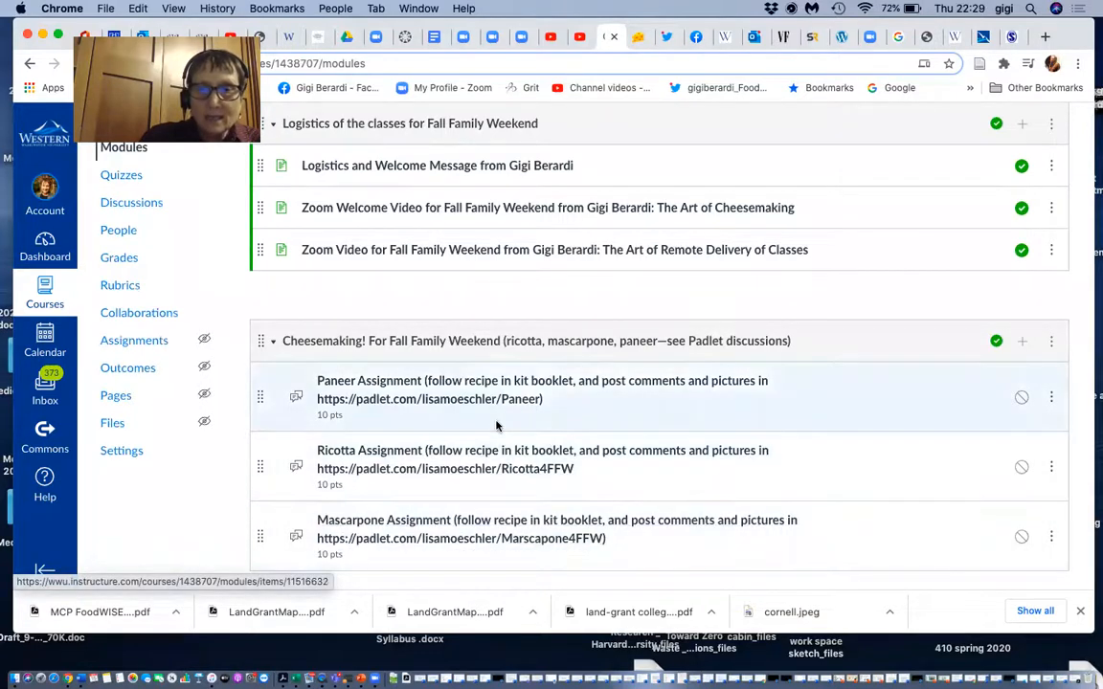
scroll("down", 3)
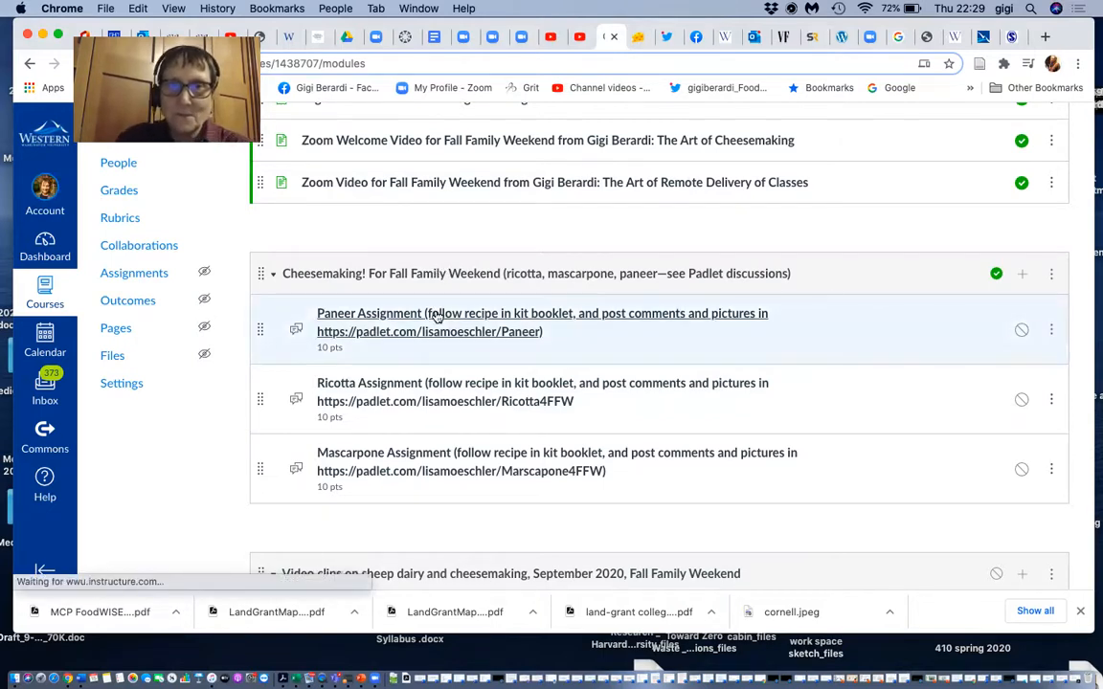
left_click(539, 314)
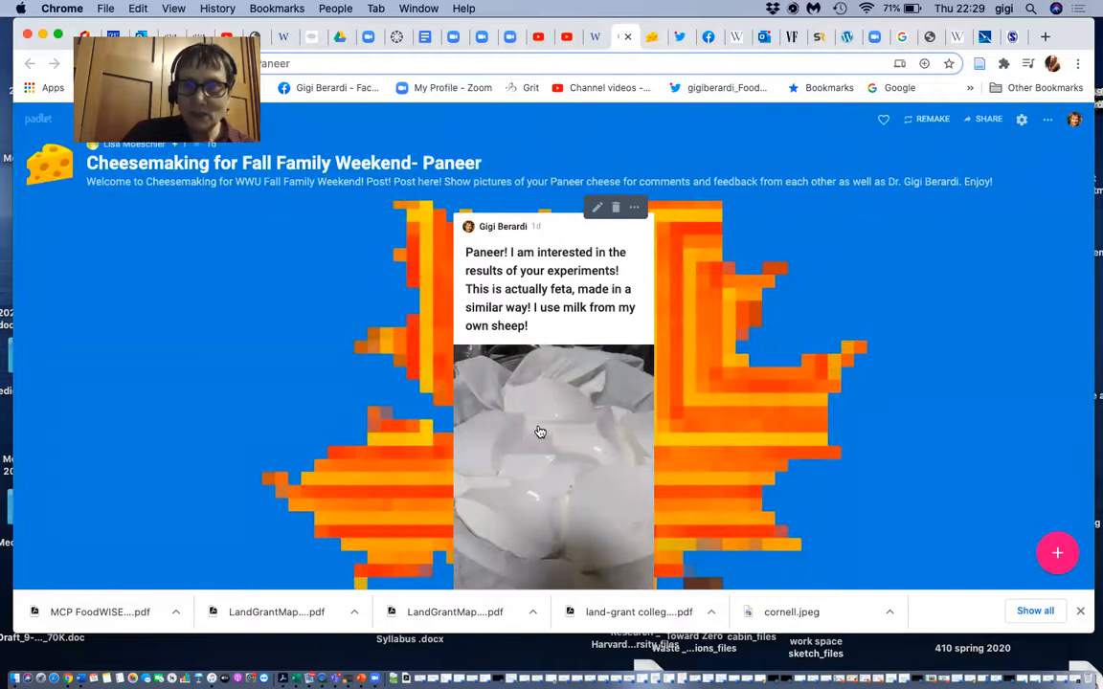
mouse_move(283, 379)
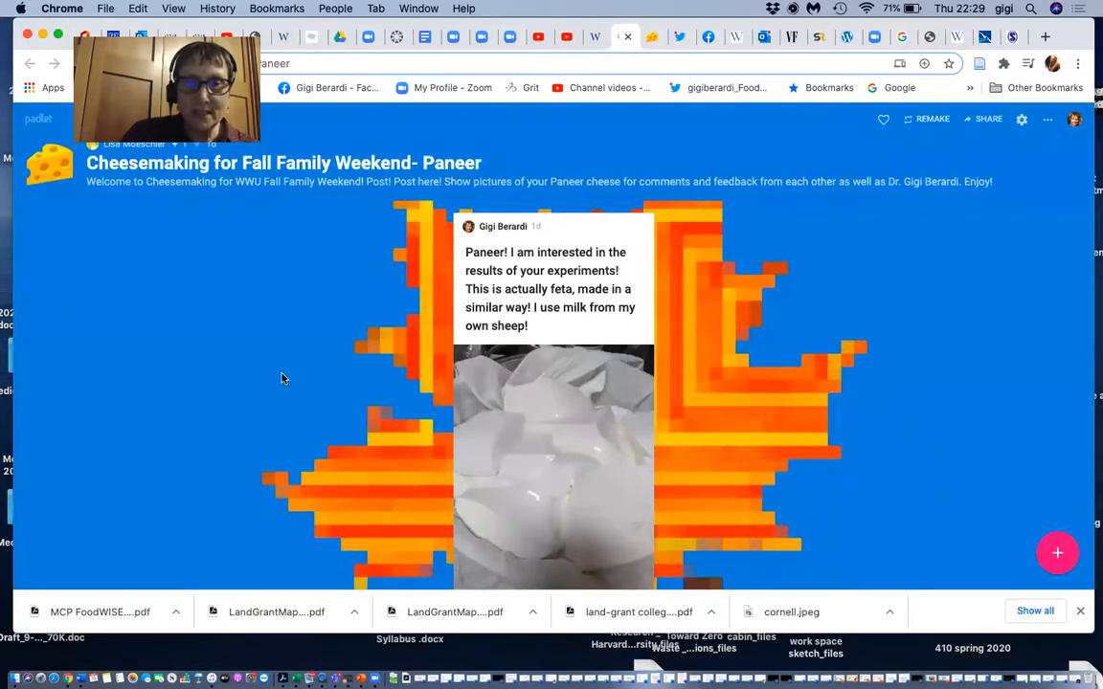
- Start a new post on the Paneer Padlet board, discard it, and return to the Canvas modules
left_click(1056, 552)
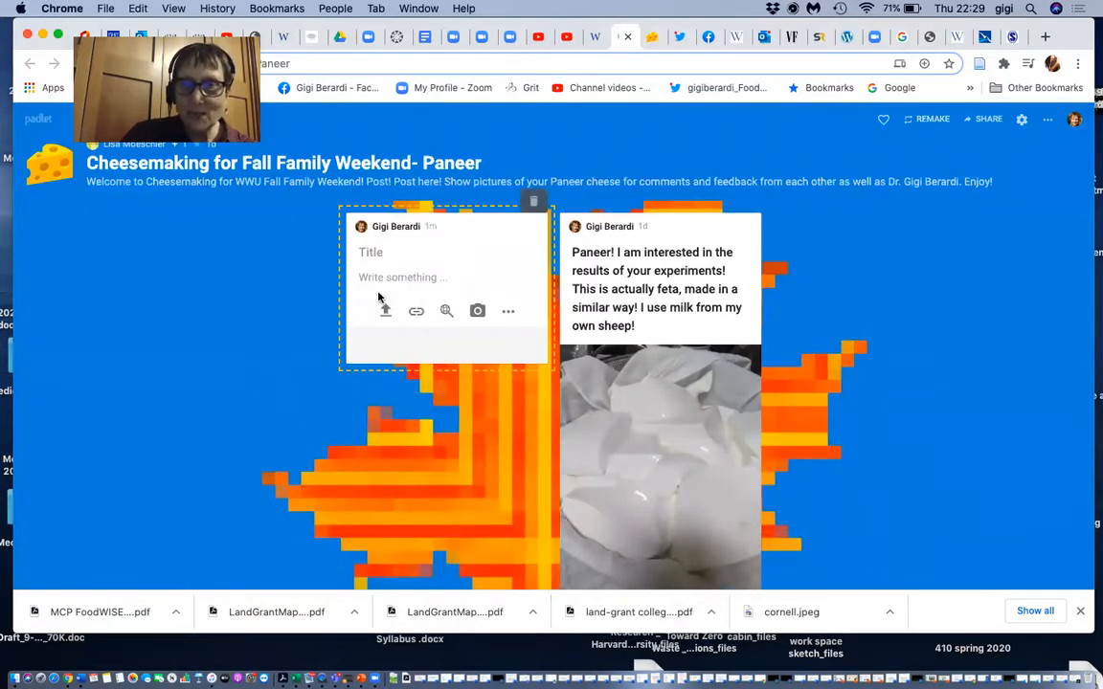
mouse_move(210, 454)
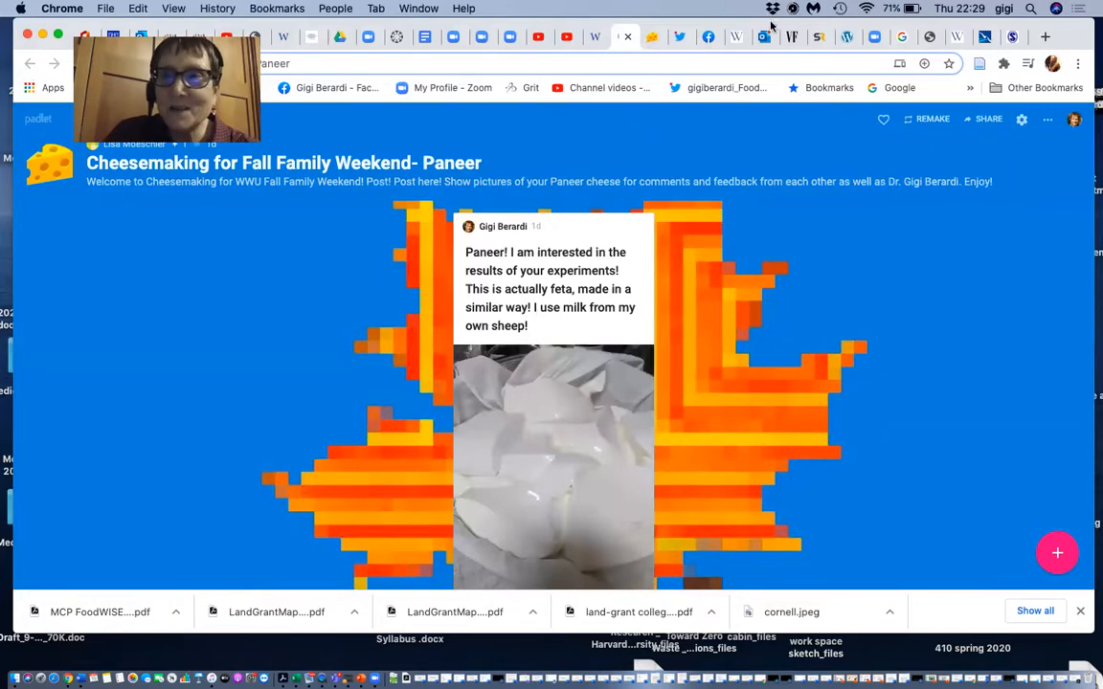
mouse_move(965, 586)
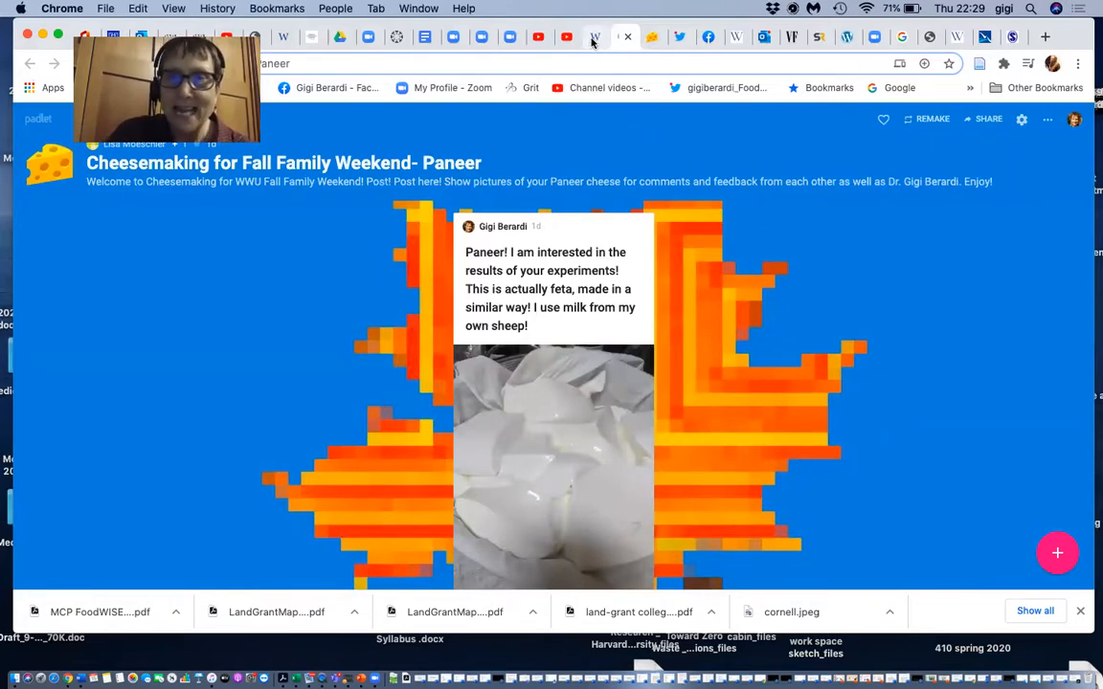
left_click(595, 36)
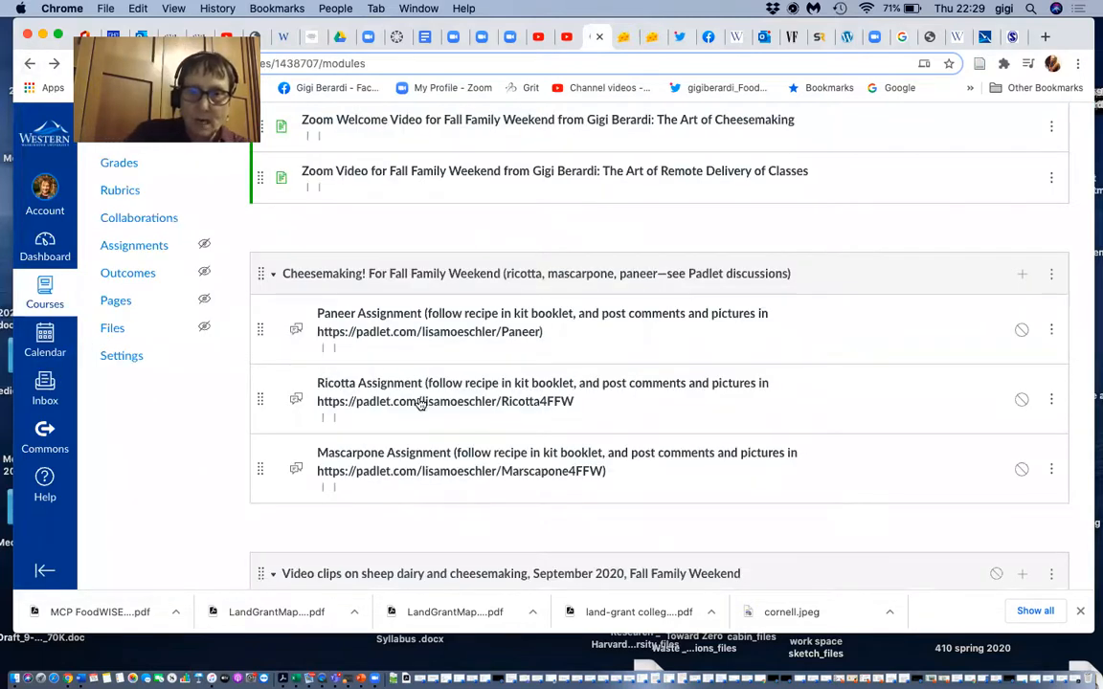
scroll("down", 3)
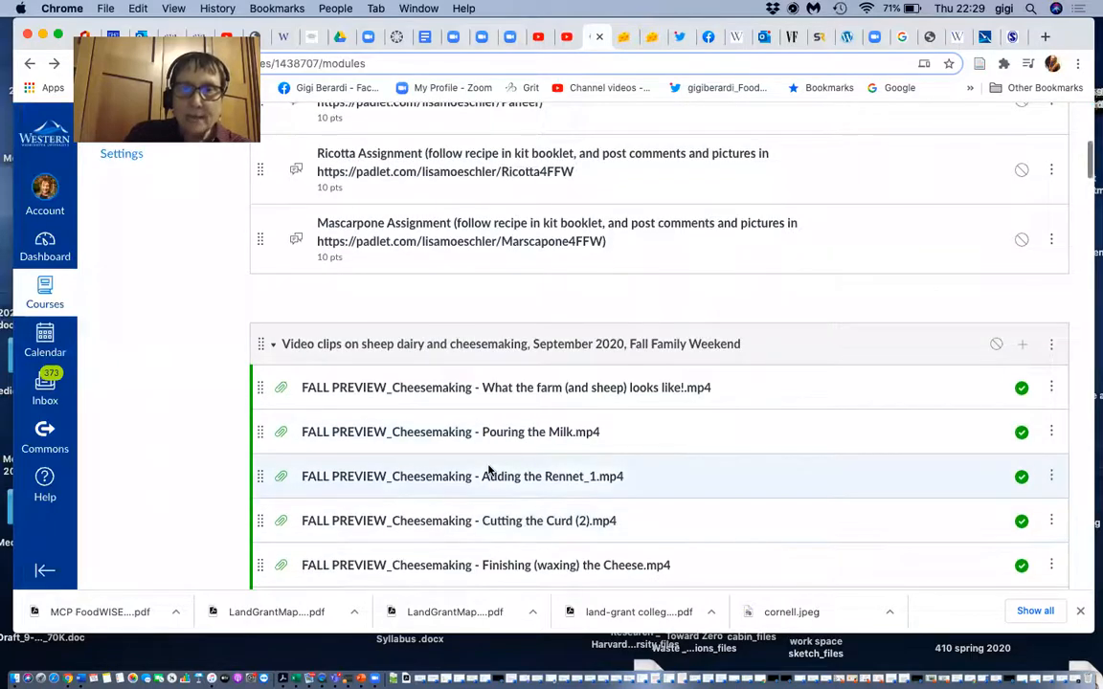
scroll("down", 3)
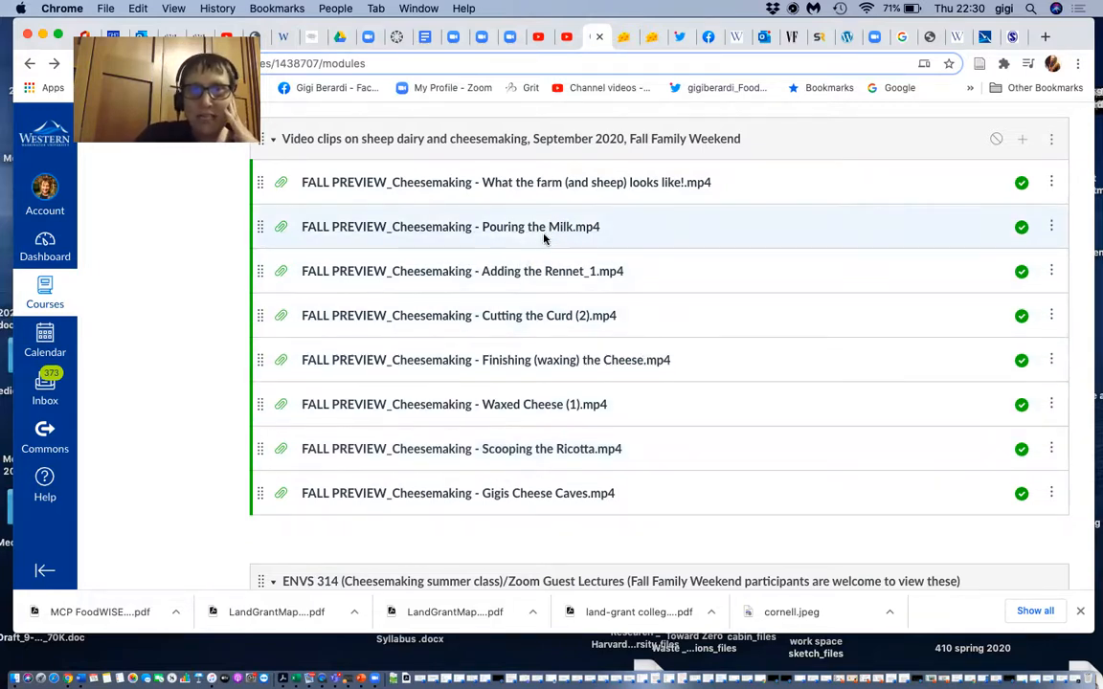
mouse_move(524, 241)
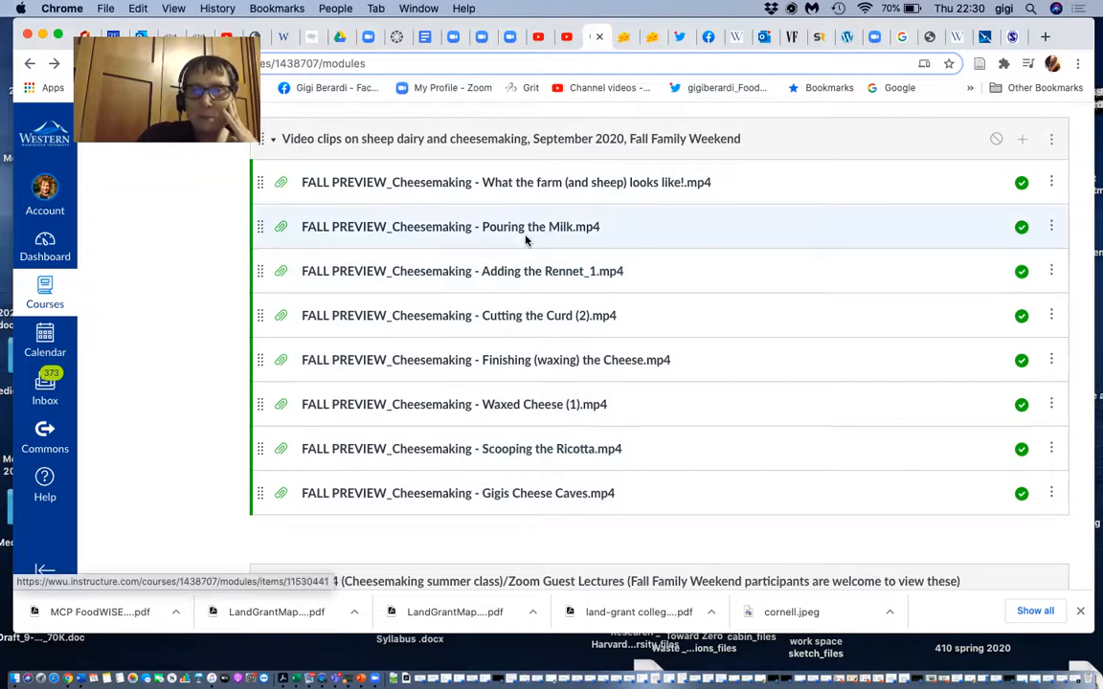
mouse_move(513, 334)
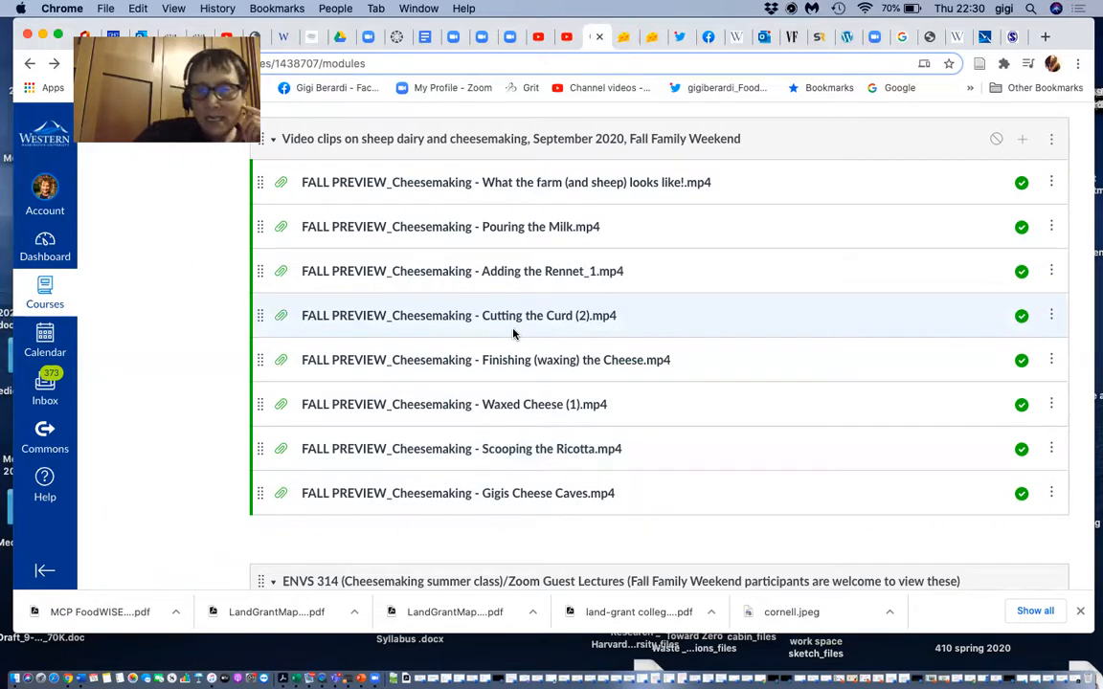
mouse_move(553, 466)
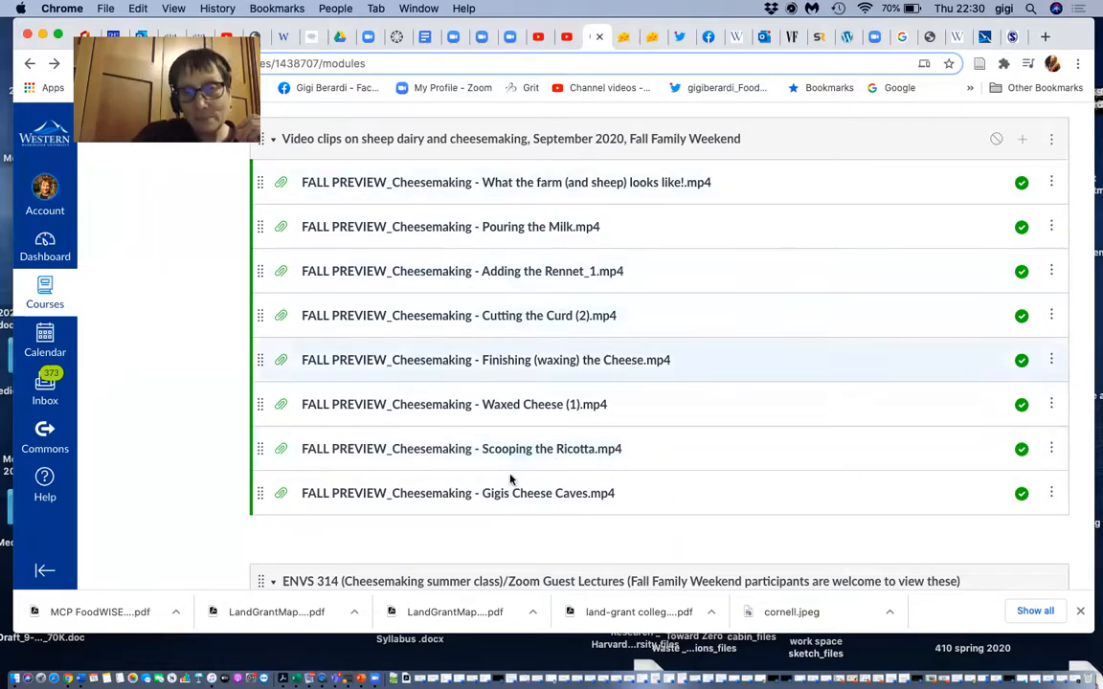
mouse_move(450, 559)
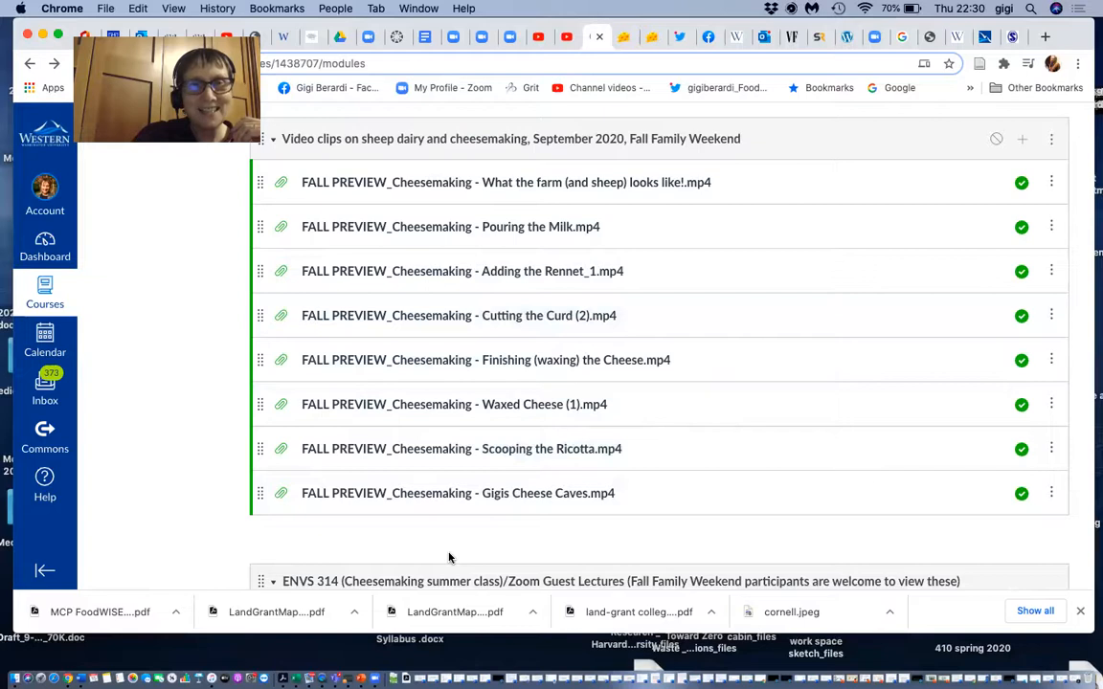
scroll("down", 3)
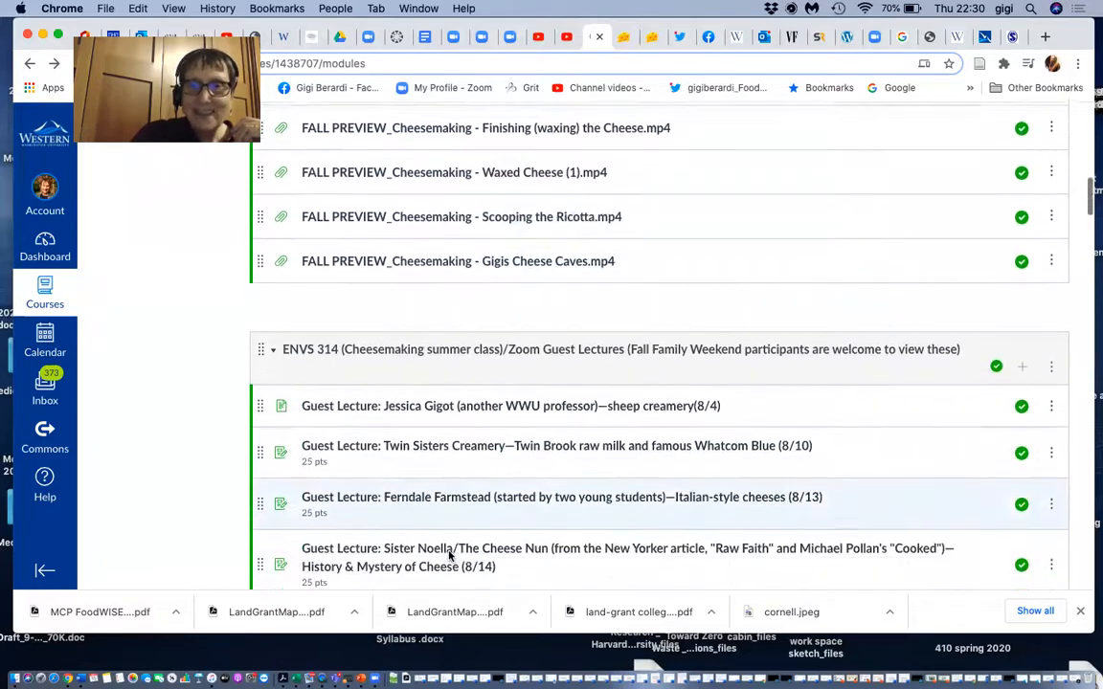
scroll("down", 3)
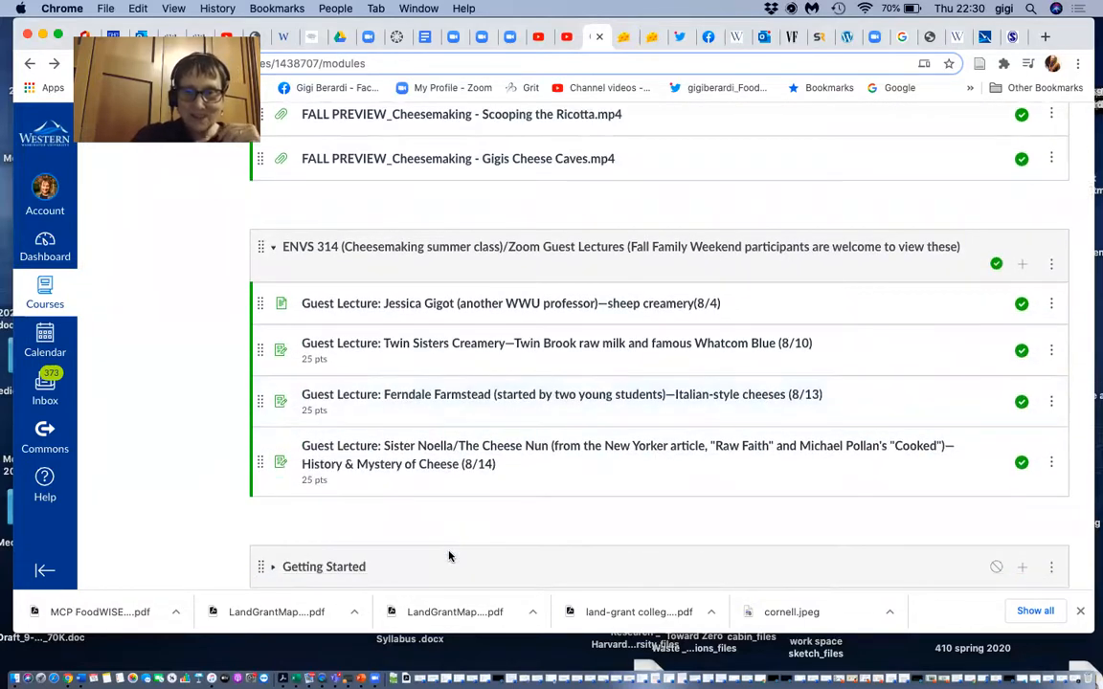
left_click(460, 444)
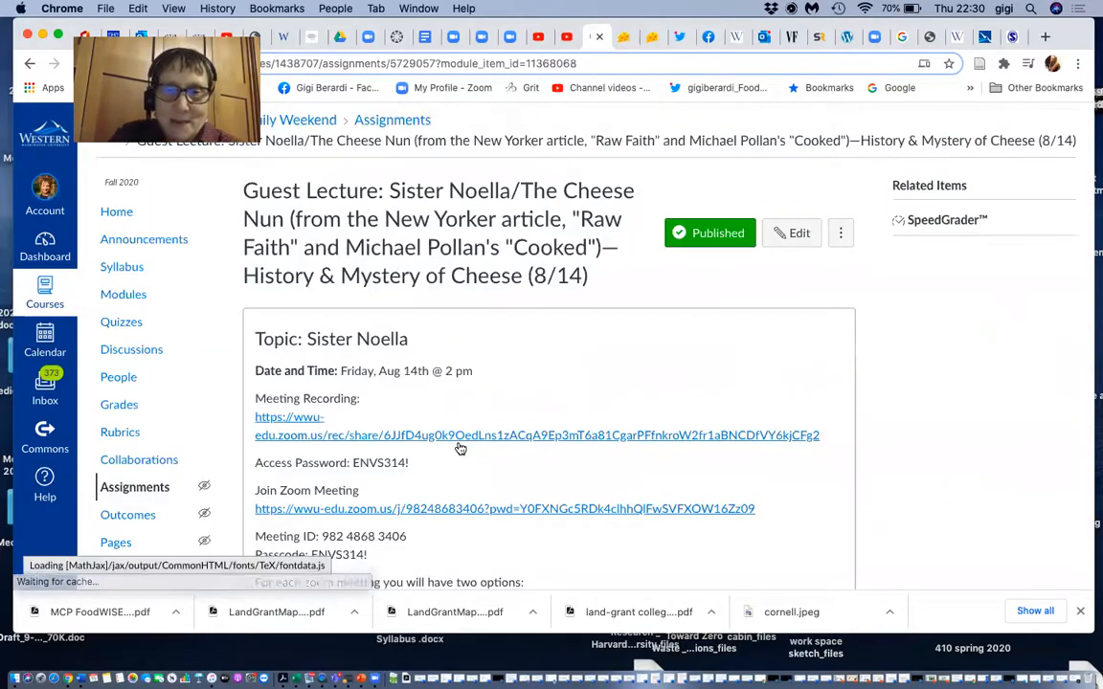
scroll("up", 3)
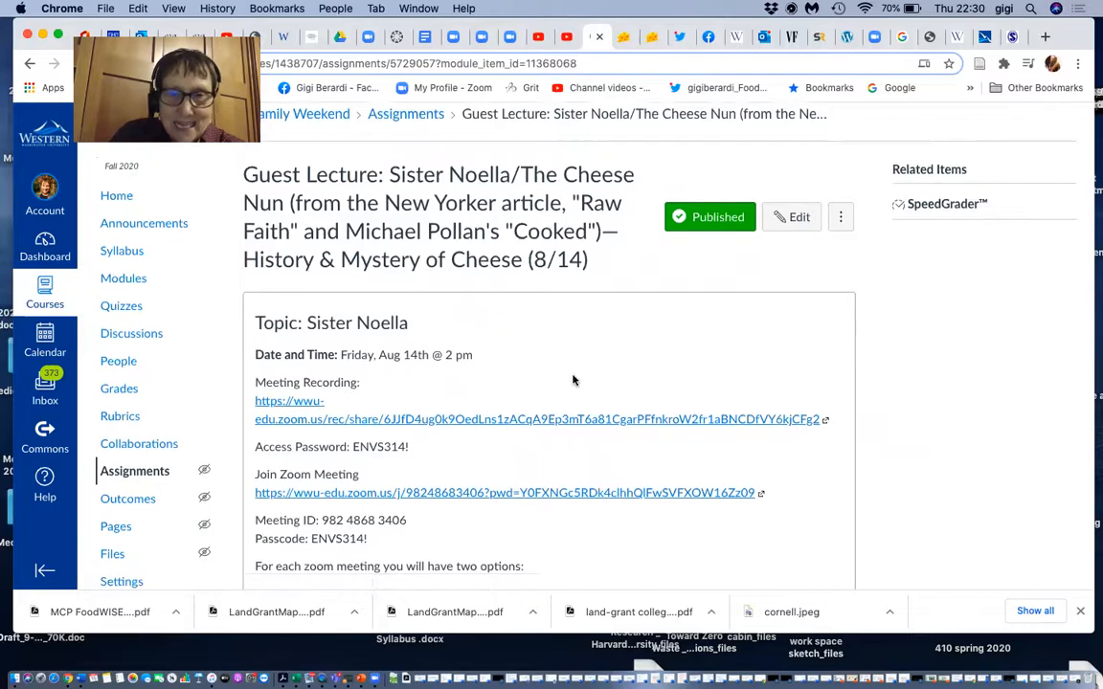
scroll("down", 3)
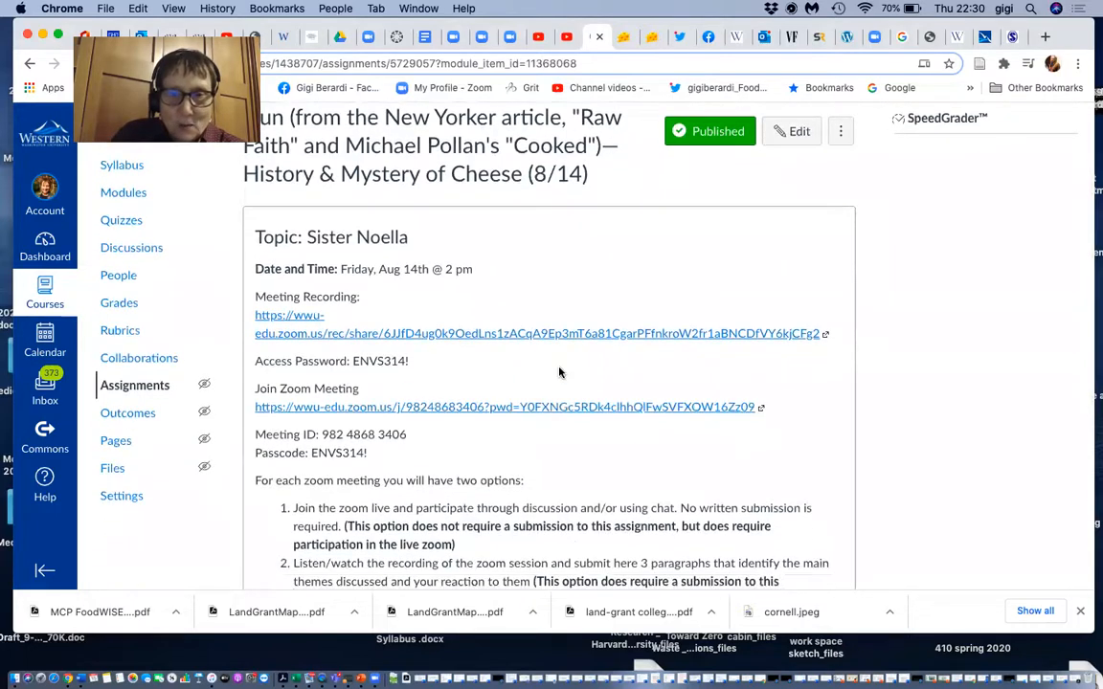
mouse_move(469, 364)
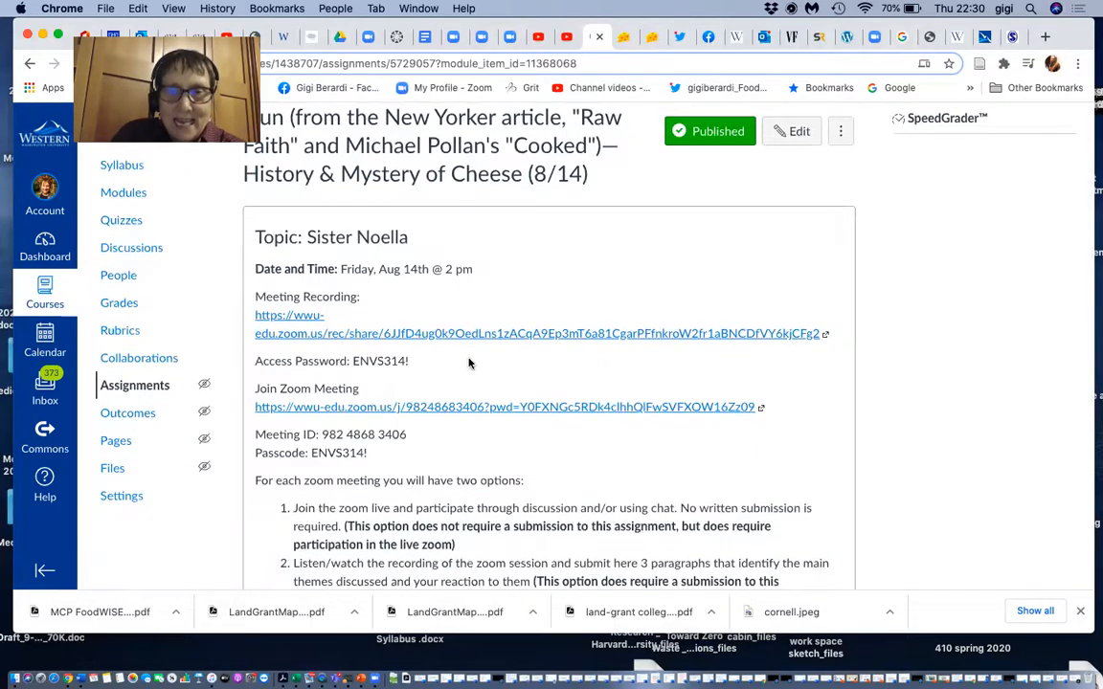
- Follow the Meeting Recording link to the Zoom passcode page and attempt to access the Cheese Guest Lecture
left_click(540, 333)
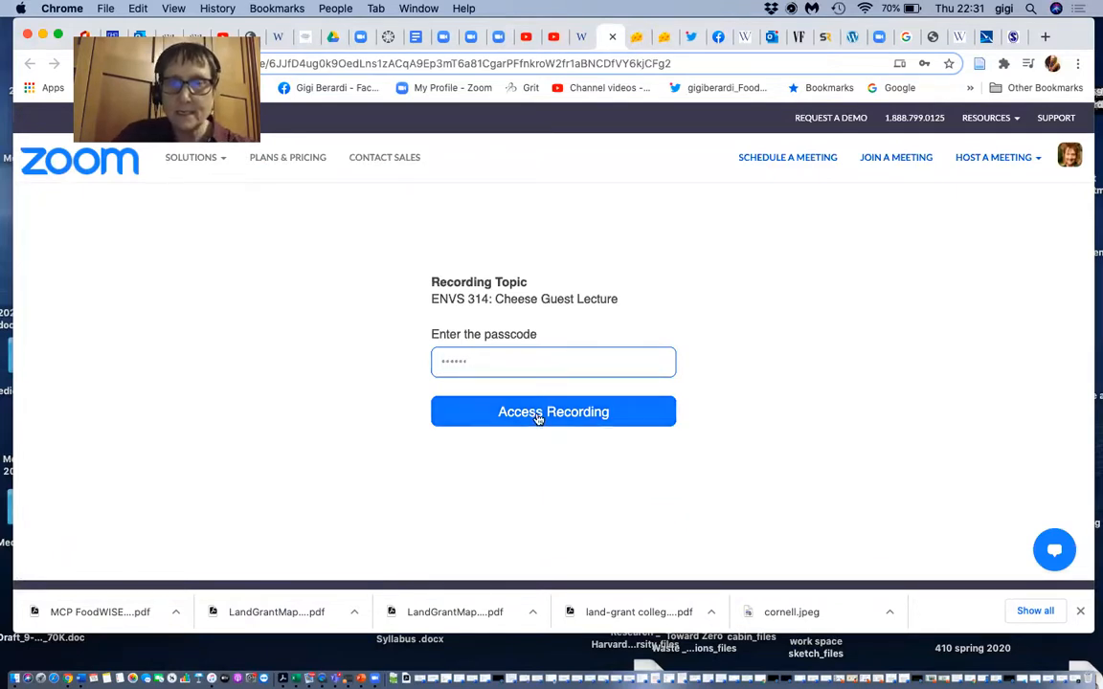
left_click(551, 412)
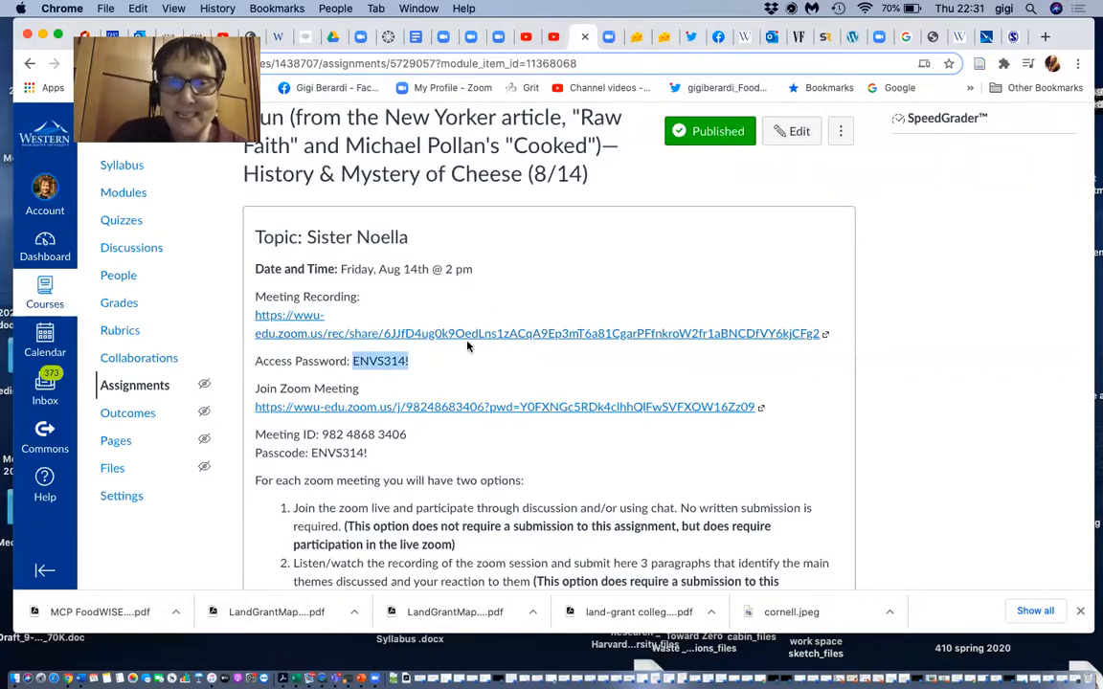
- Return to the Zoom passcode page with the assignment's access password filled in
left_click(540, 333)
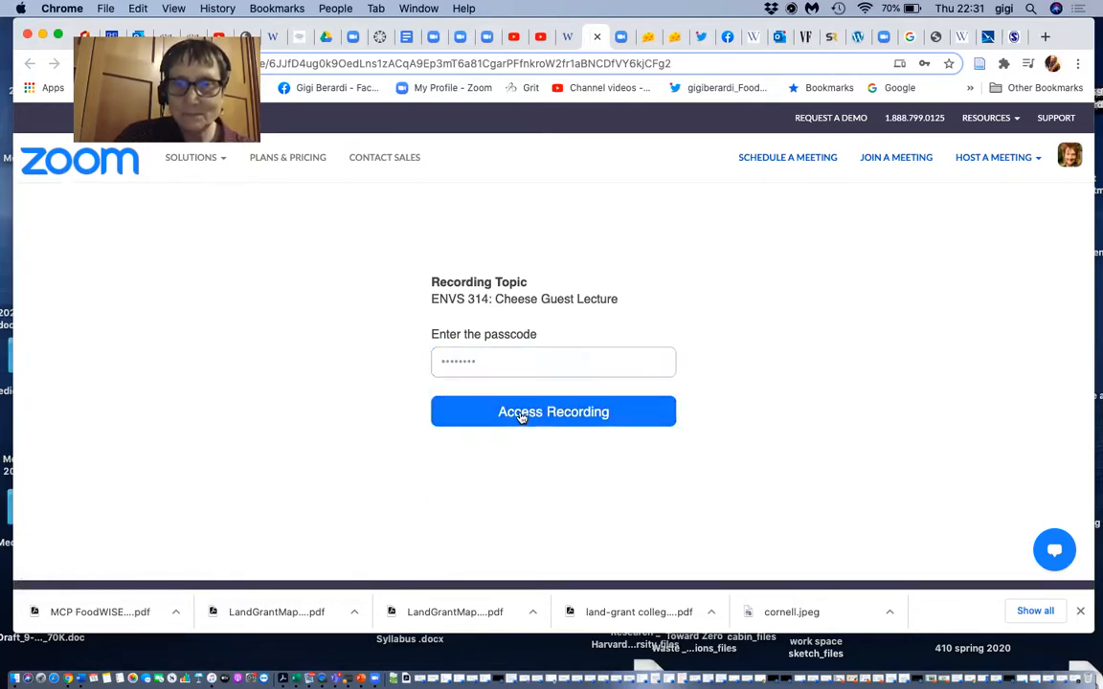
- Unlock the ENVS 314 Cheese Guest Lecture recording, start playback and decline saving the passcode
left_click(554, 412)
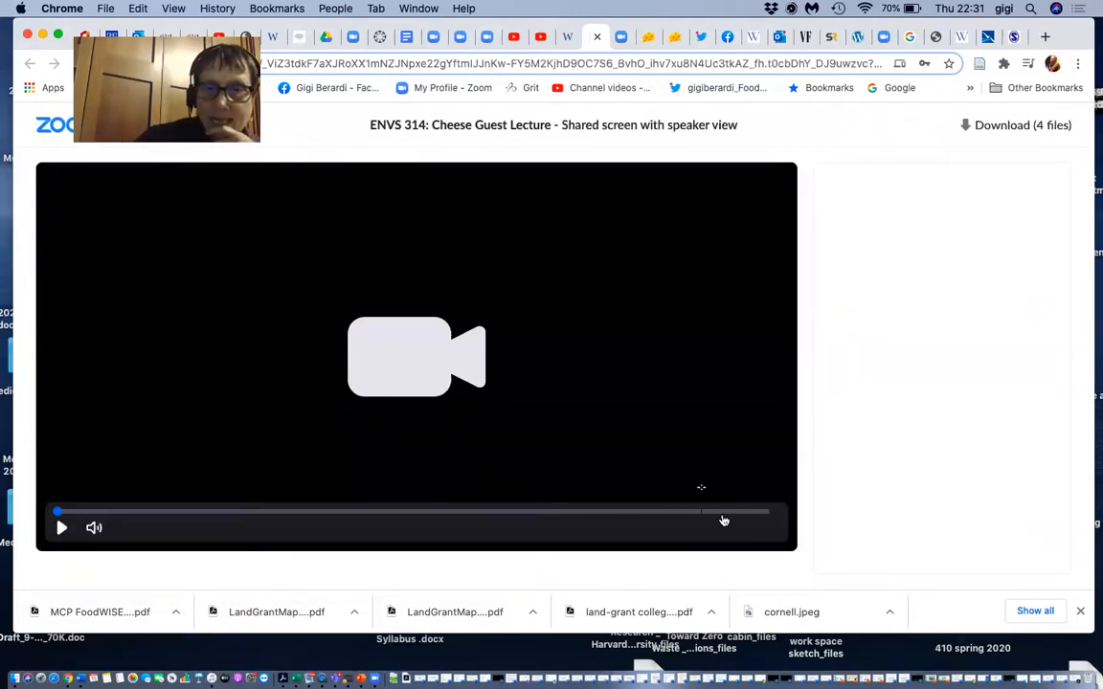
left_click(923, 64)
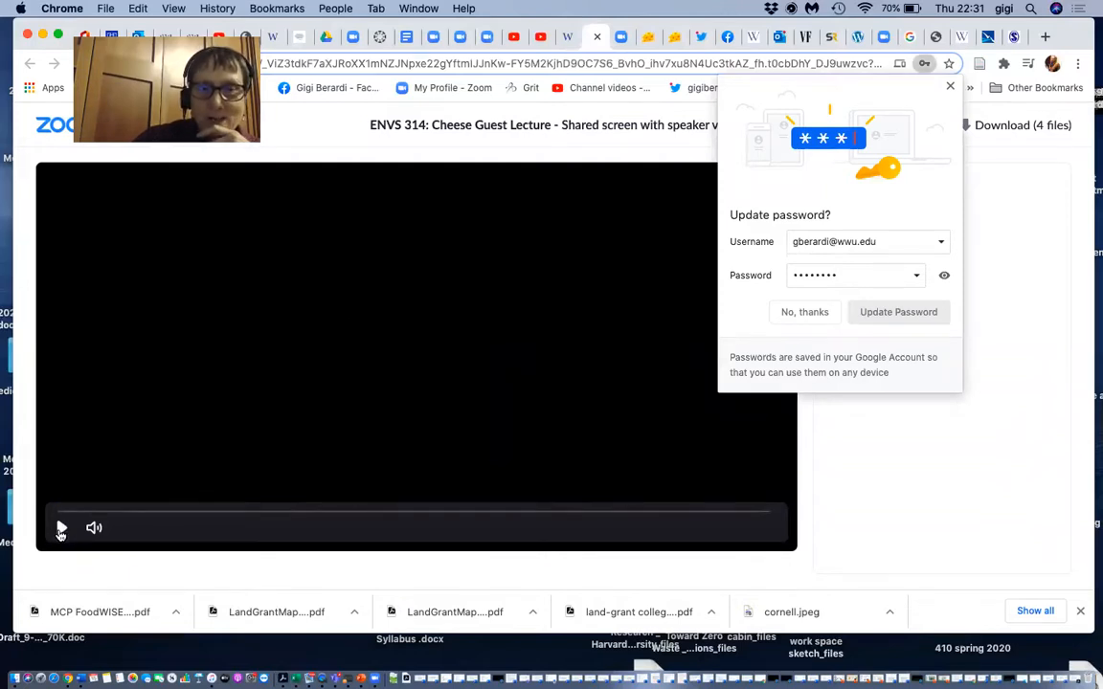
left_click(61, 529)
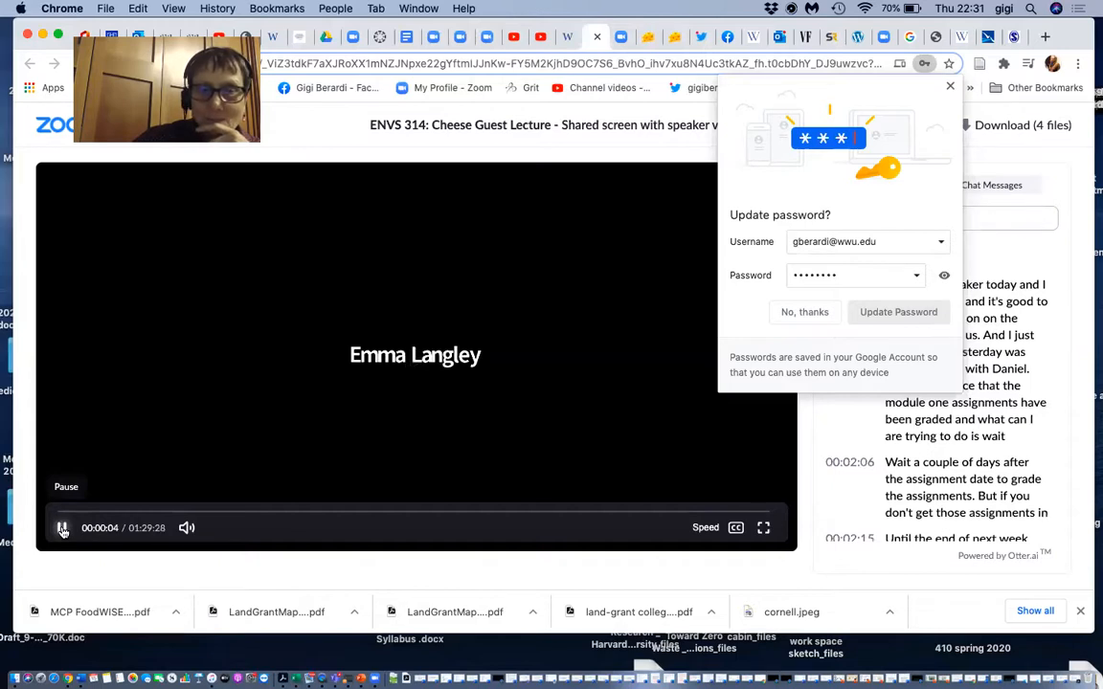
left_click(61, 528)
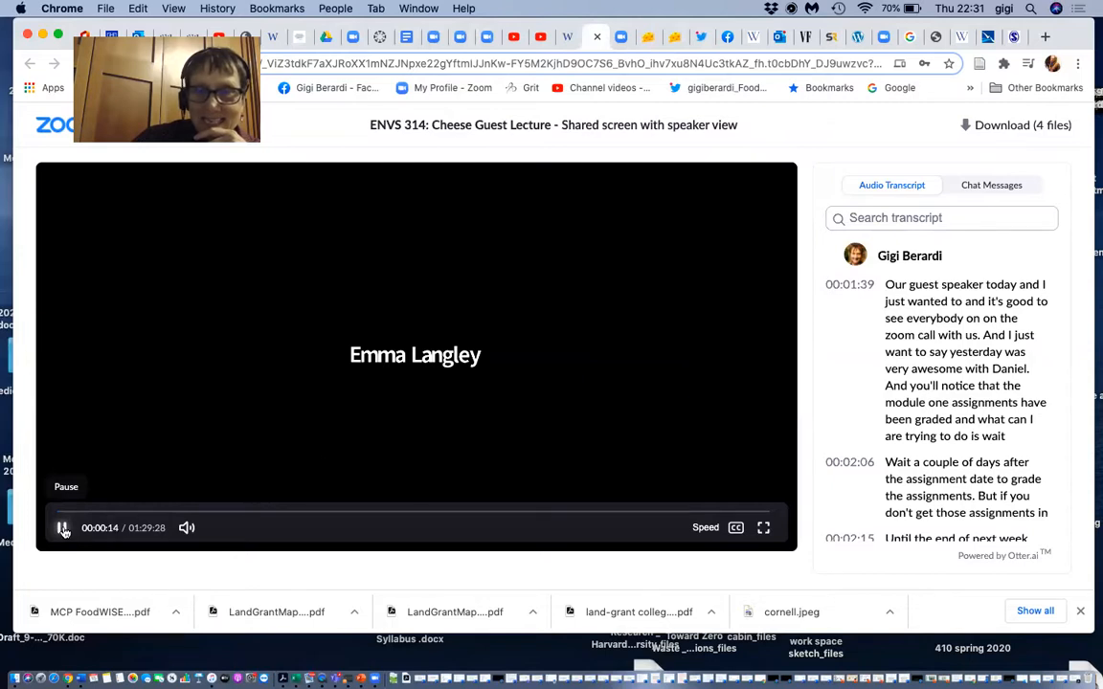
- Skip ahead to the Lament for Sumer and Urin slide, pause there, and return to the Canvas assignment
left_click(62, 528)
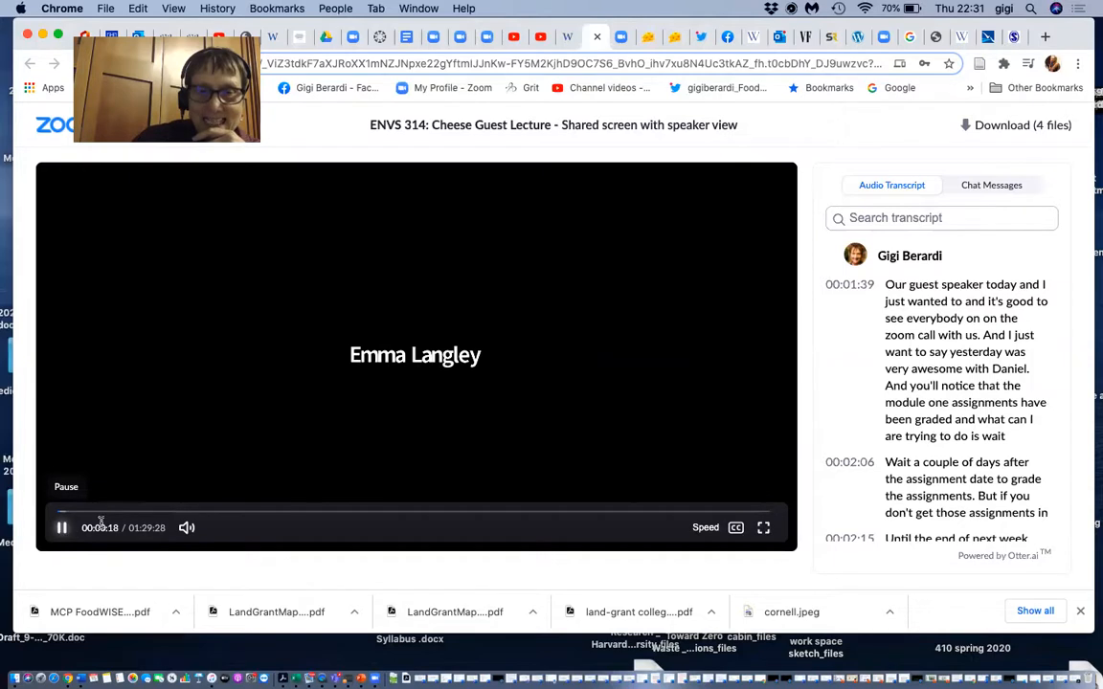
left_click(188, 509)
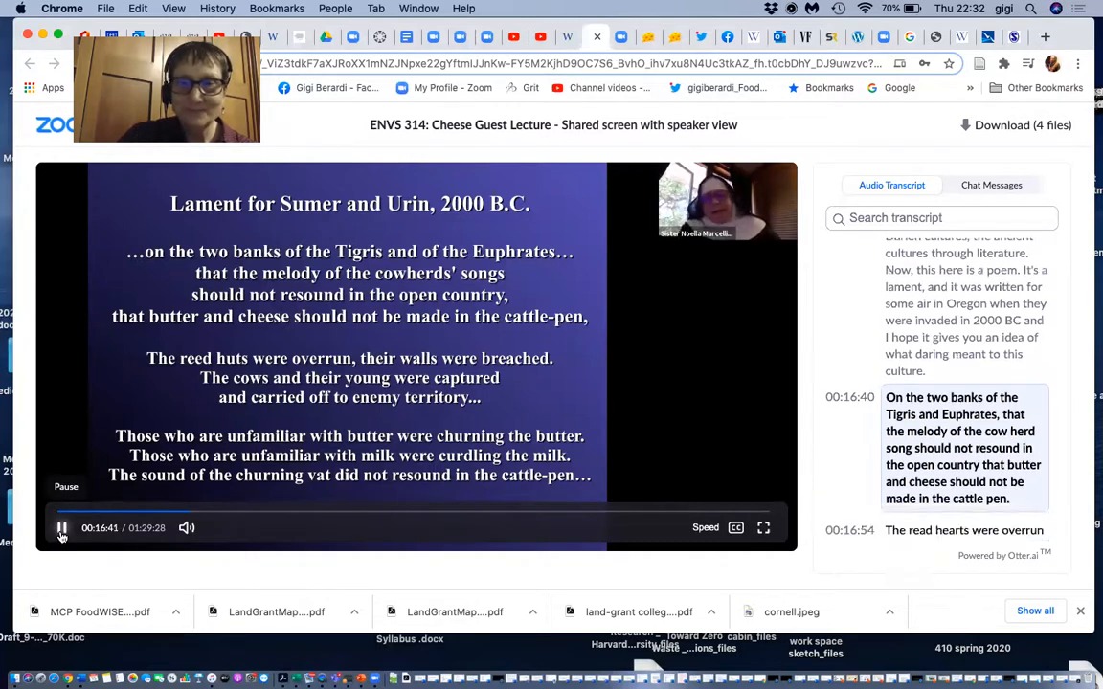
left_click(61, 529)
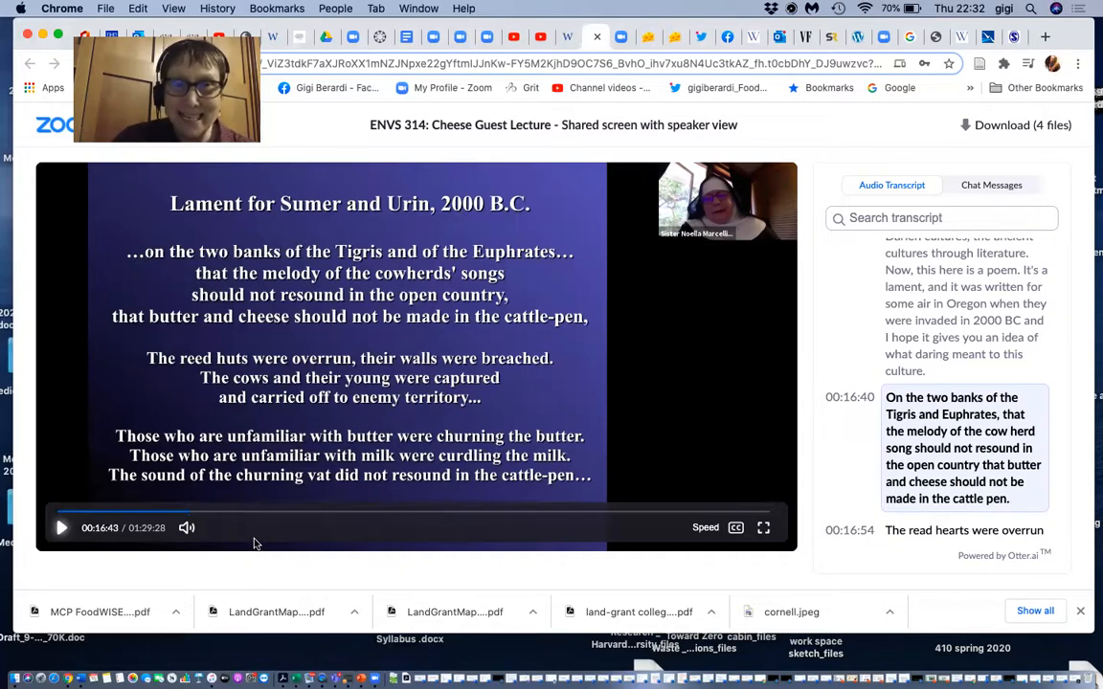
mouse_move(149, 188)
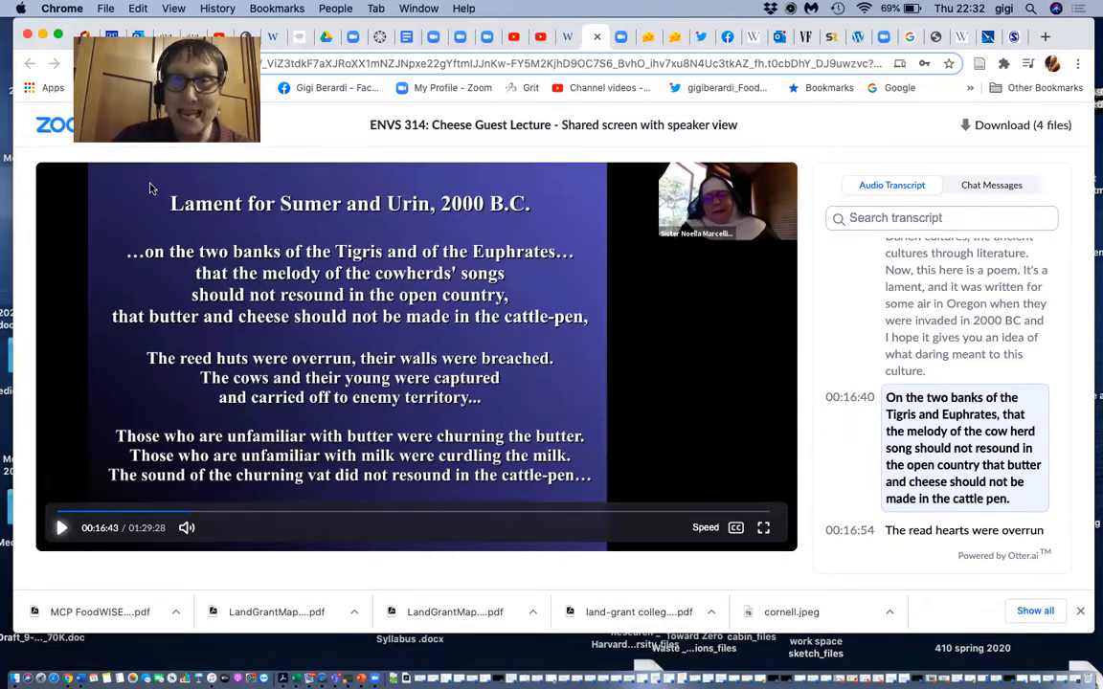
left_click(568, 36)
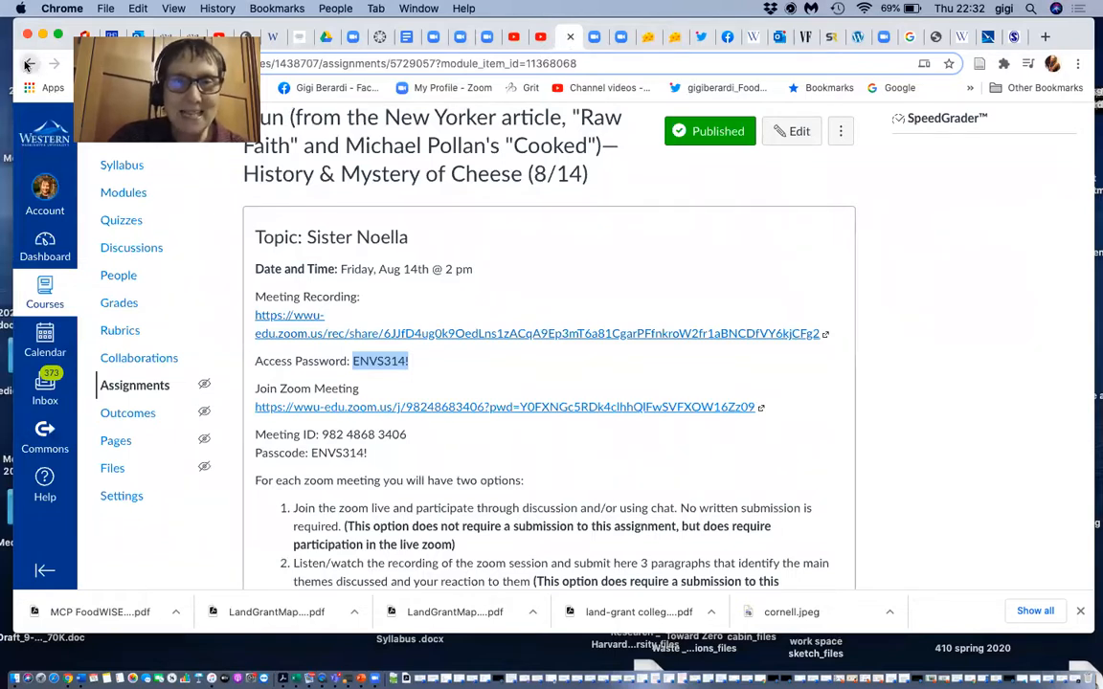
- Browse the Modules list past the guest lectures down to ENVS 314 Module 1: The Art & Science of Cheese Making
left_click(30, 64)
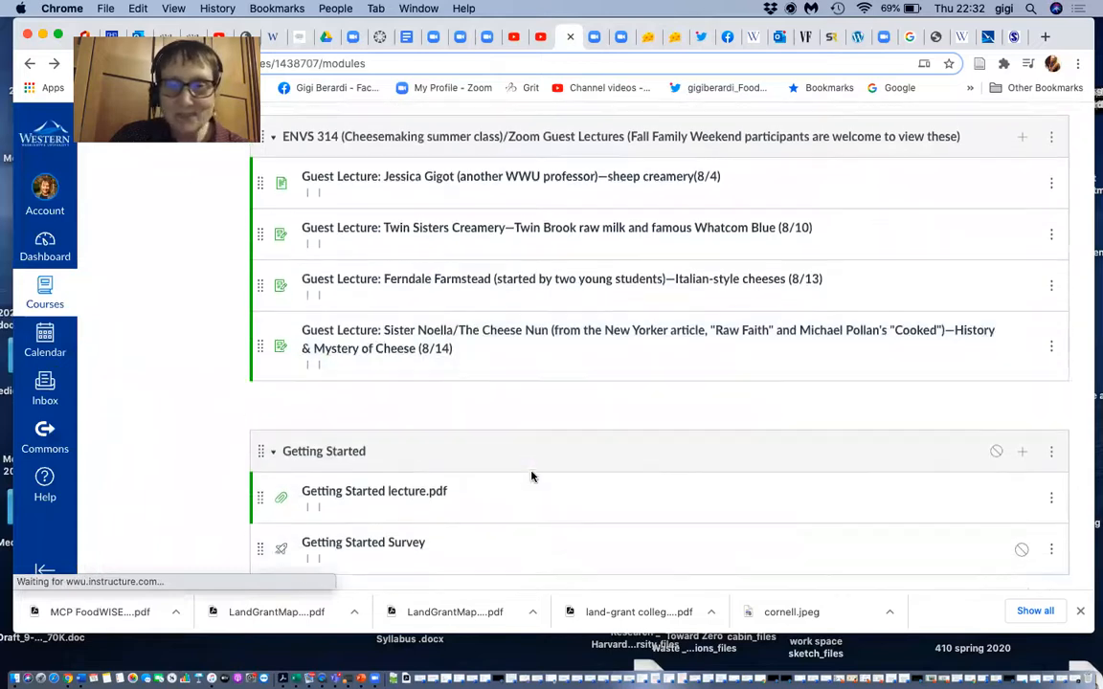
scroll("down", 3)
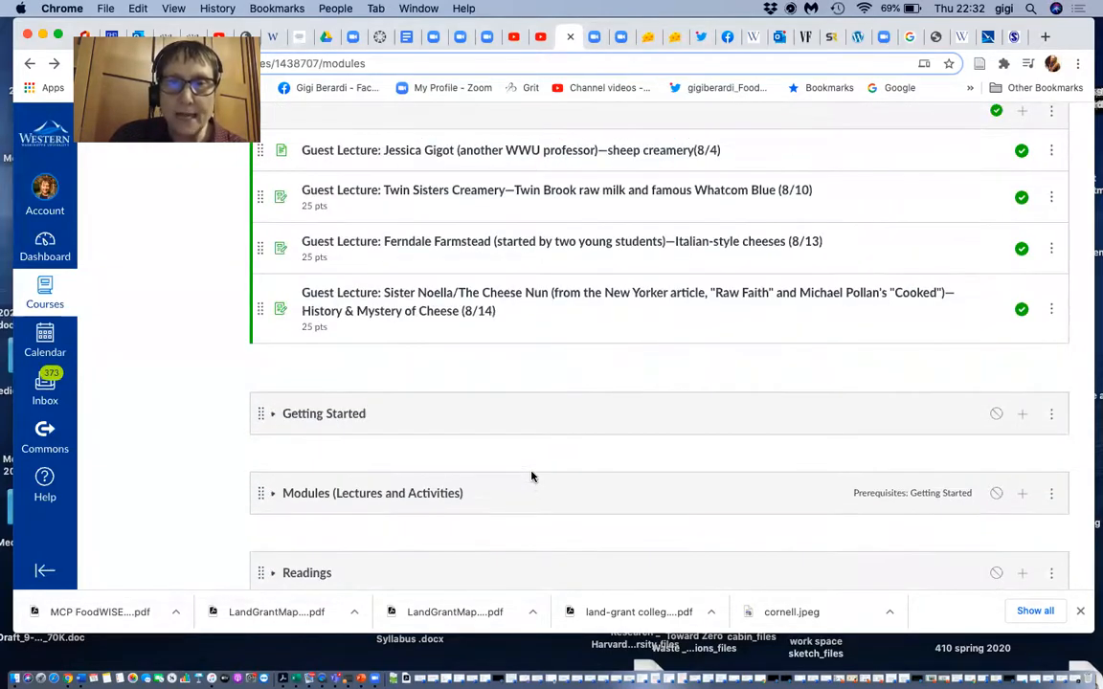
scroll("down", 3)
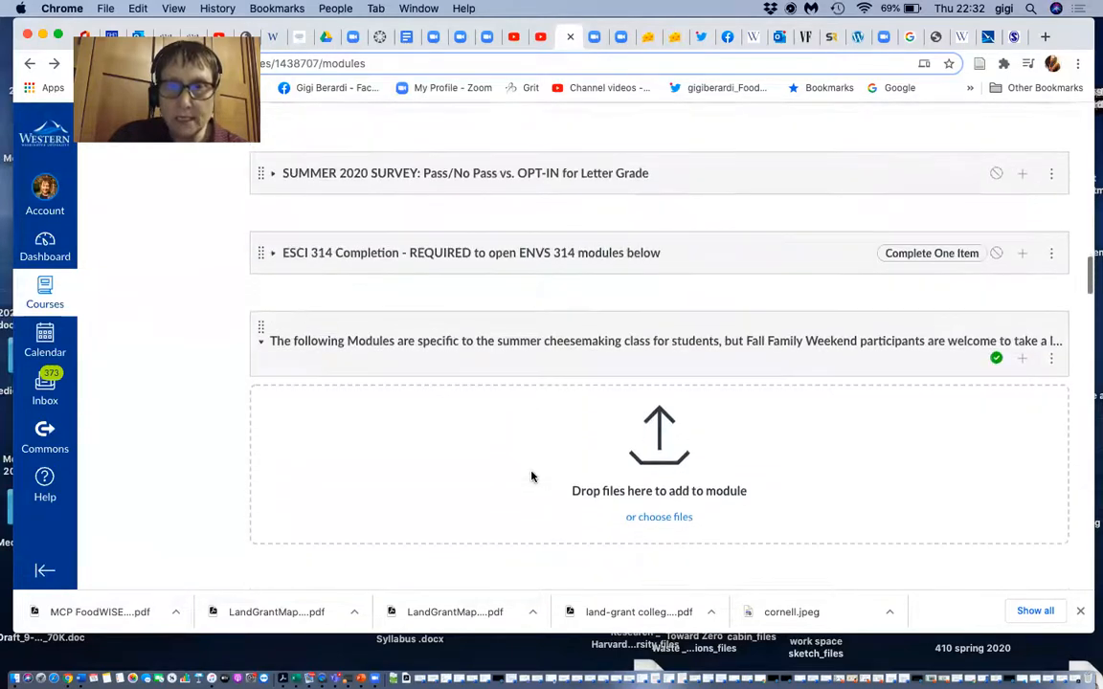
scroll("down", 3)
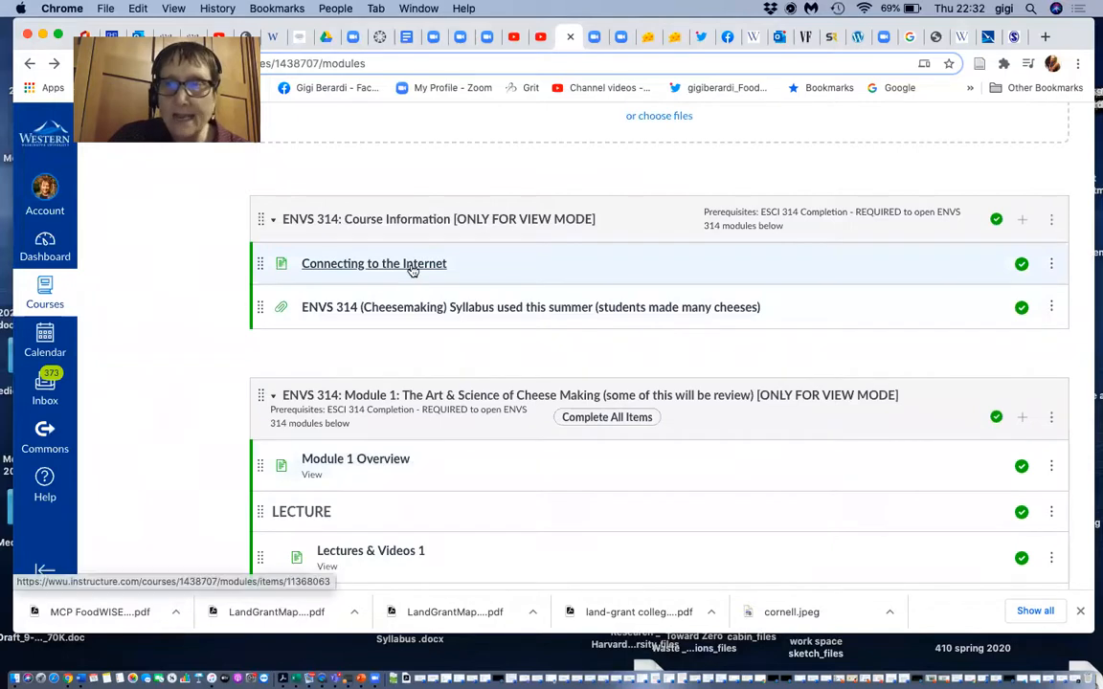
mouse_move(394, 268)
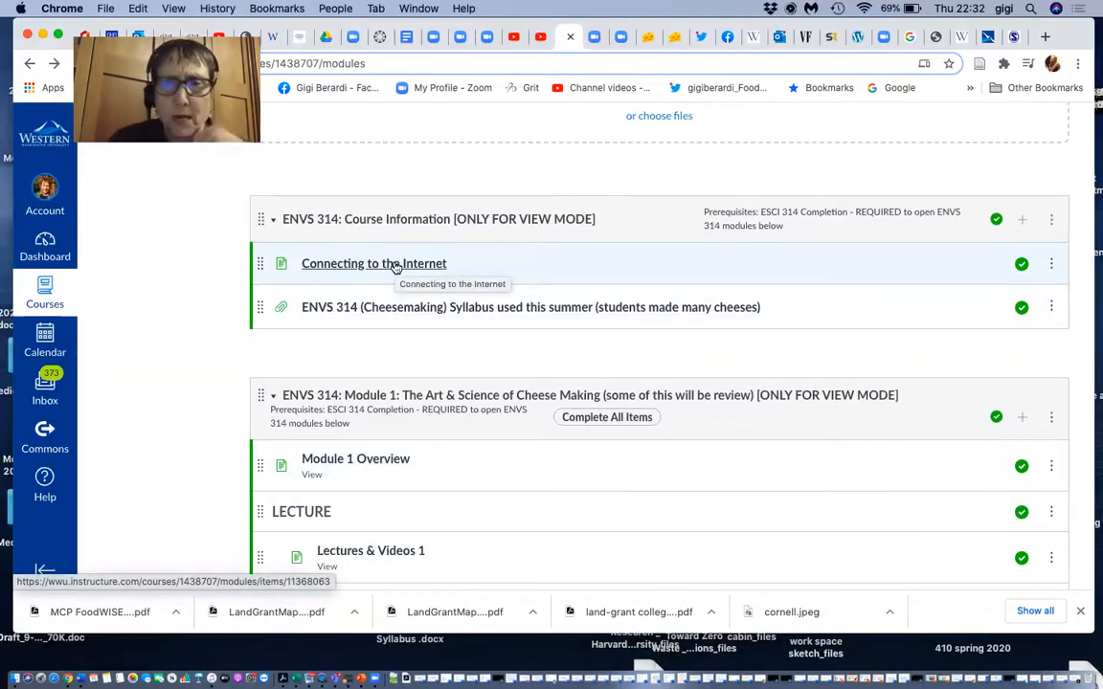
mouse_move(445, 316)
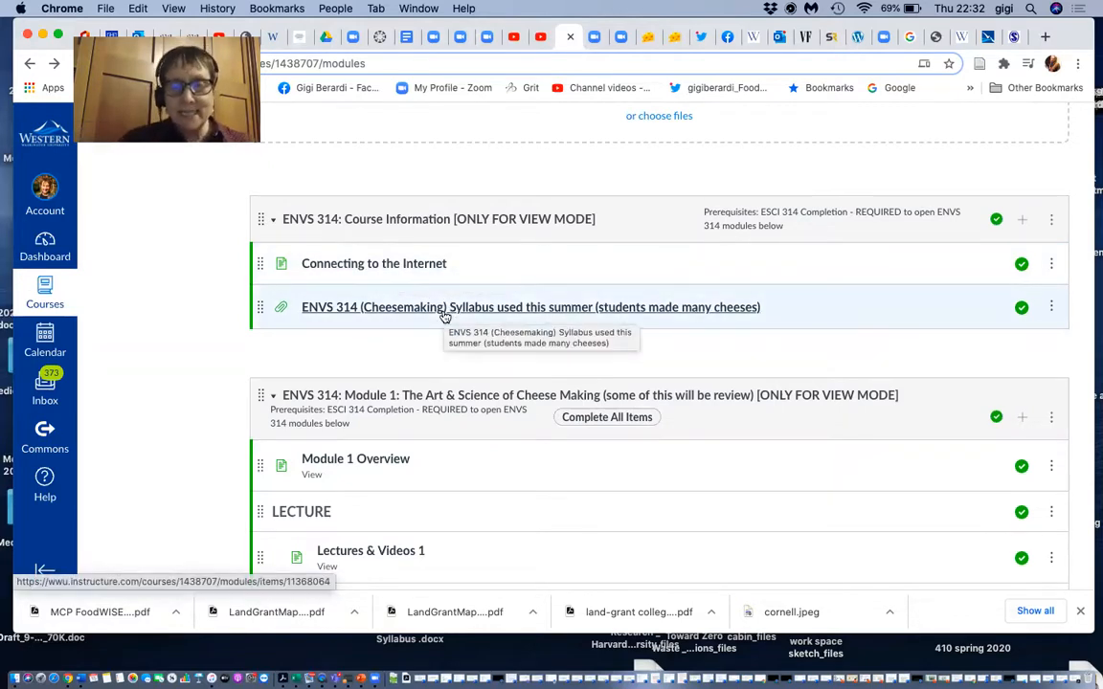
scroll("down", 3)
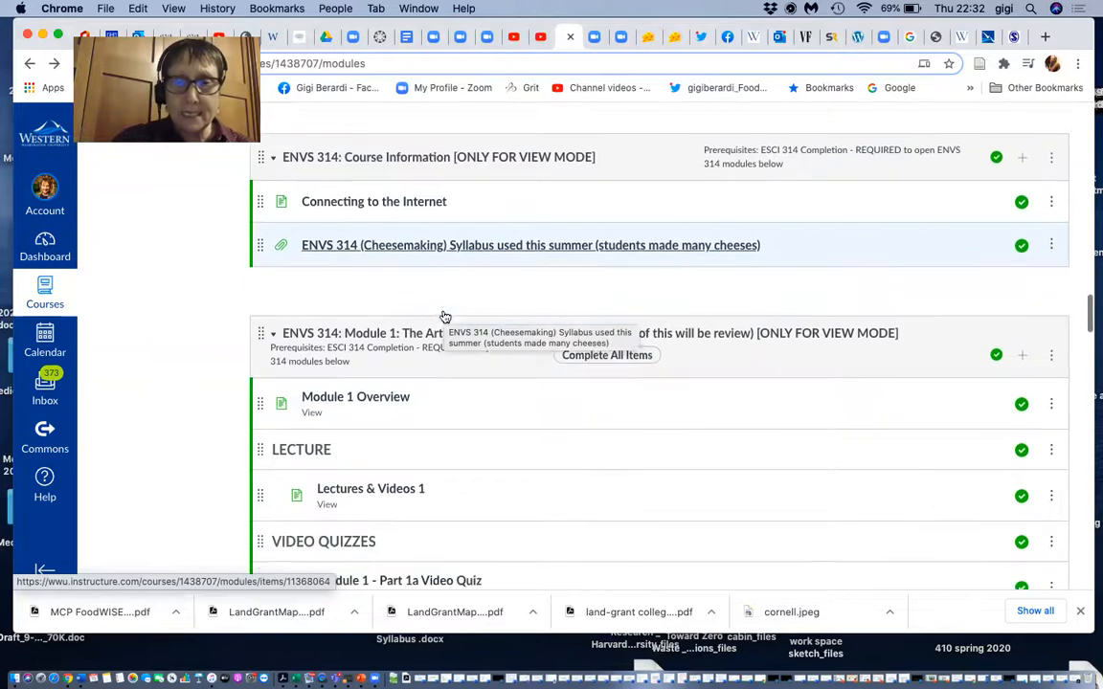
scroll("down", 3)
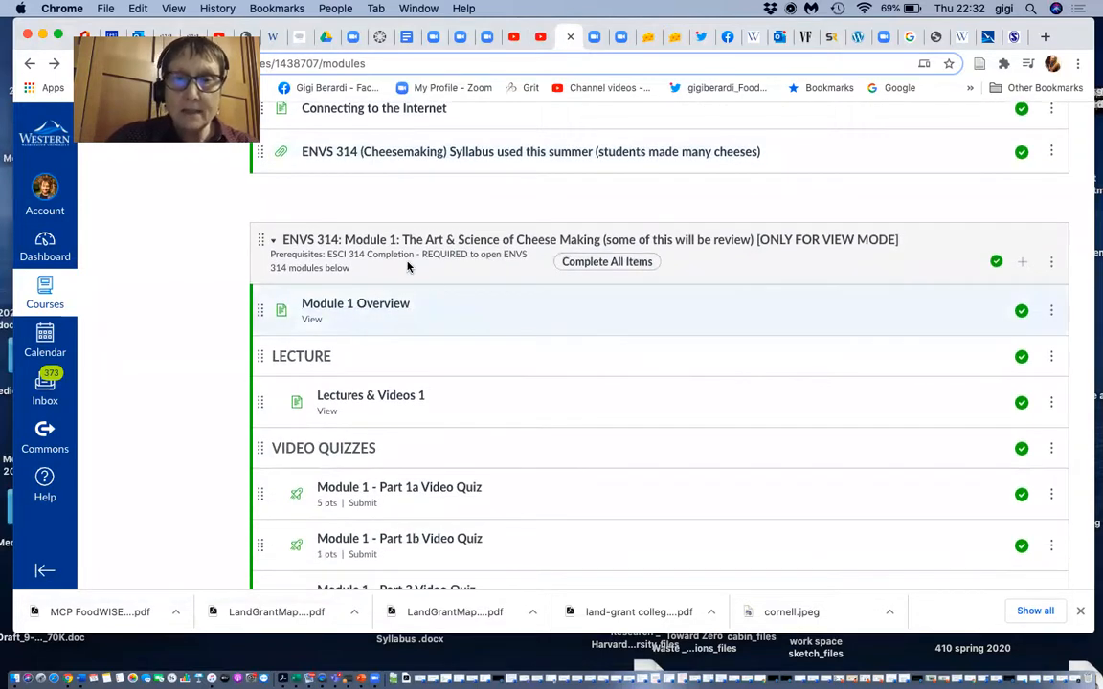
scroll("down", 3)
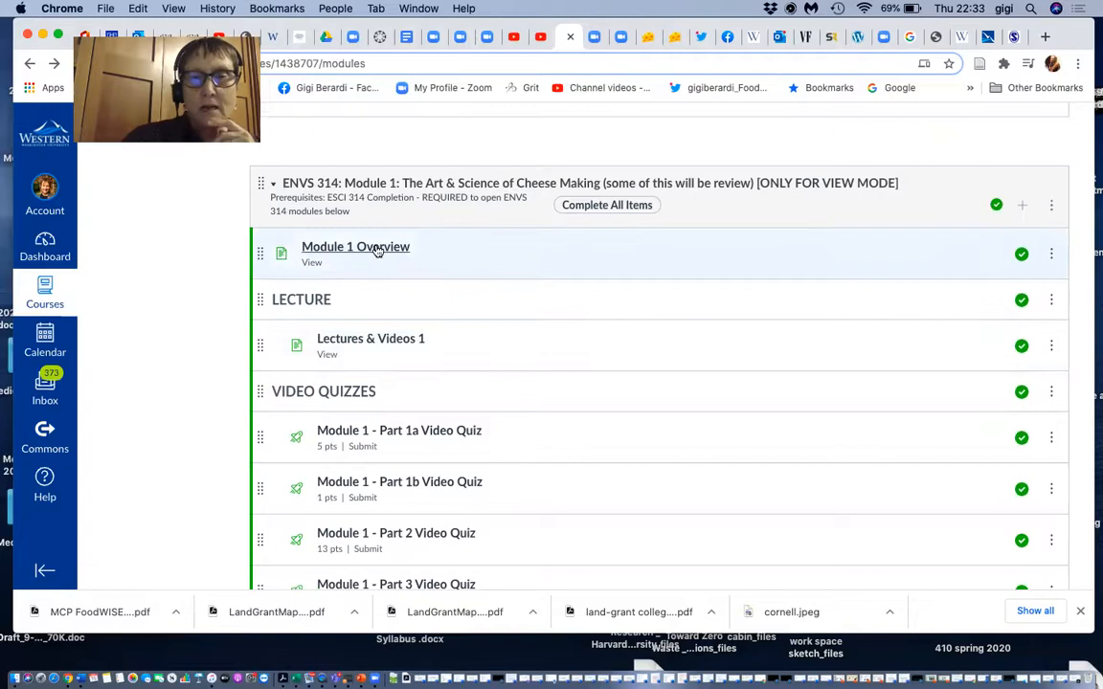
- Read the Module 1 Overview page down through its readings and discussion threads to the Module 1 Quiz link
left_click(356, 247)
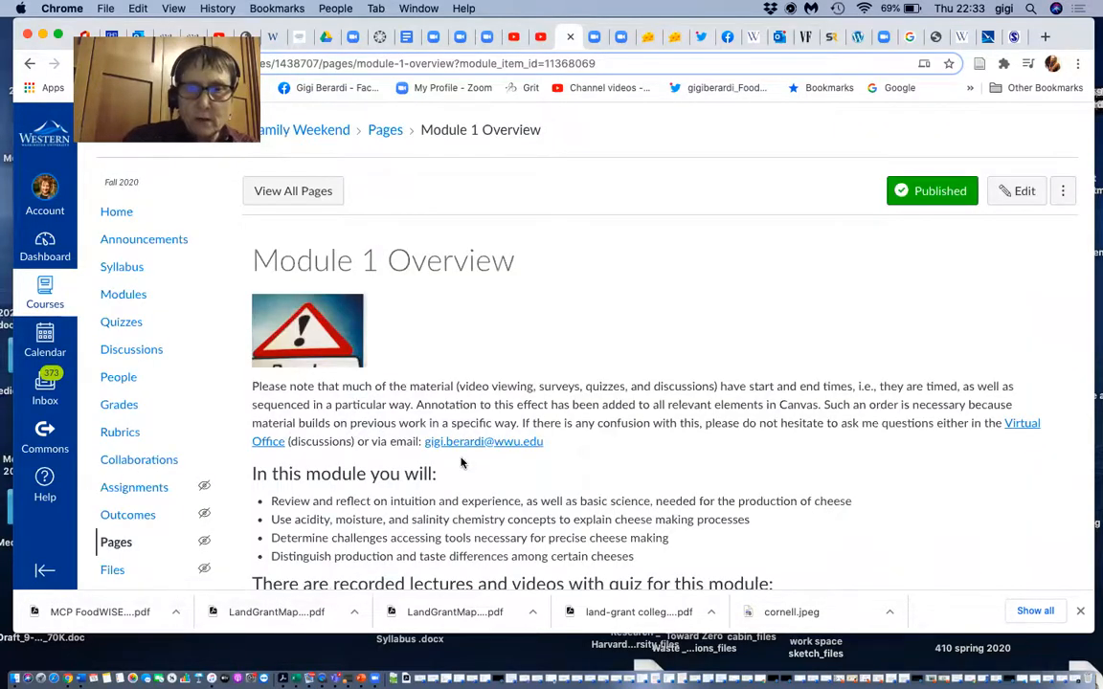
scroll("down", 3)
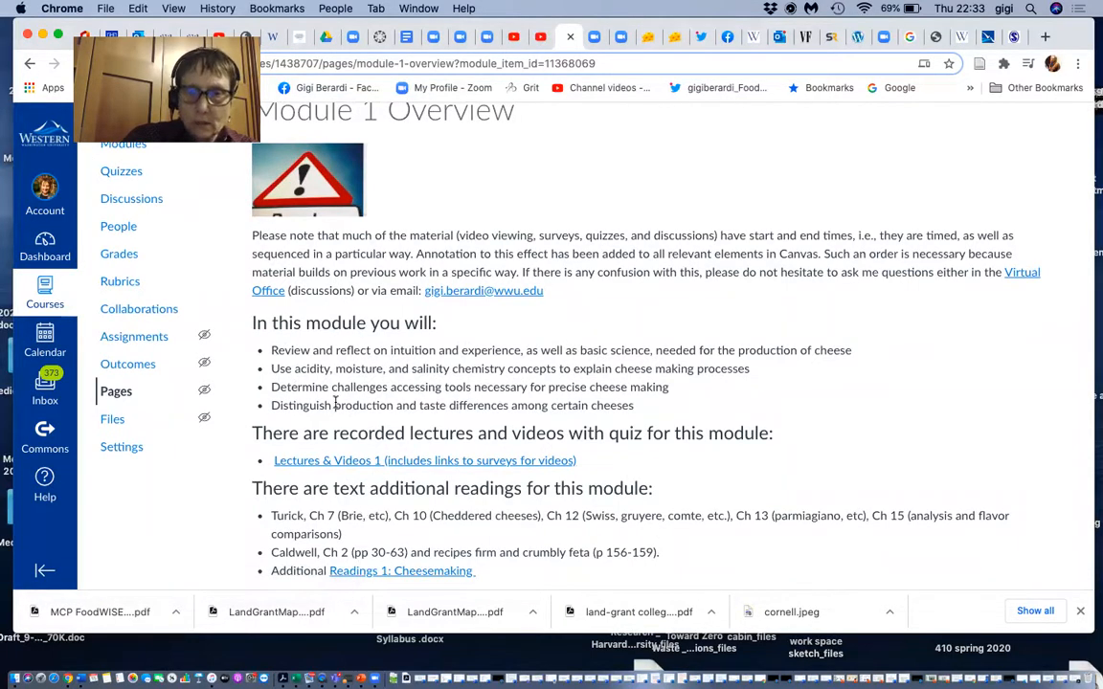
scroll("down", 3)
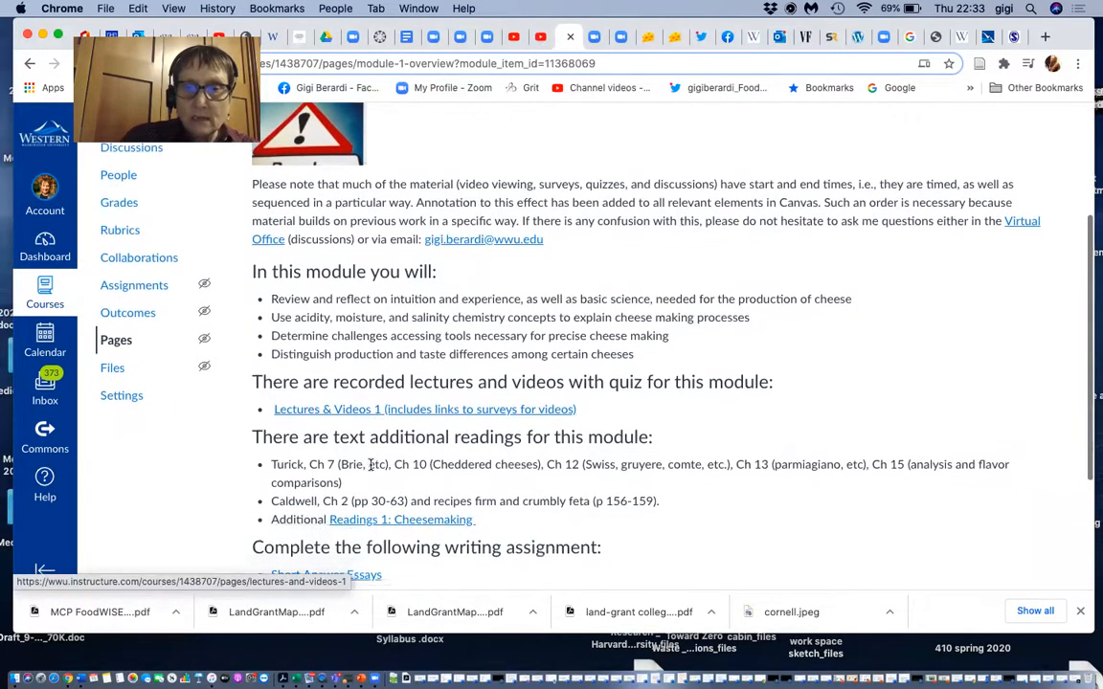
scroll("down", 3)
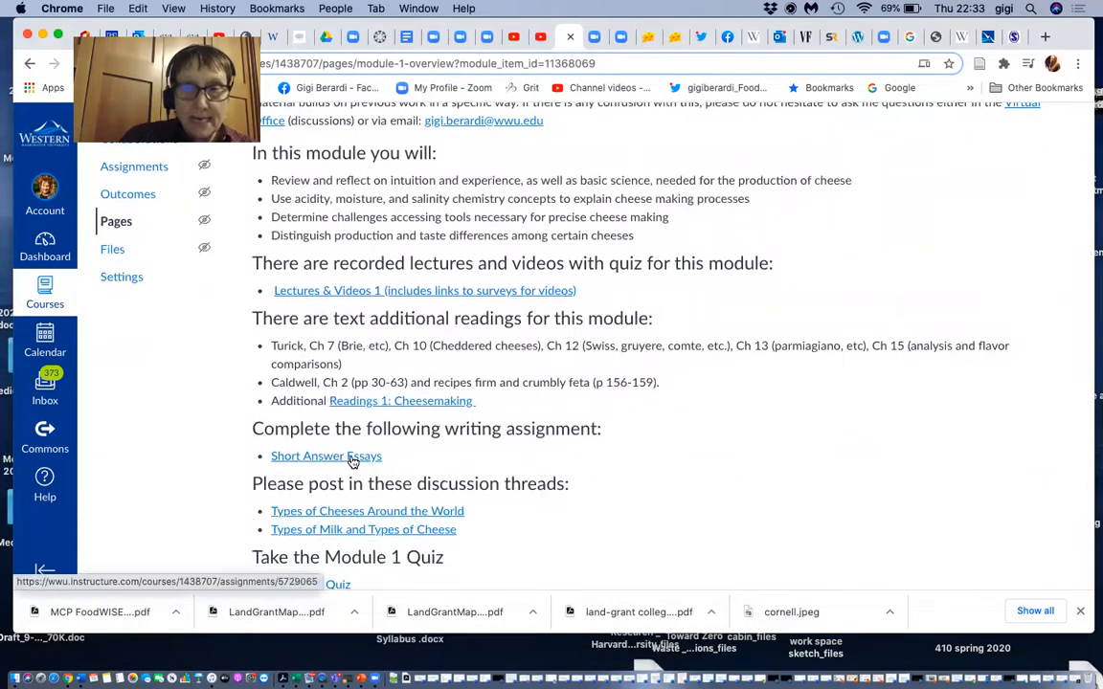
mouse_move(326, 456)
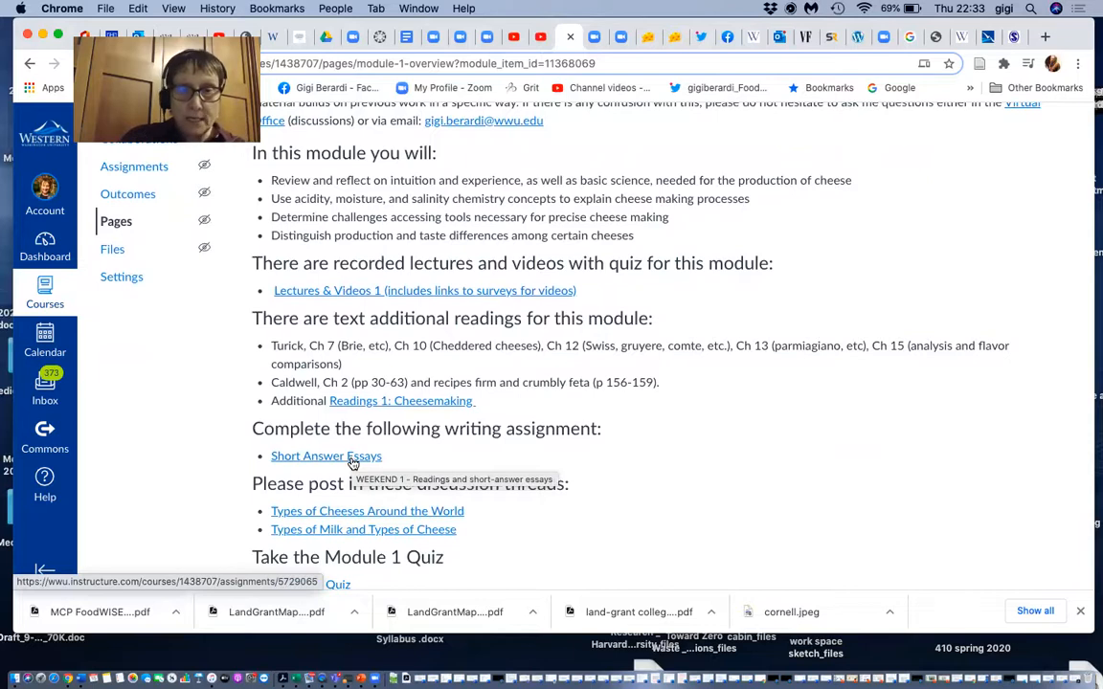
mouse_move(383, 458)
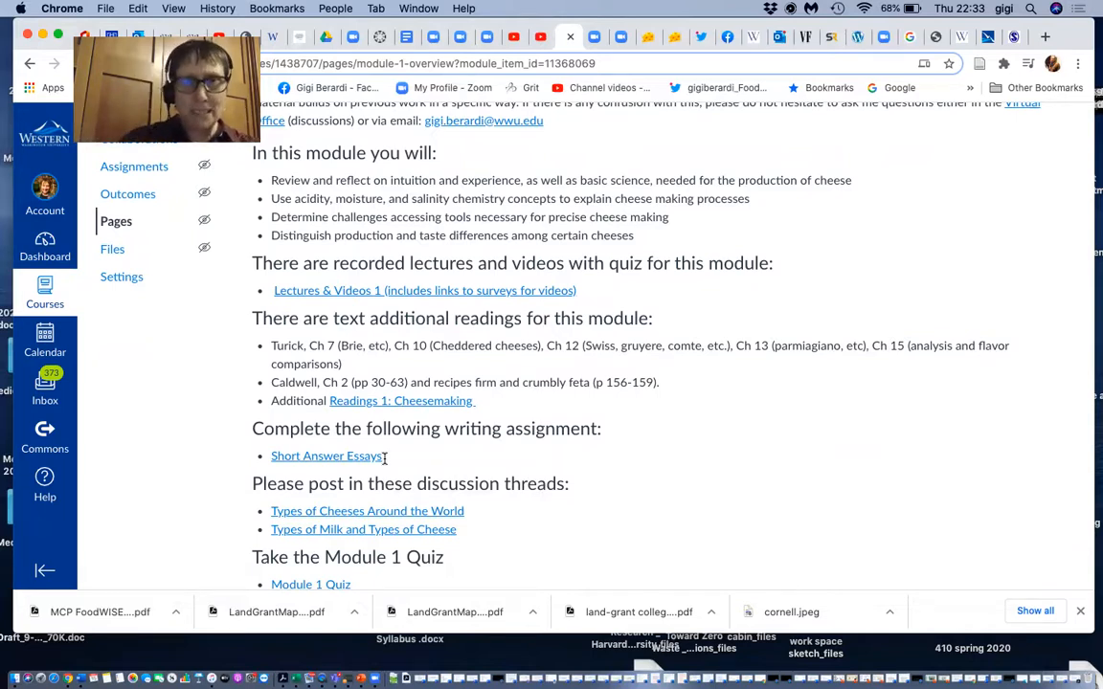
scroll("down", 3)
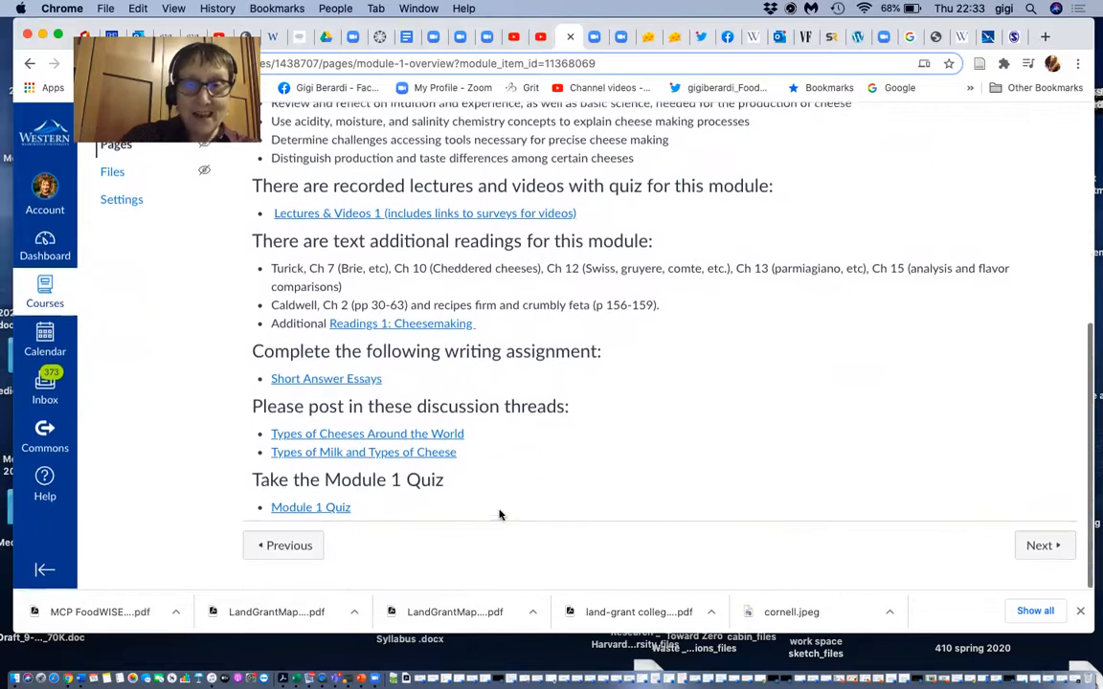
left_click(368, 432)
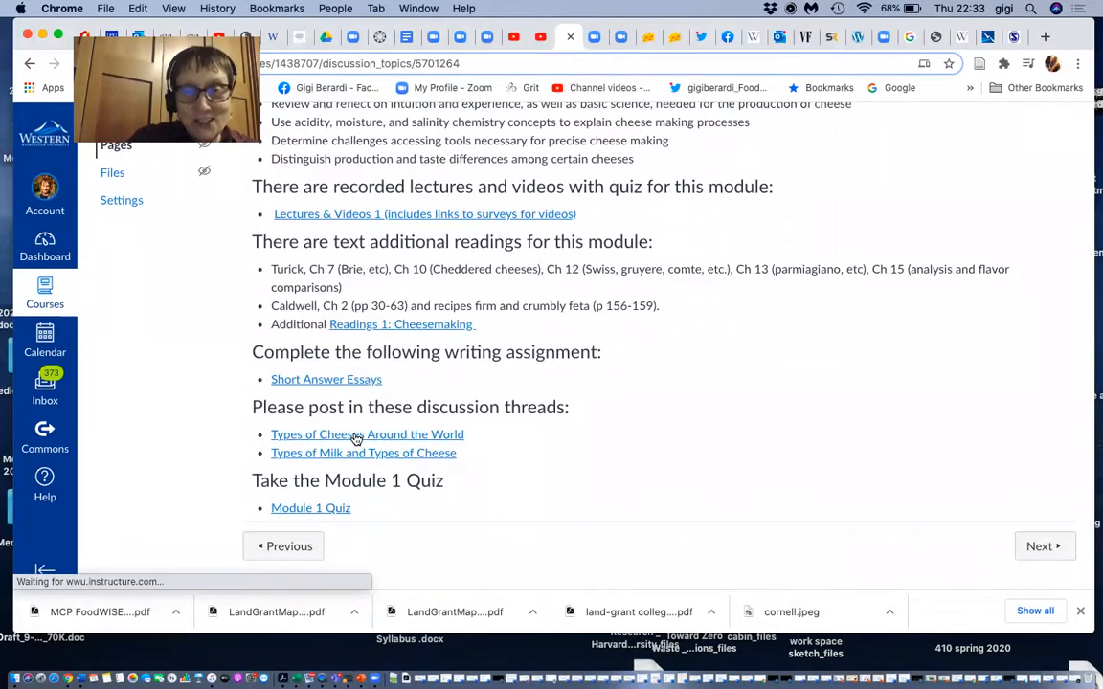
left_click(368, 433)
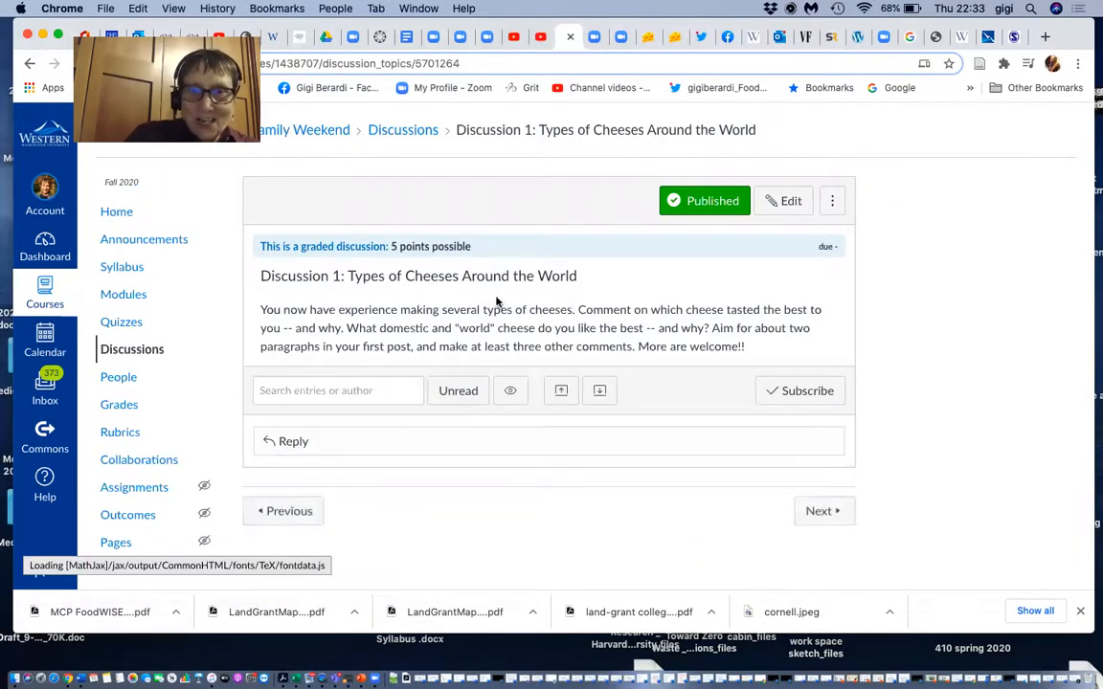
mouse_move(471, 513)
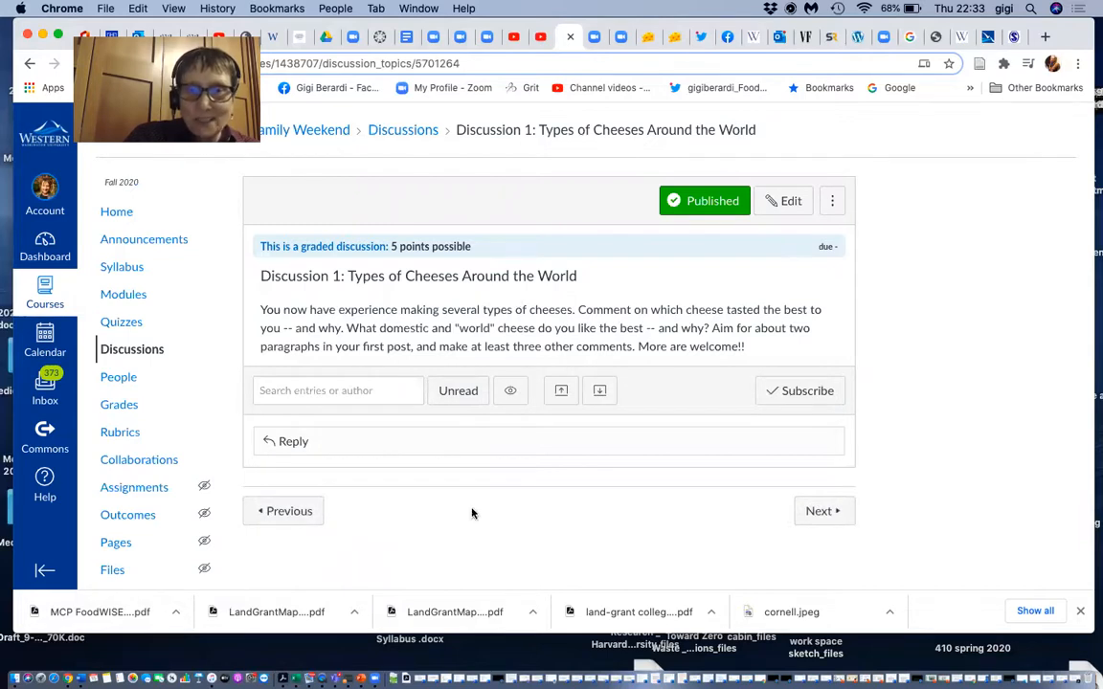
scroll("down", 3)
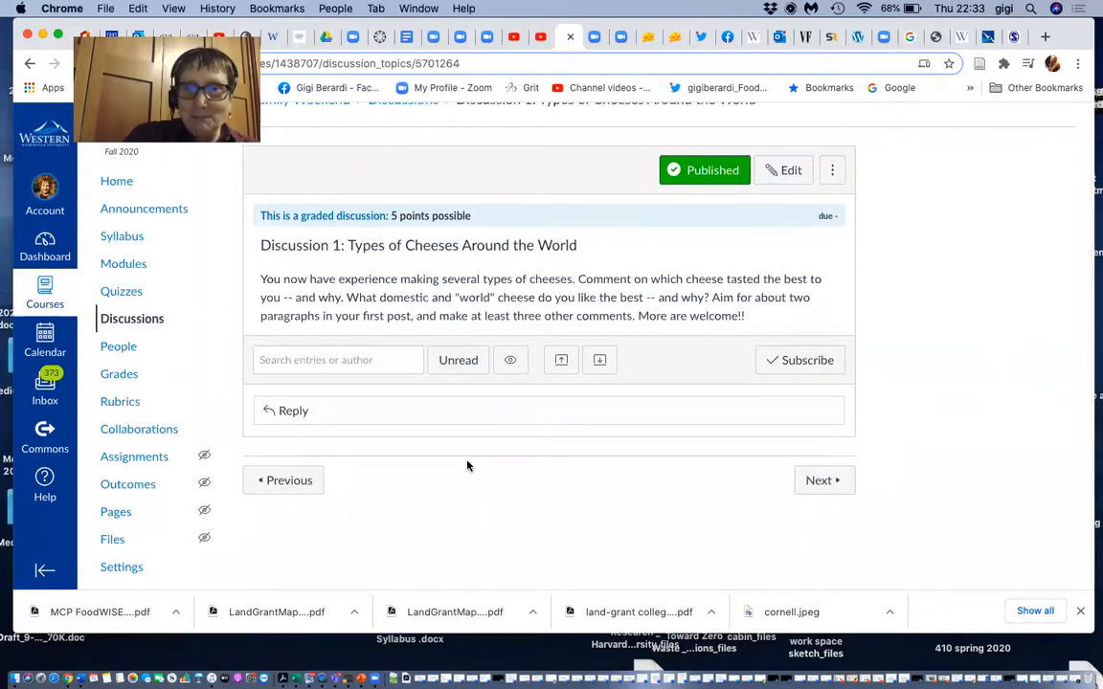
mouse_move(463, 452)
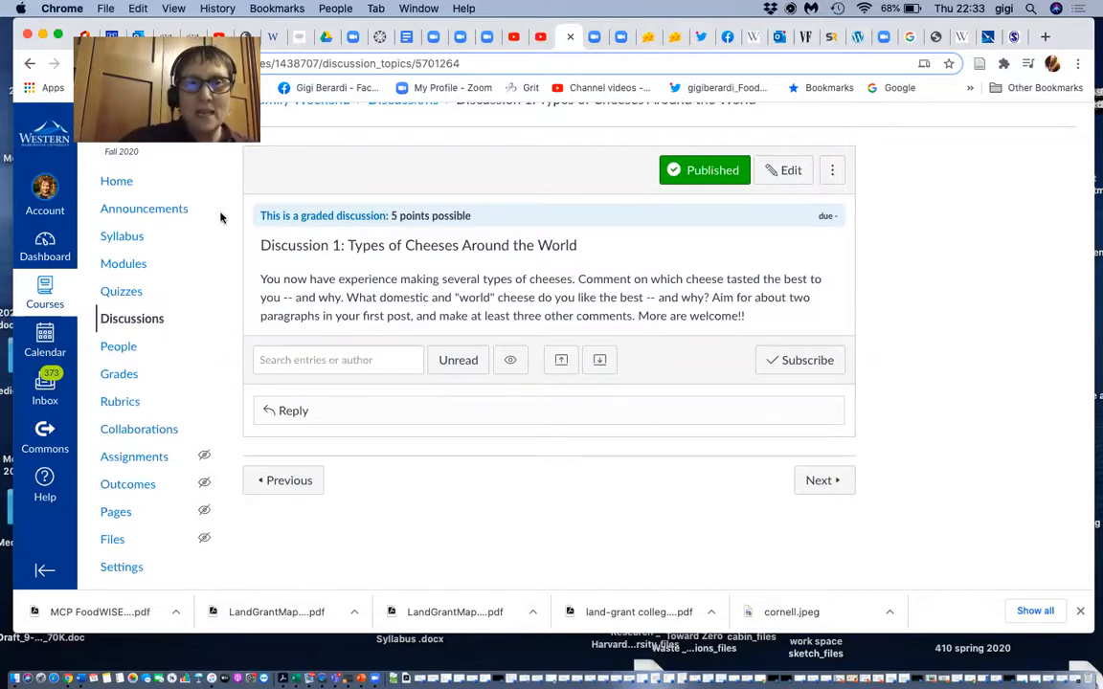
left_click(31, 64)
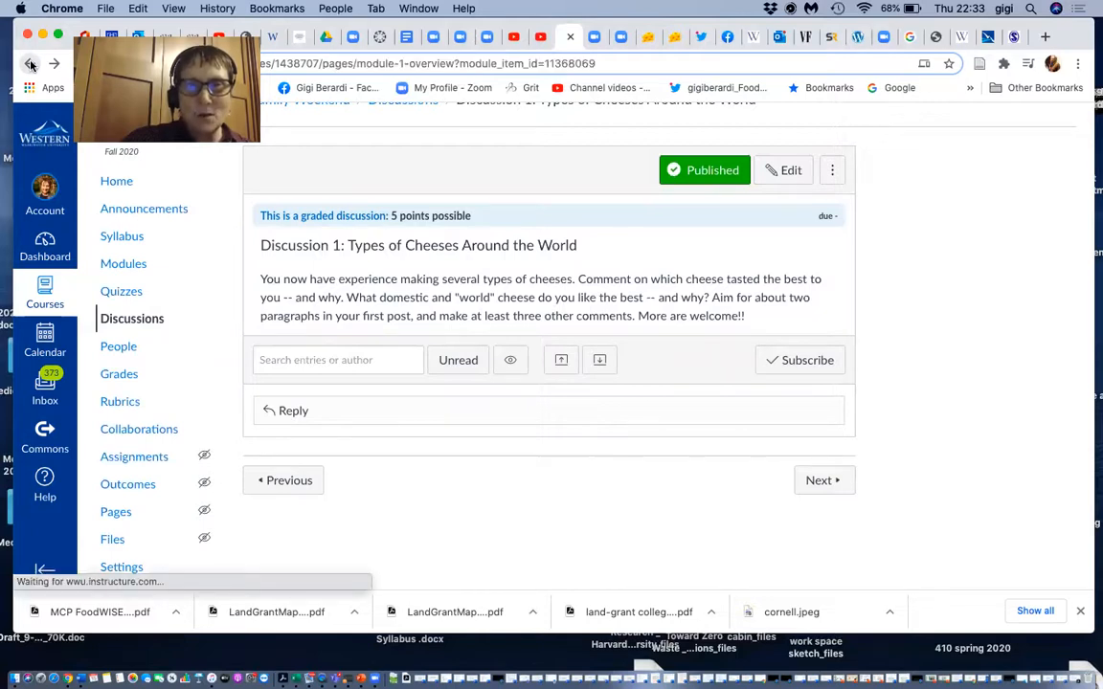
left_click(30, 63)
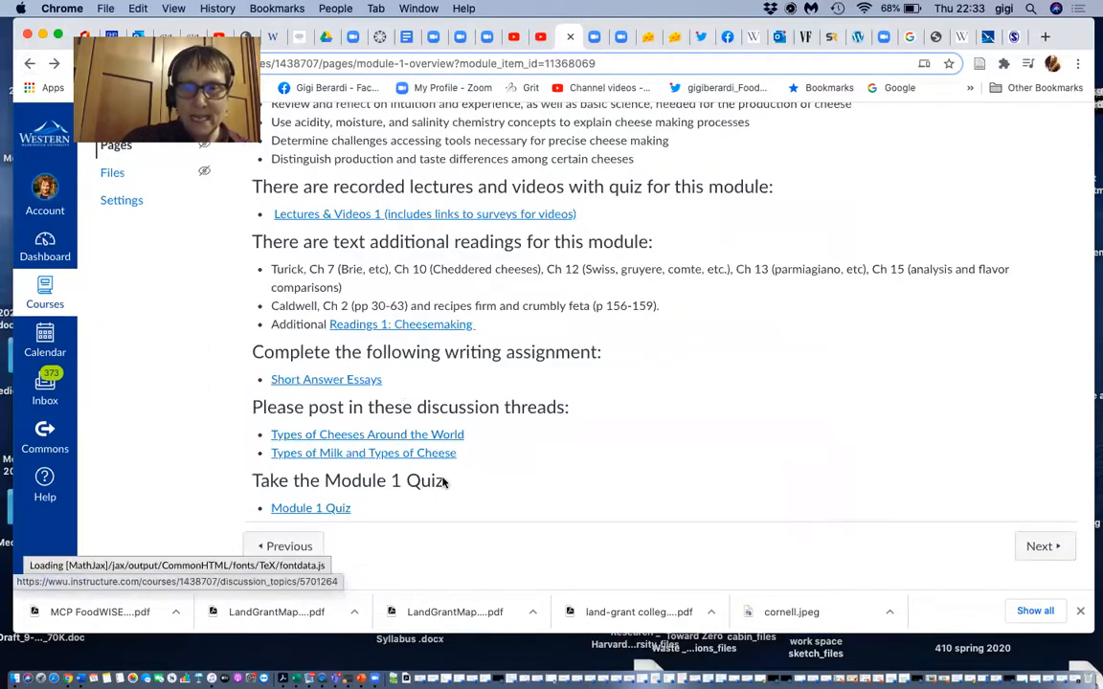
mouse_move(366, 515)
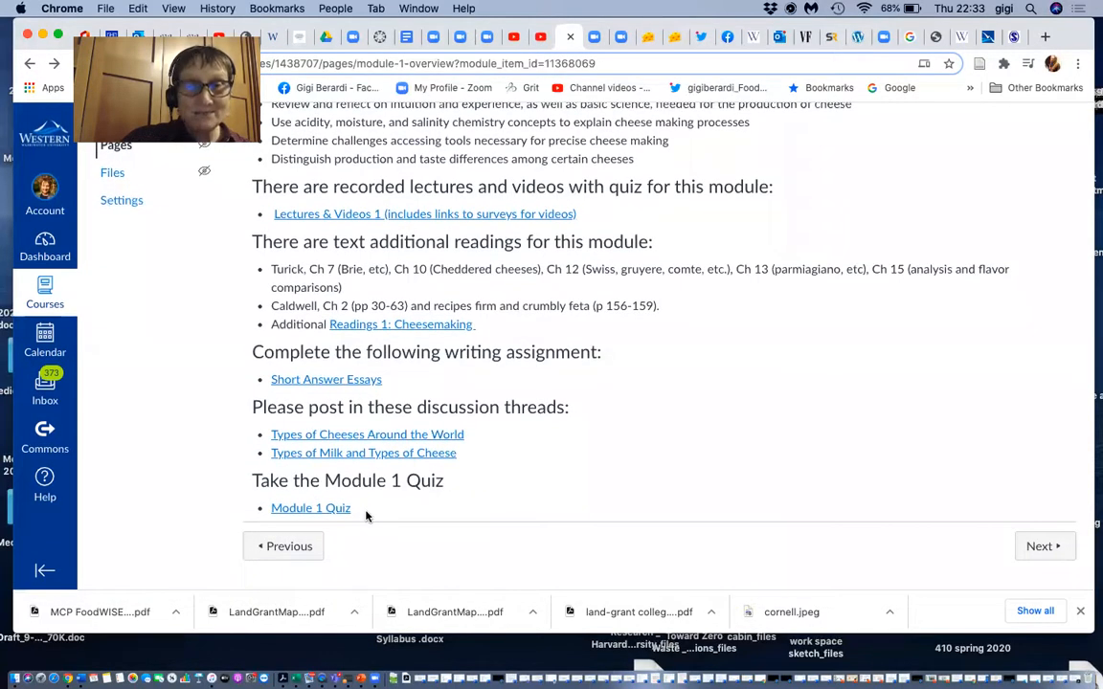
scroll("up", 3)
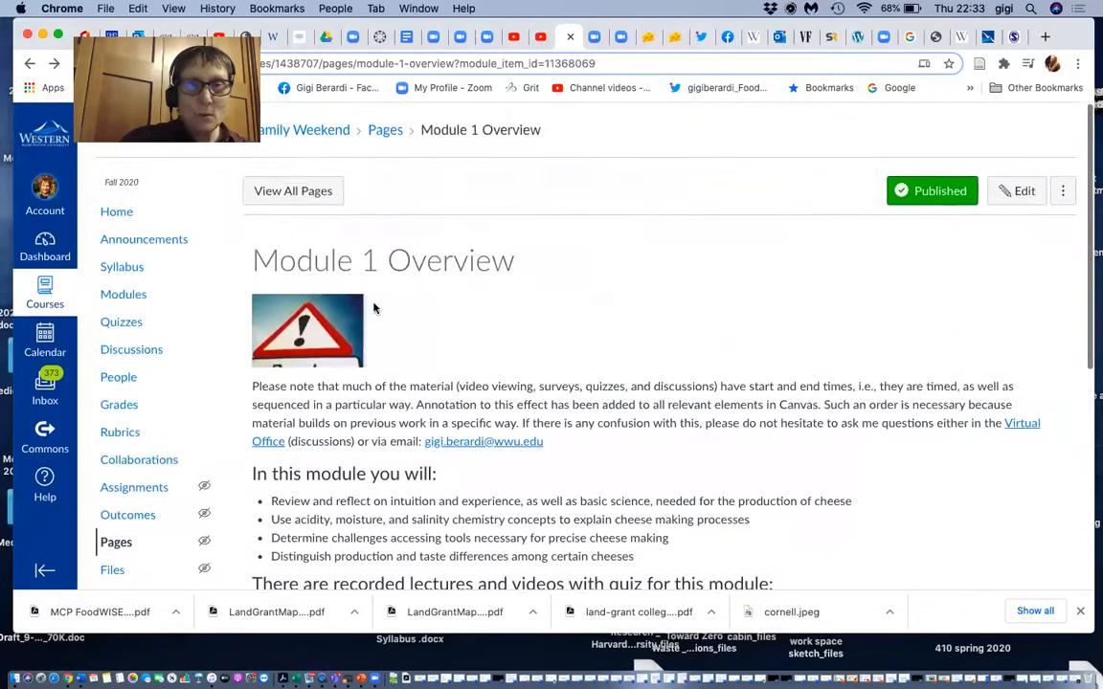
- Browse the Modules list through Module 1's items into Module 2: Microorganisms and Affinage's video quizzes
left_click(30, 63)
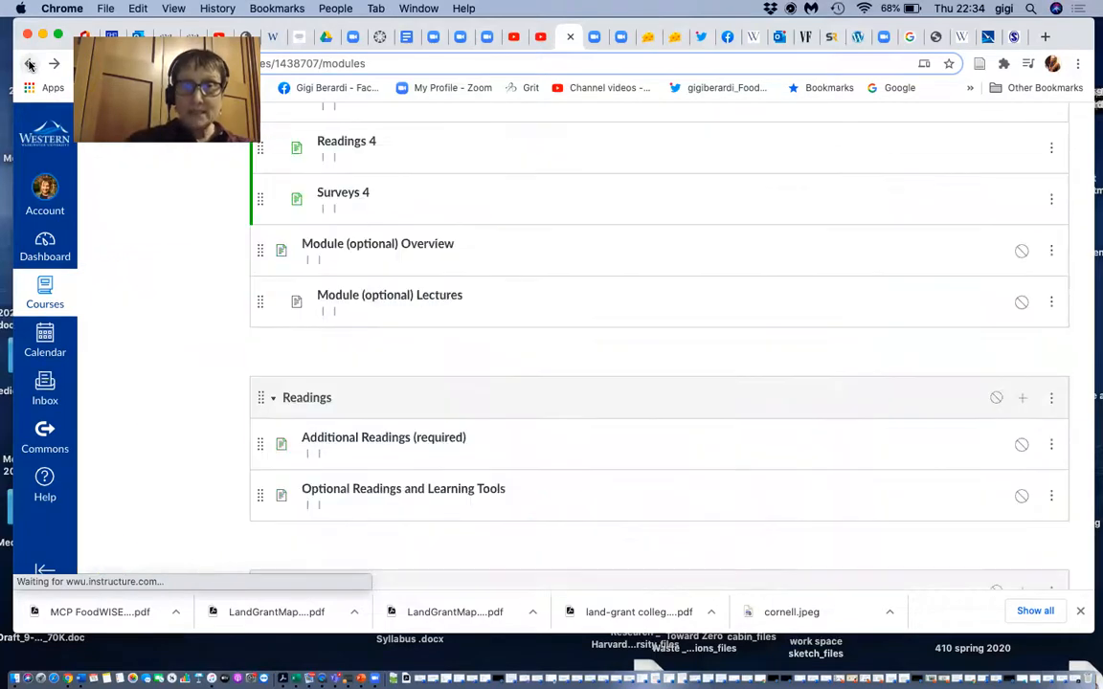
mouse_move(463, 161)
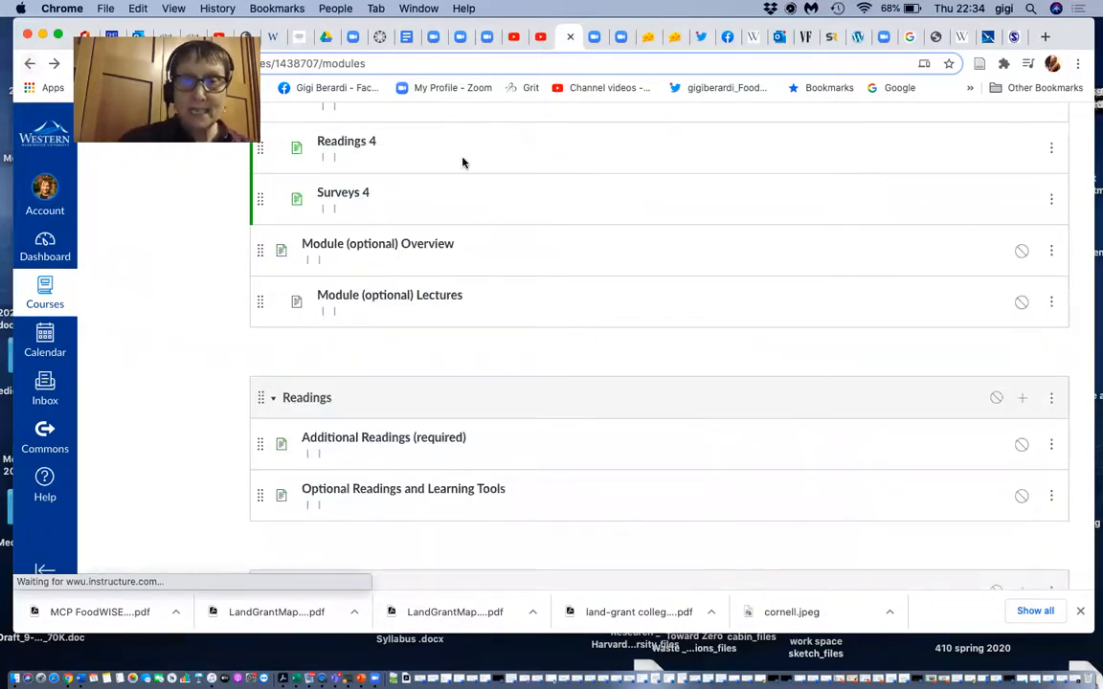
scroll("up", 3)
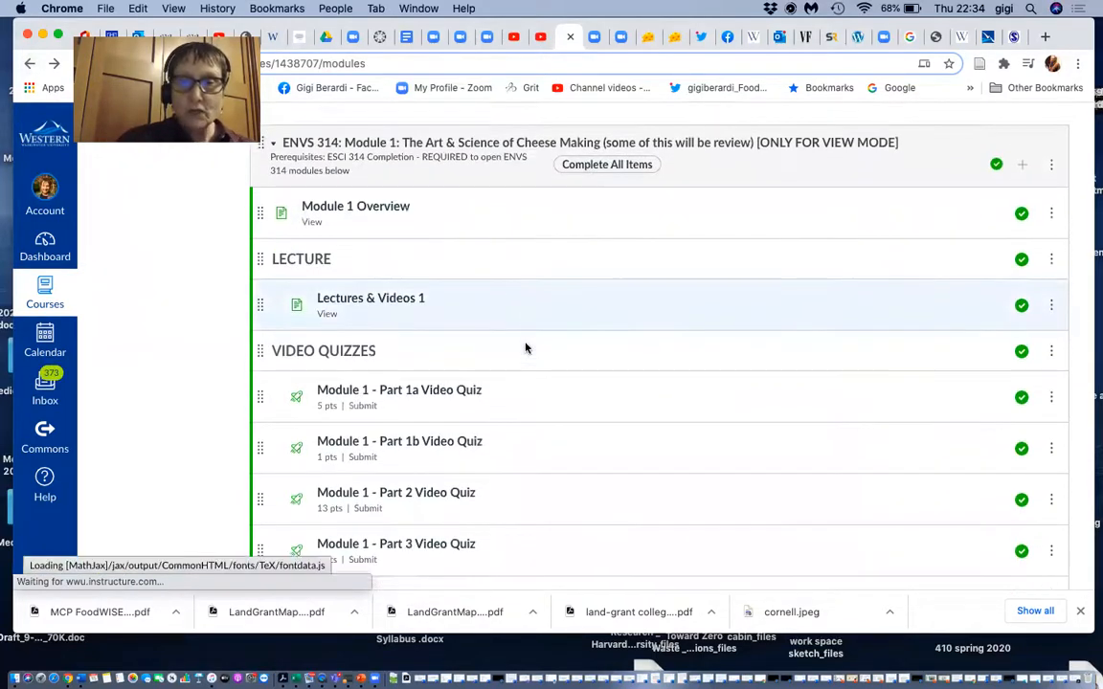
scroll("down", 3)
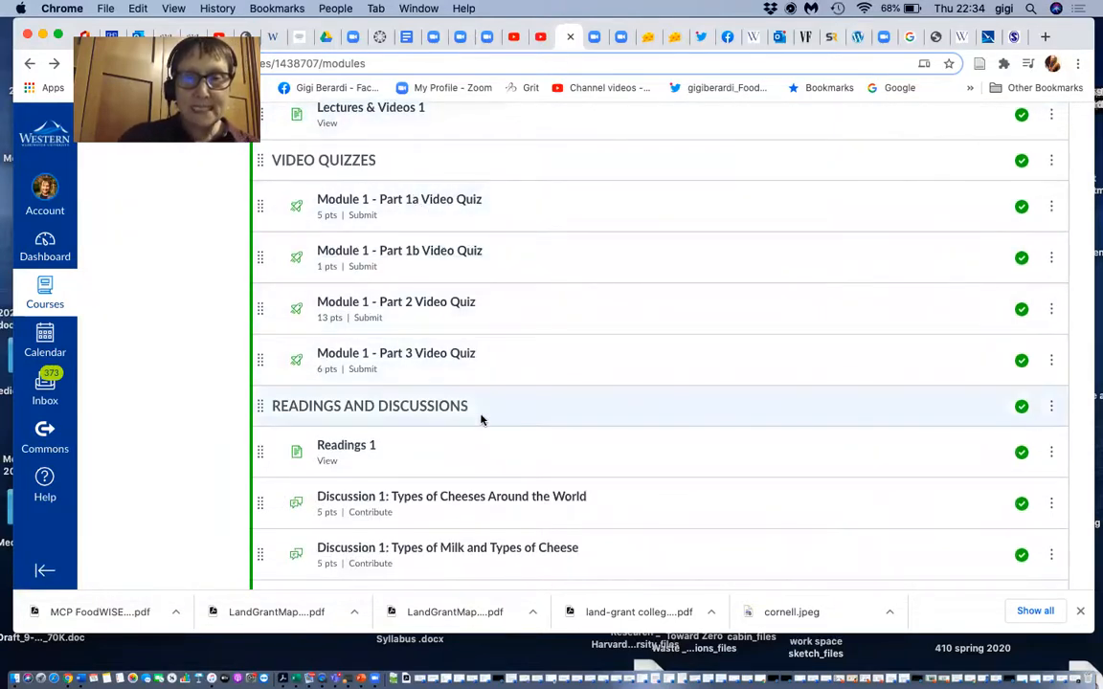
scroll("down", 3)
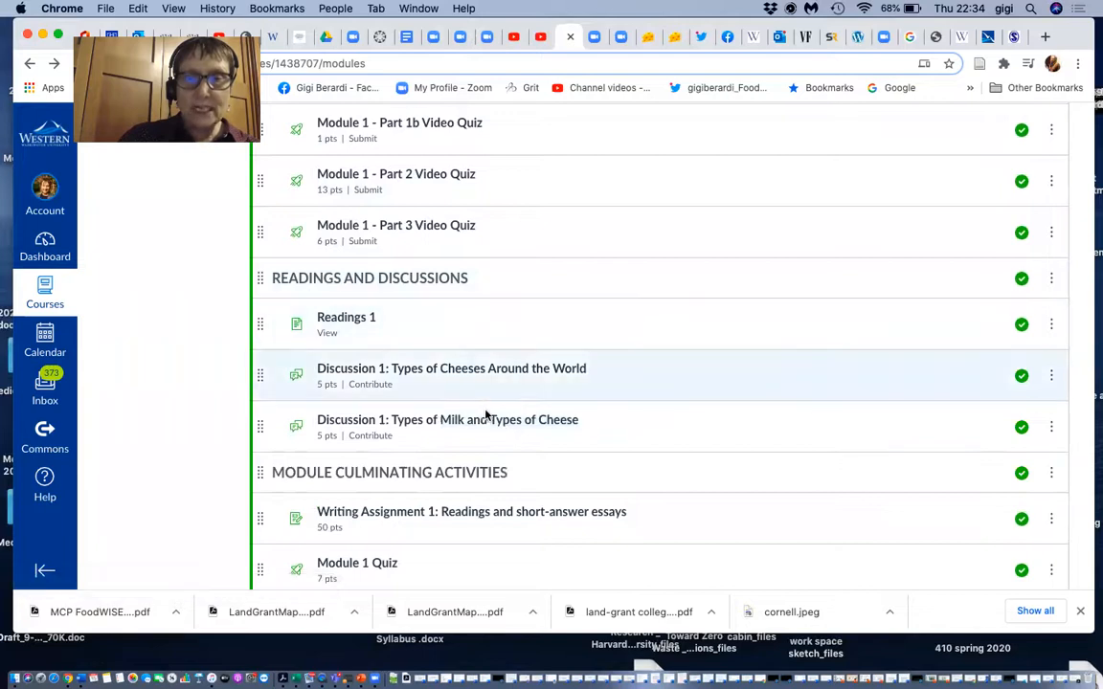
scroll("down", 3)
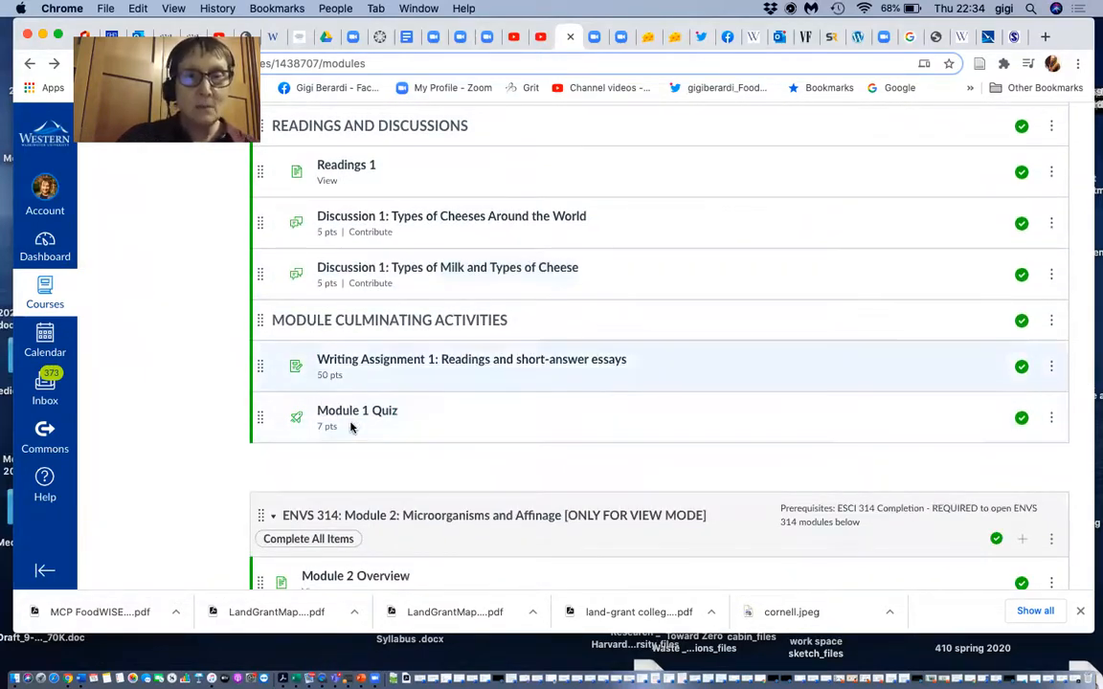
scroll("down", 3)
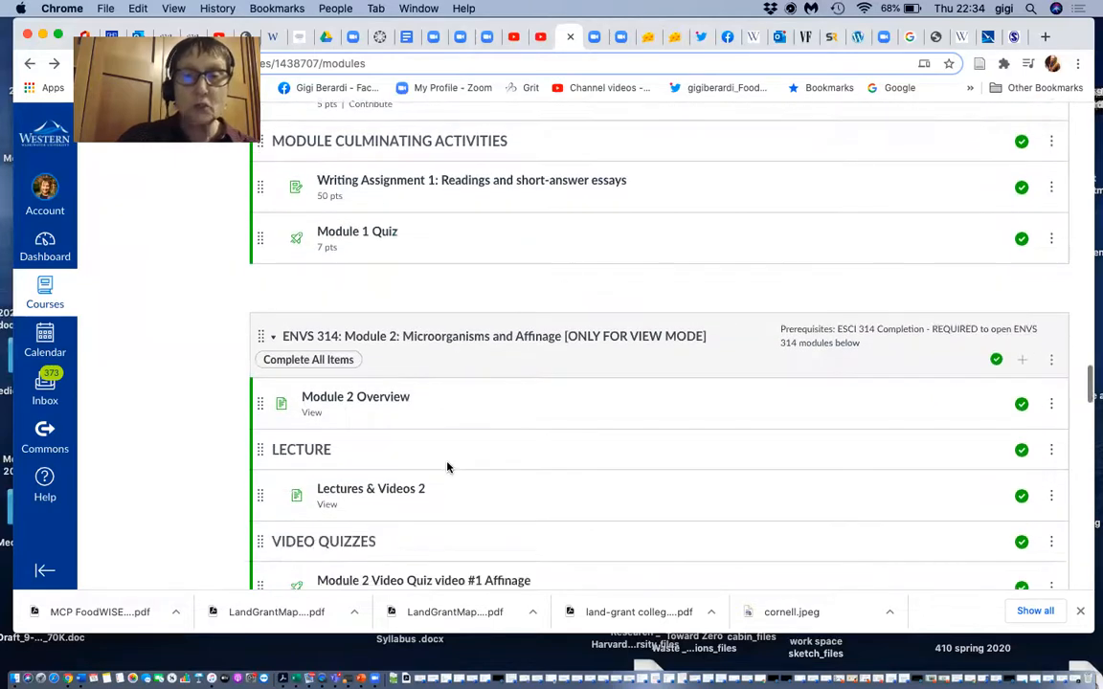
scroll("down", 3)
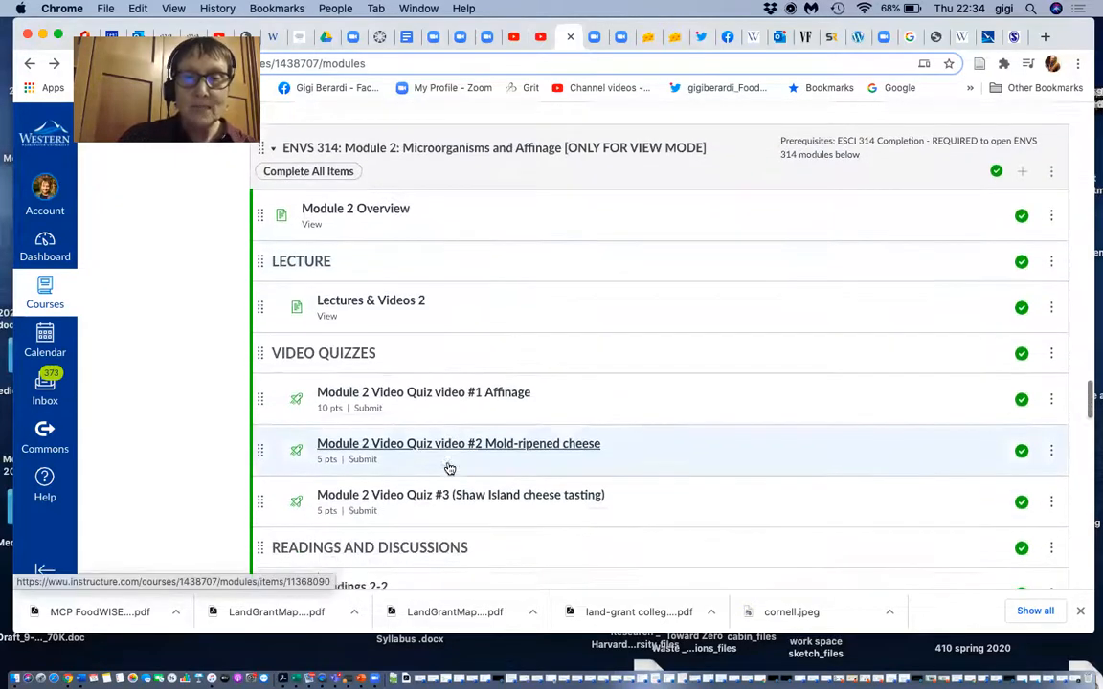
scroll("down", 3)
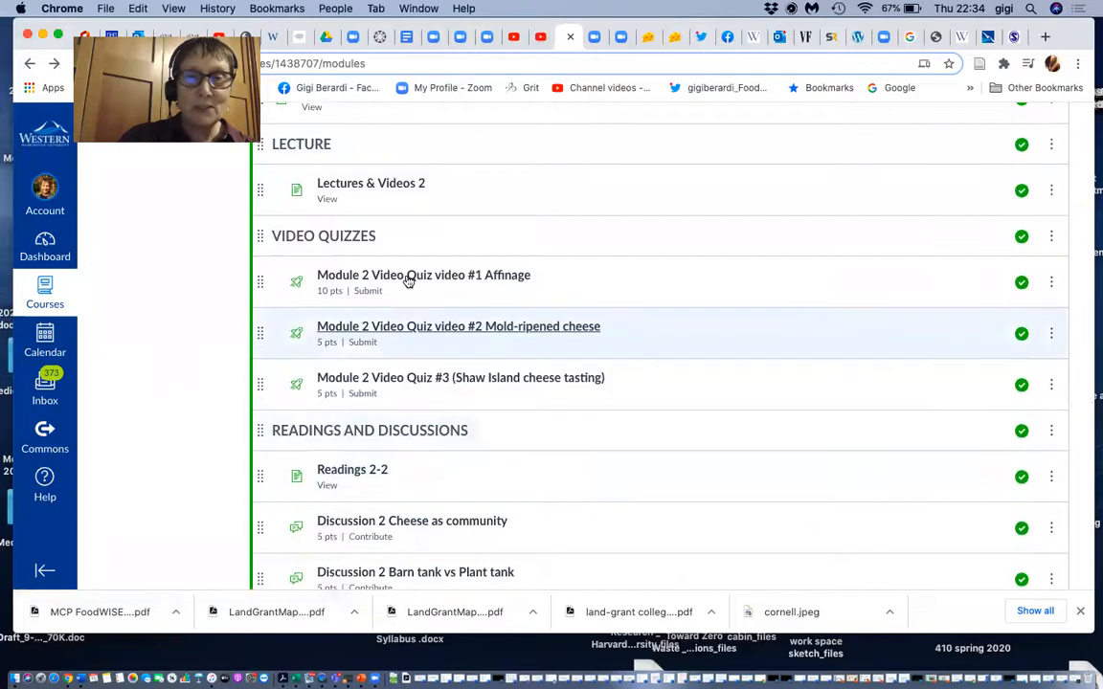
left_click(423, 276)
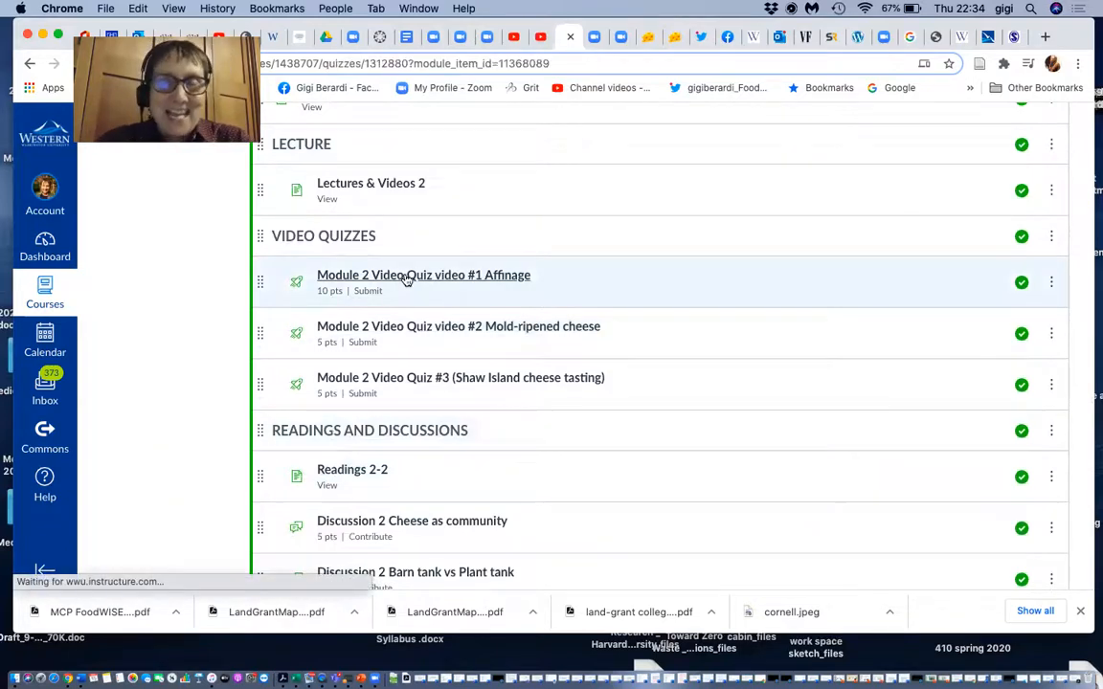
left_click(423, 276)
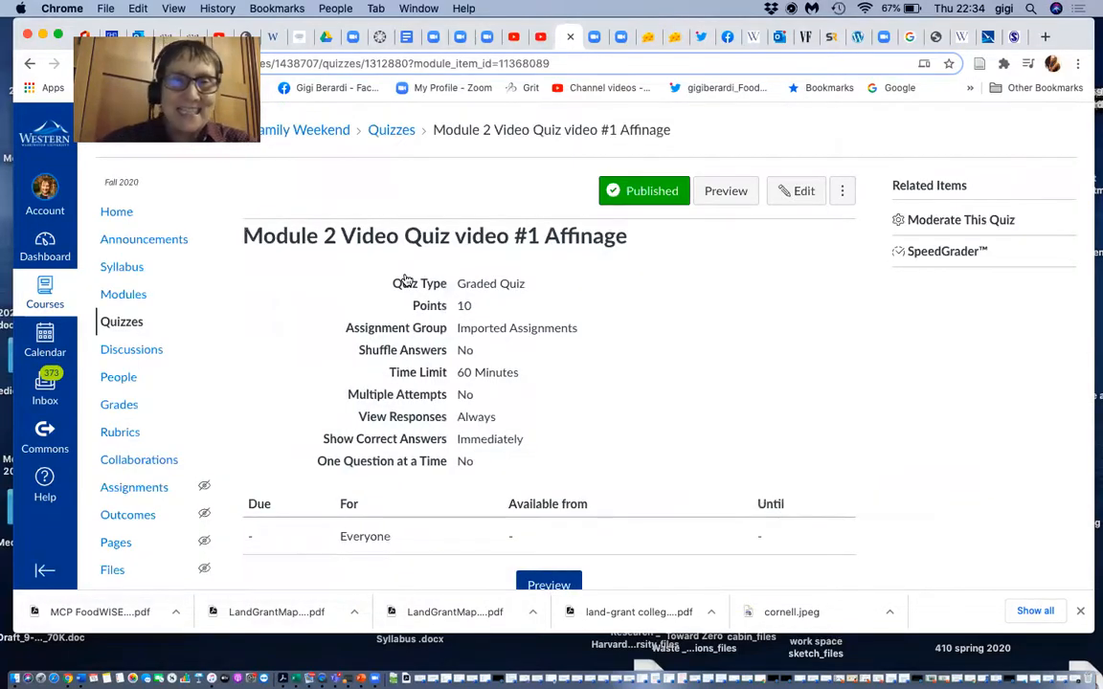
left_click(29, 63)
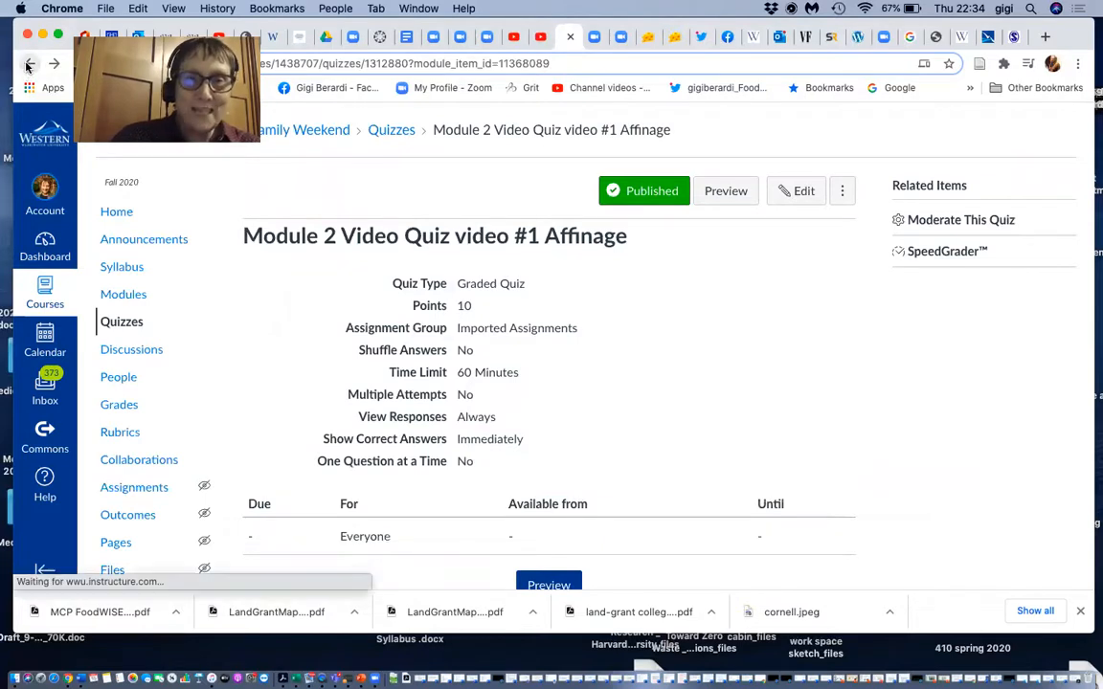
left_click(29, 63)
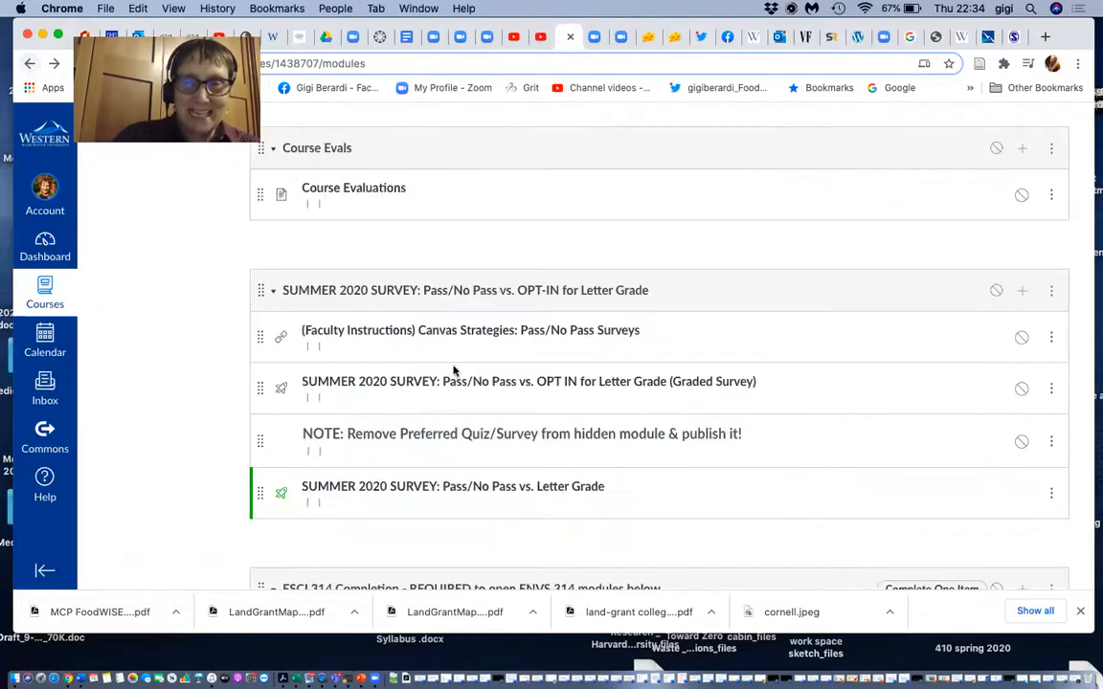
scroll("up", 3)
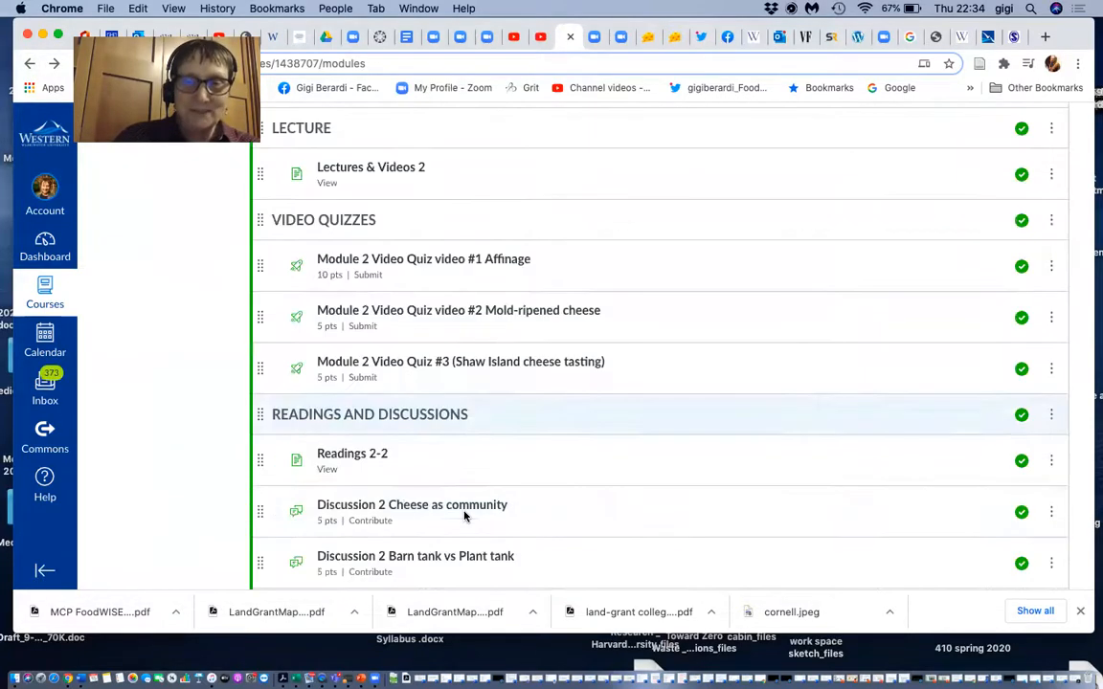
scroll("down", 3)
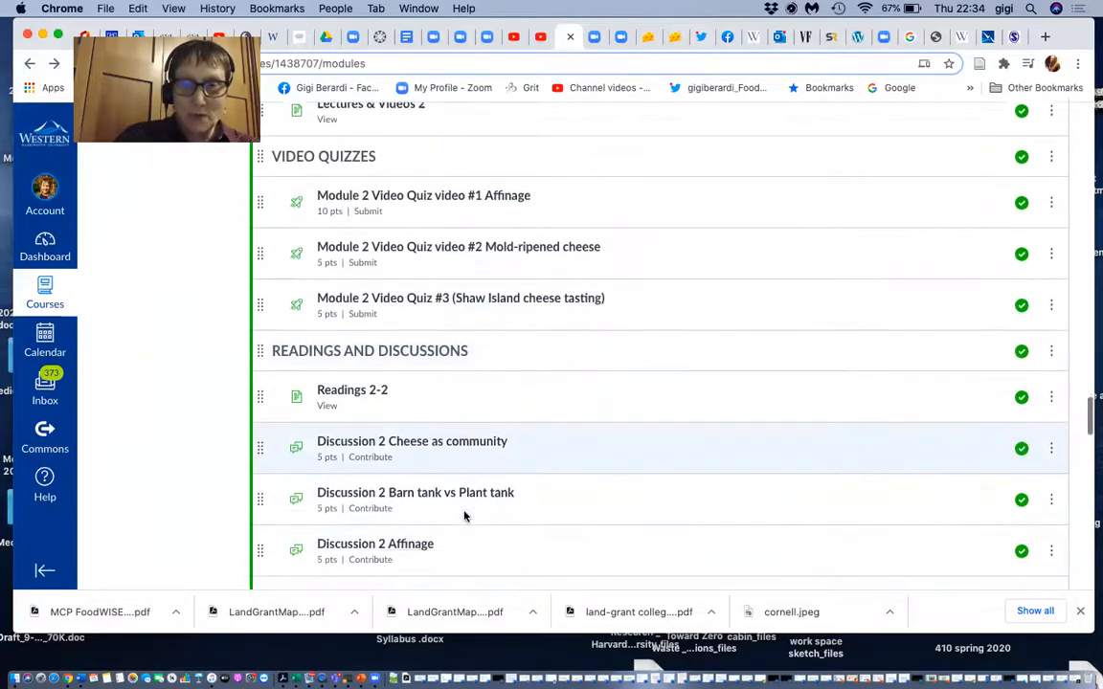
scroll("down", 3)
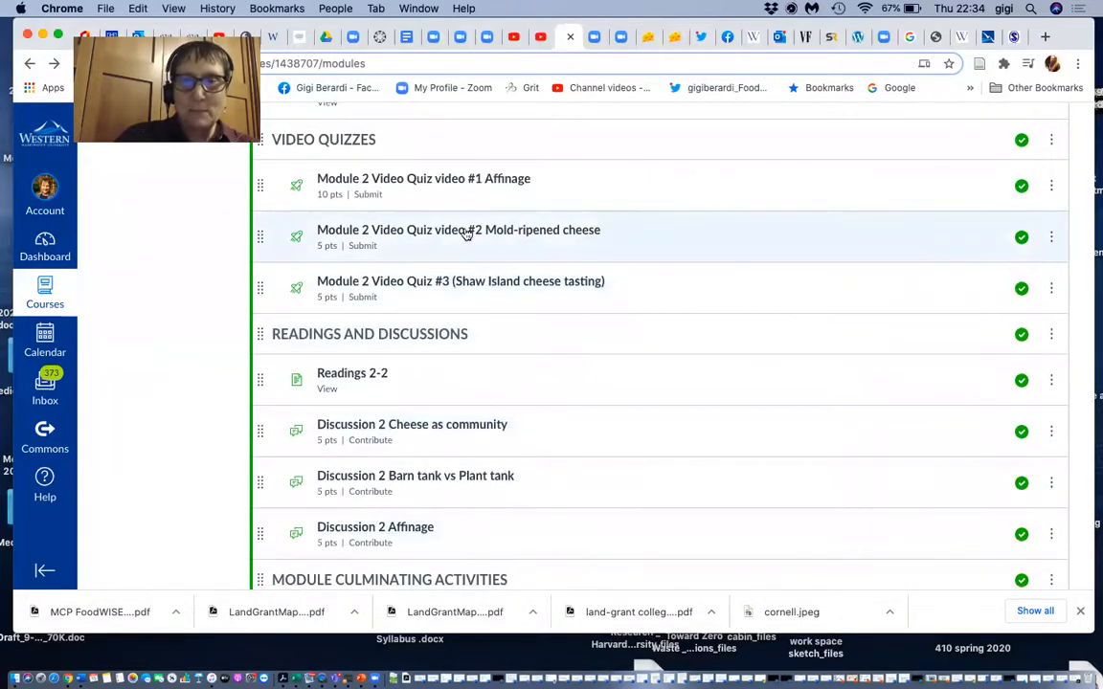
scroll("up", 3)
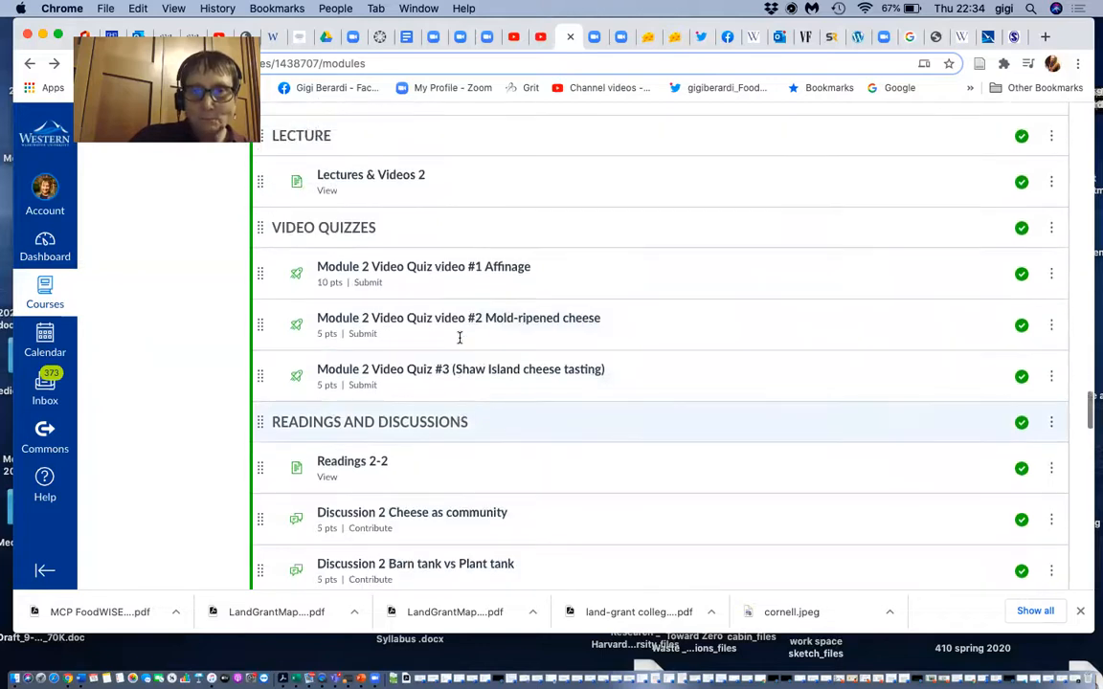
scroll("up", 3)
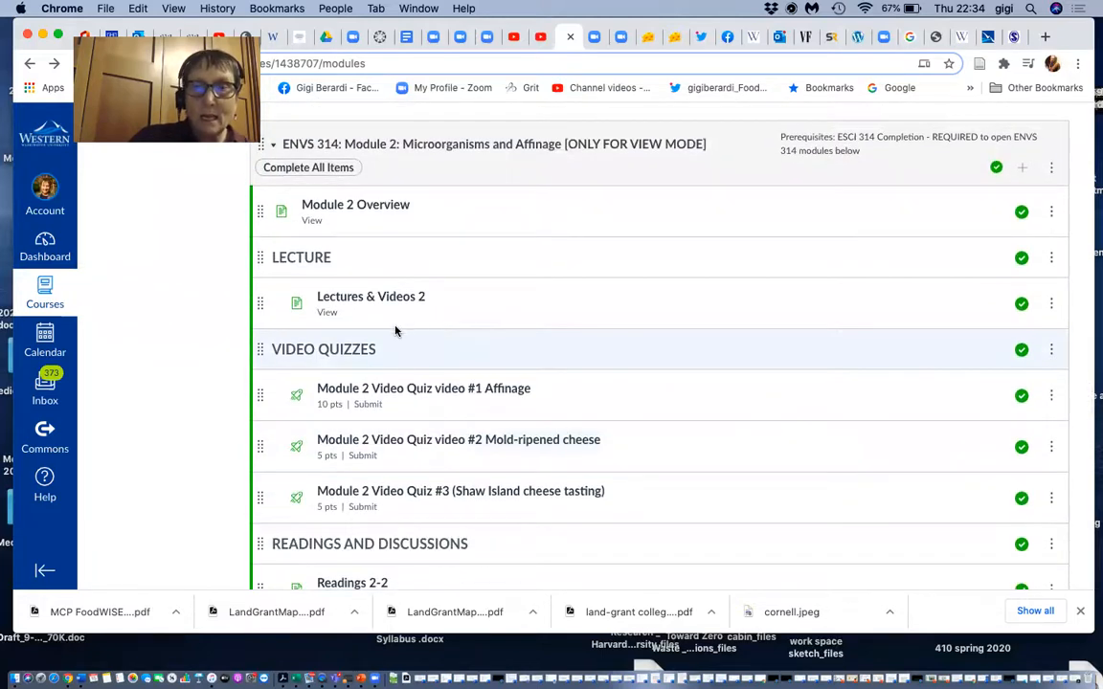
- Read the Lectures & Videos 2 page down through its lecture videos and quizzes to the Additional Videos section
left_click(371, 295)
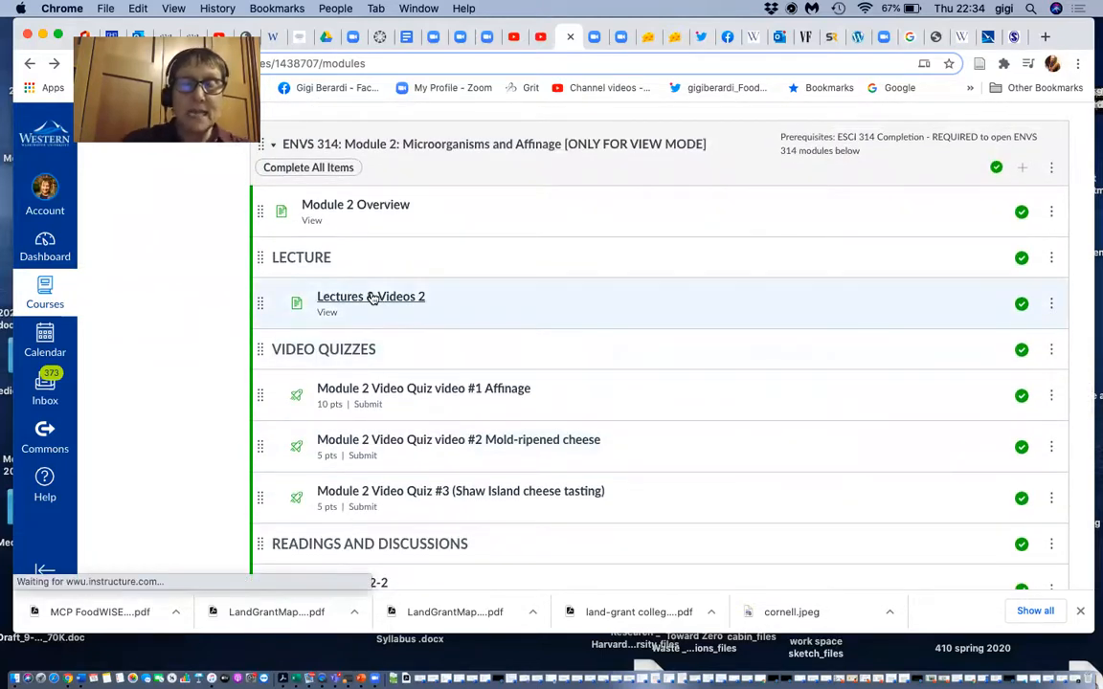
left_click(372, 295)
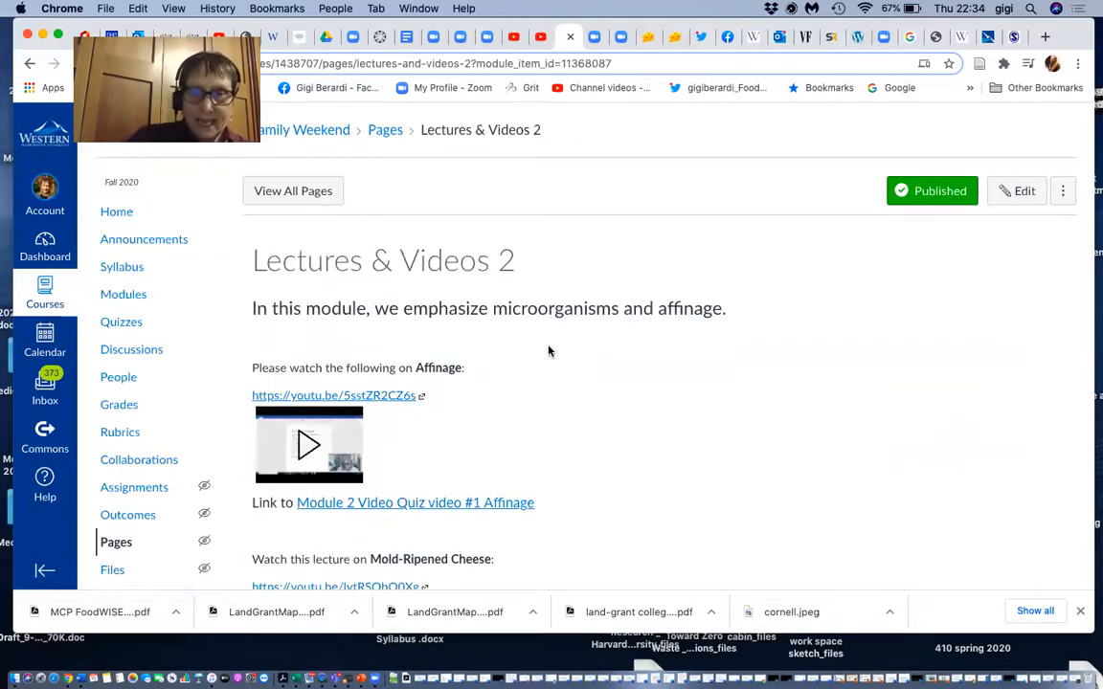
scroll("down", 3)
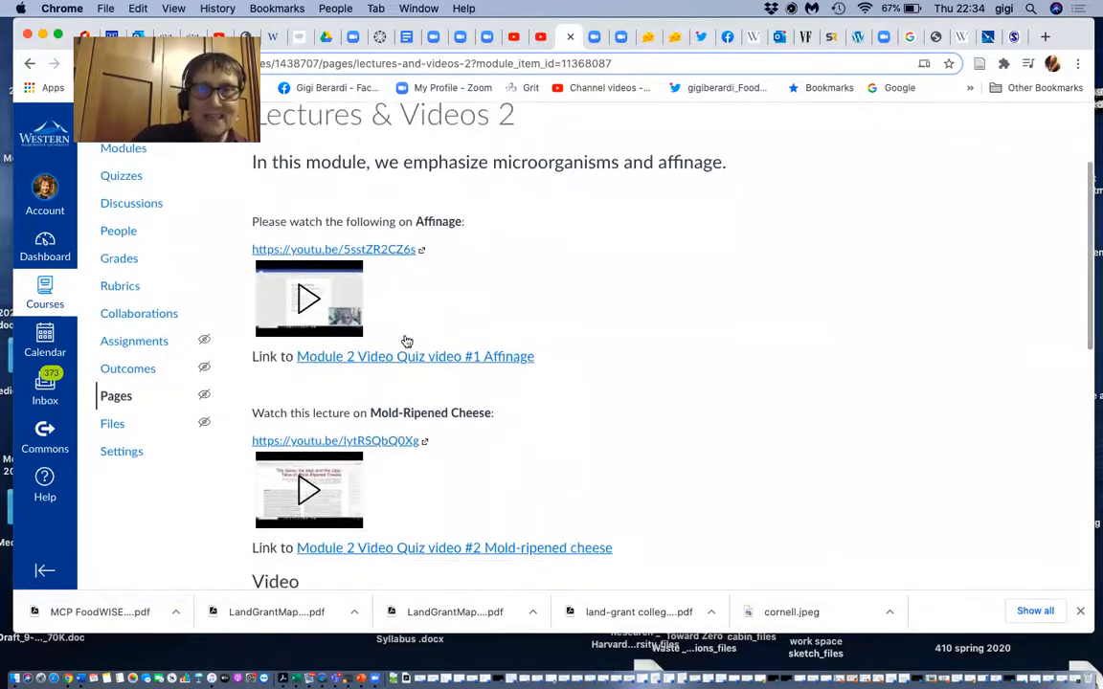
scroll("down", 3)
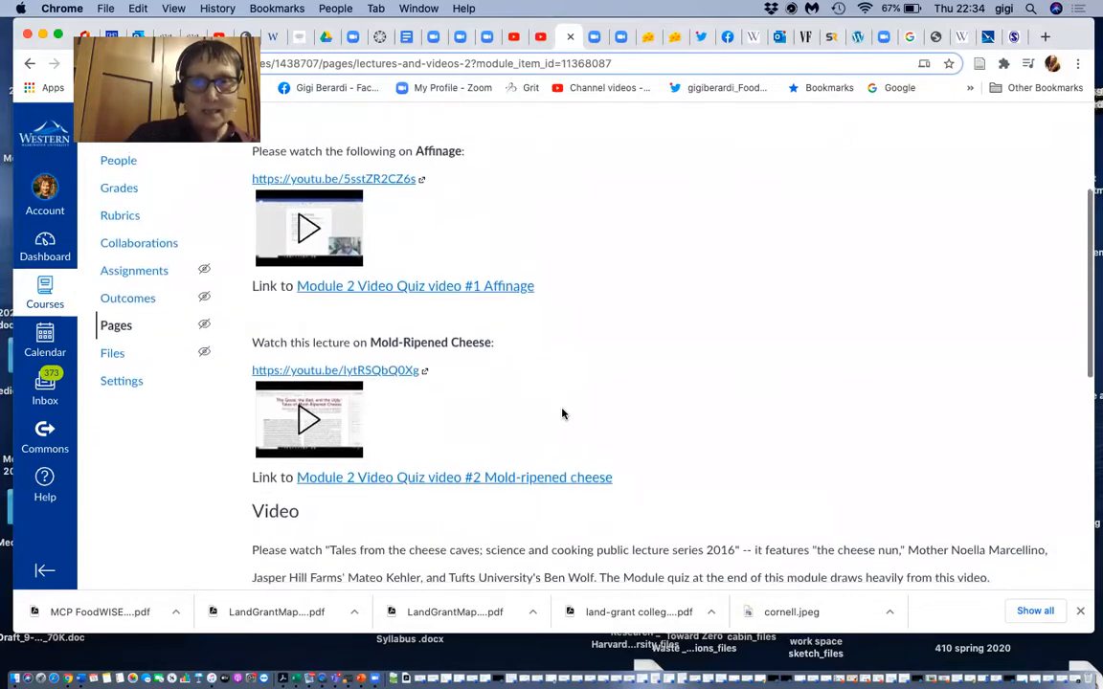
scroll("down", 3)
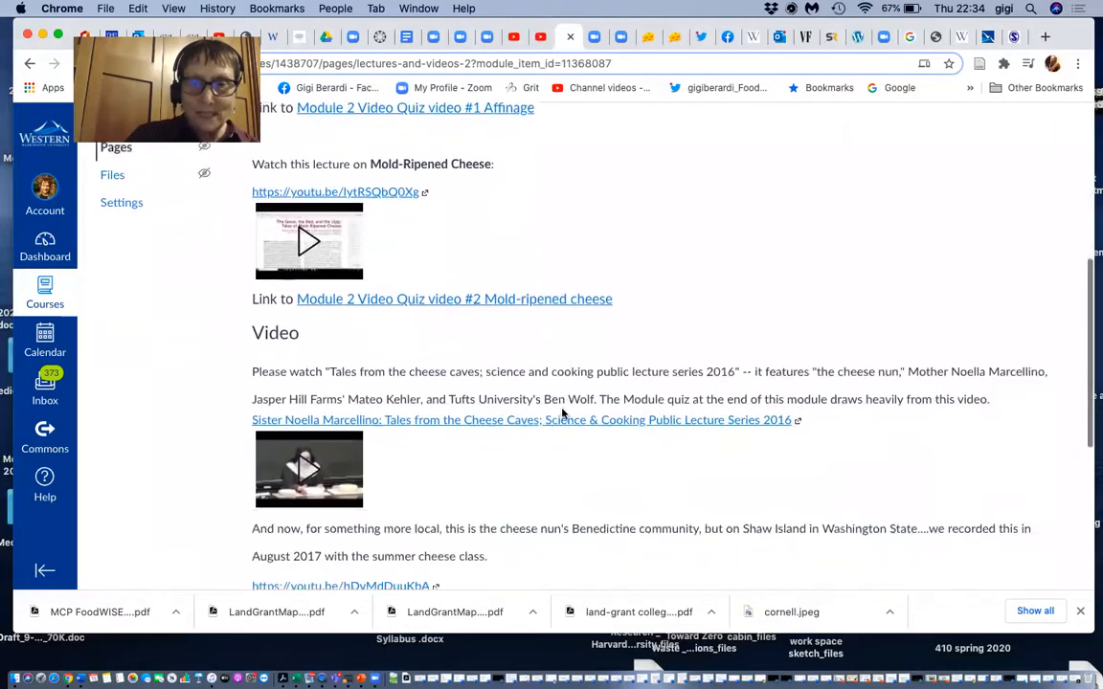
scroll("down", 3)
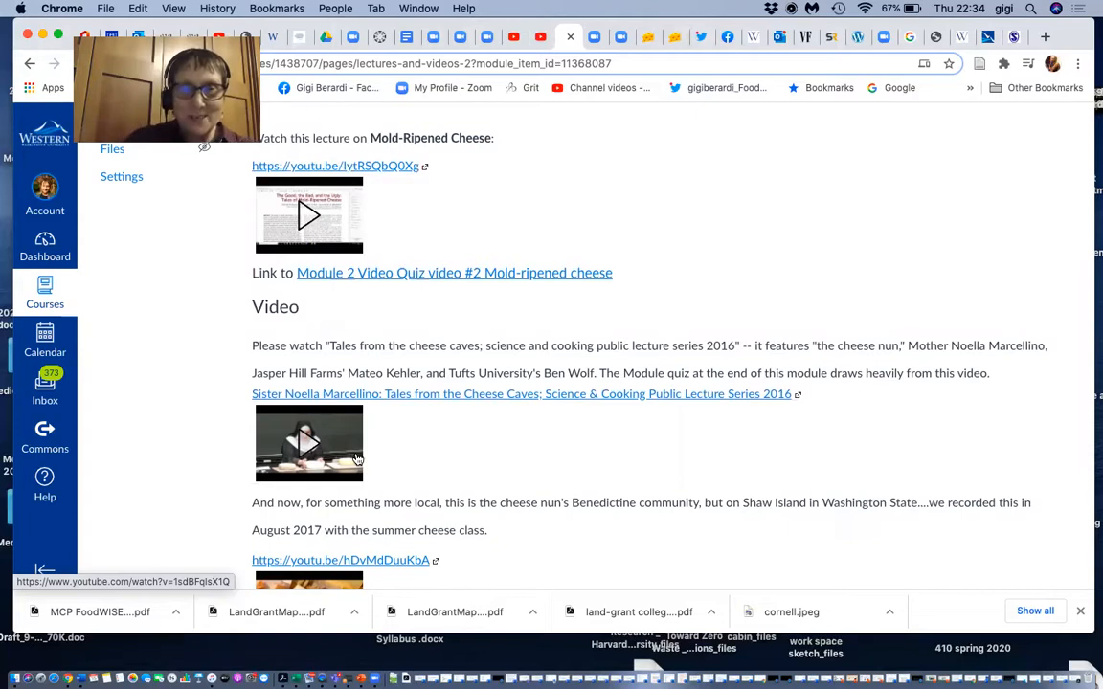
scroll("down", 3)
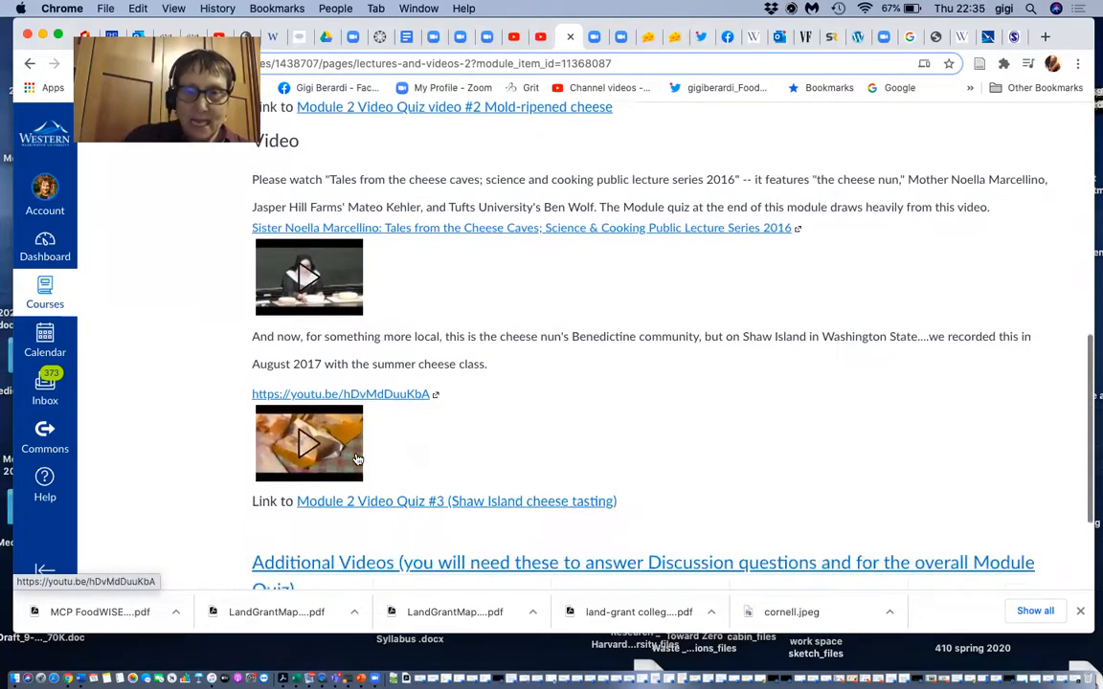
scroll("down", 3)
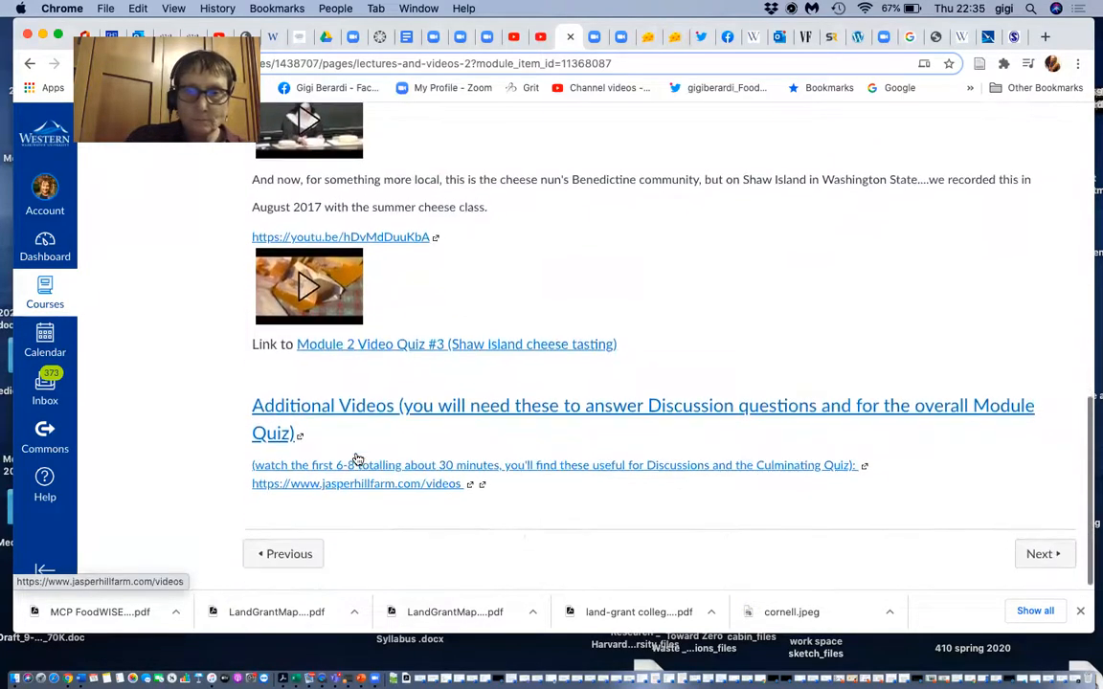
scroll("up", 3)
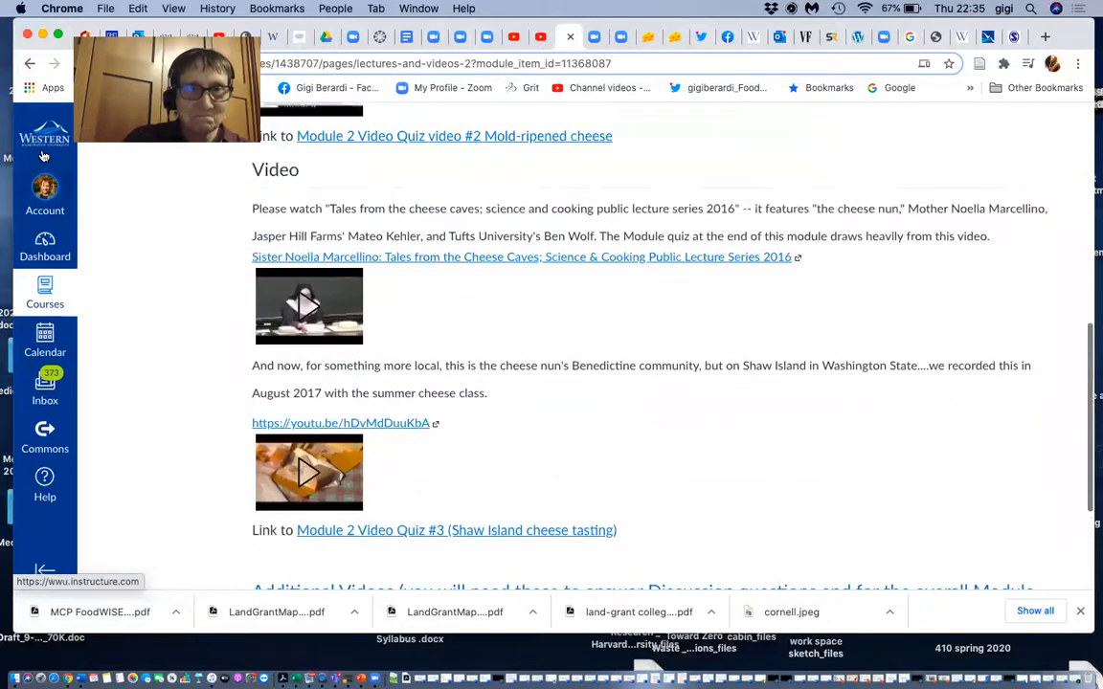
- Go back to Modules and scroll past Module 2's culminating activities into Module 3's overview and lecture
left_click(31, 64)
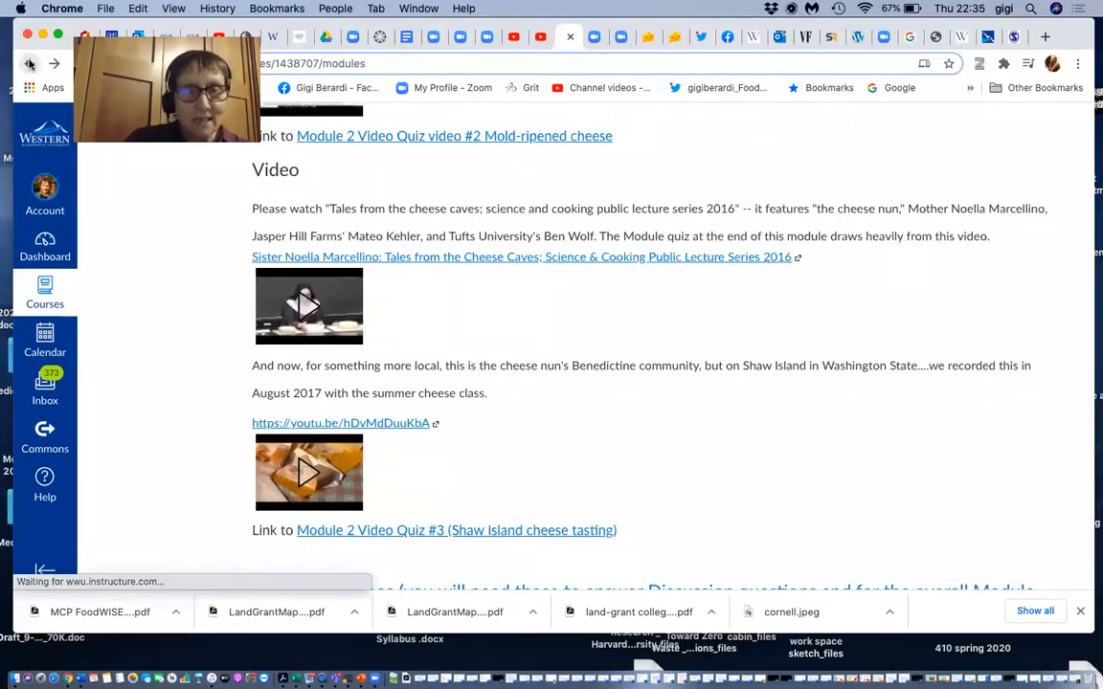
scroll("down", 3)
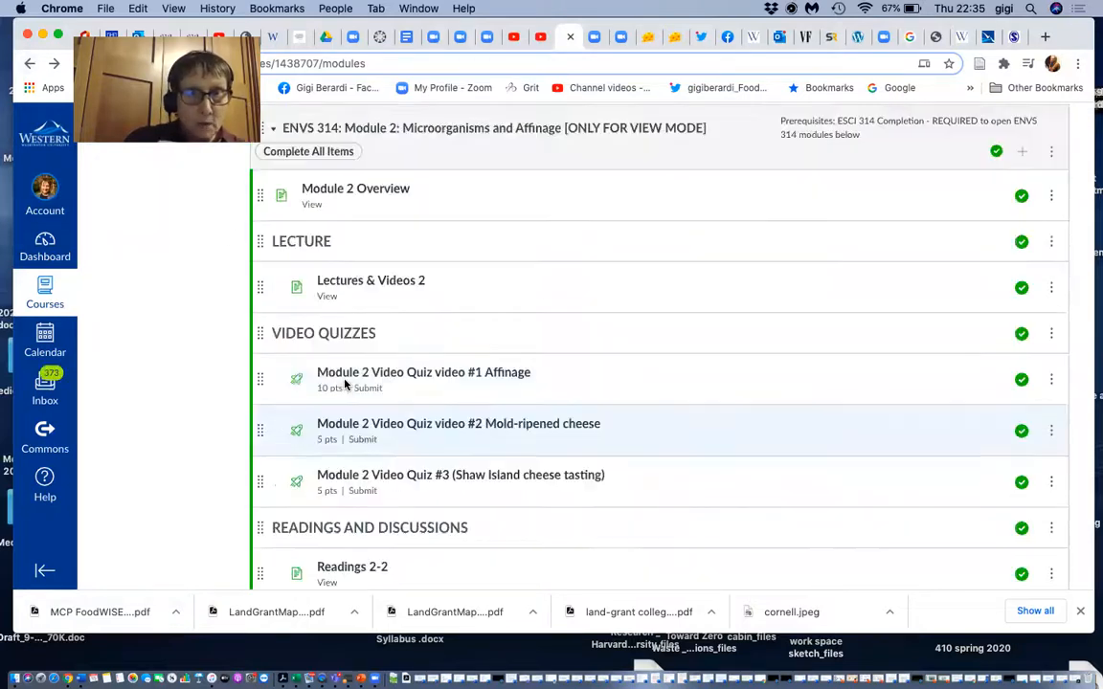
scroll("down", 3)
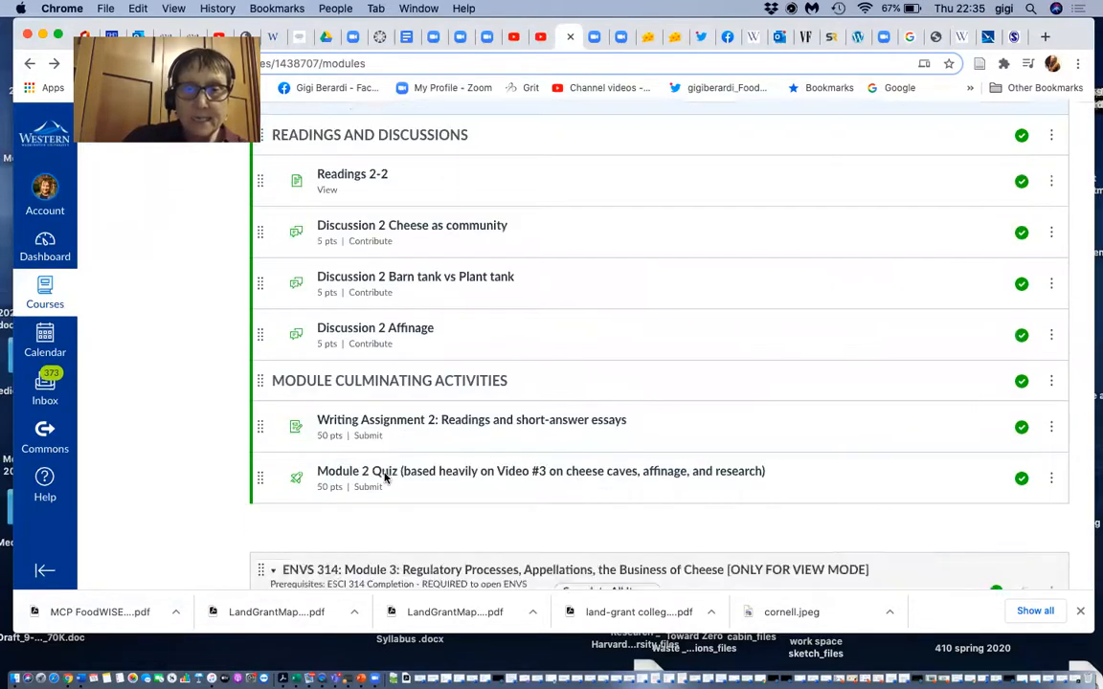
scroll("down", 3)
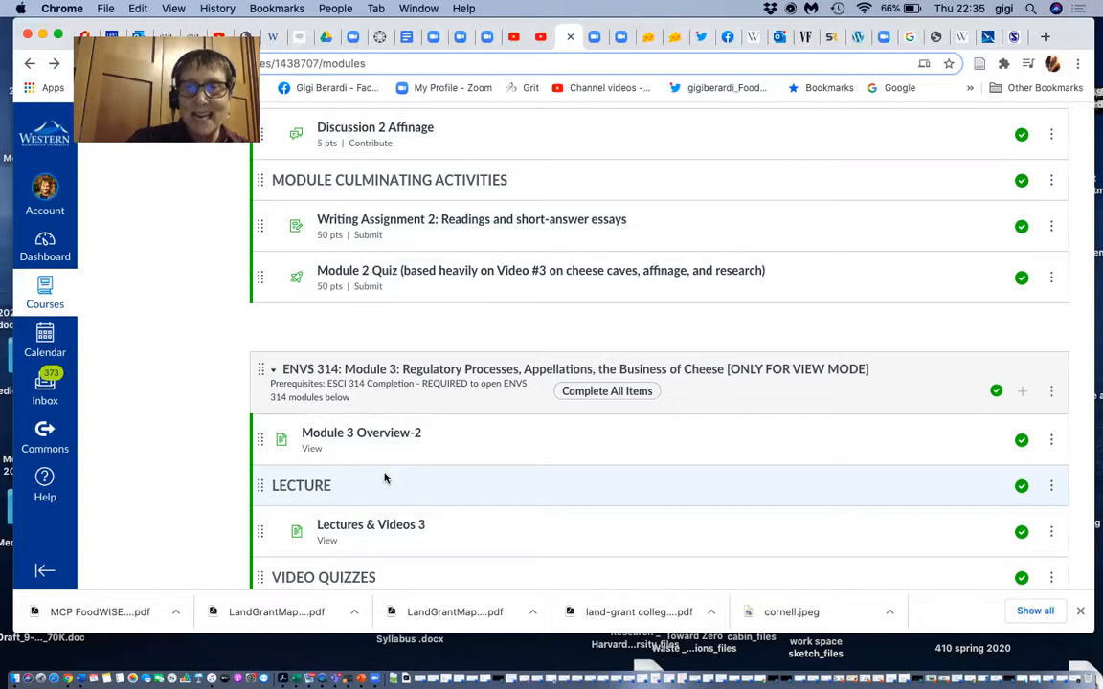
mouse_move(787, 373)
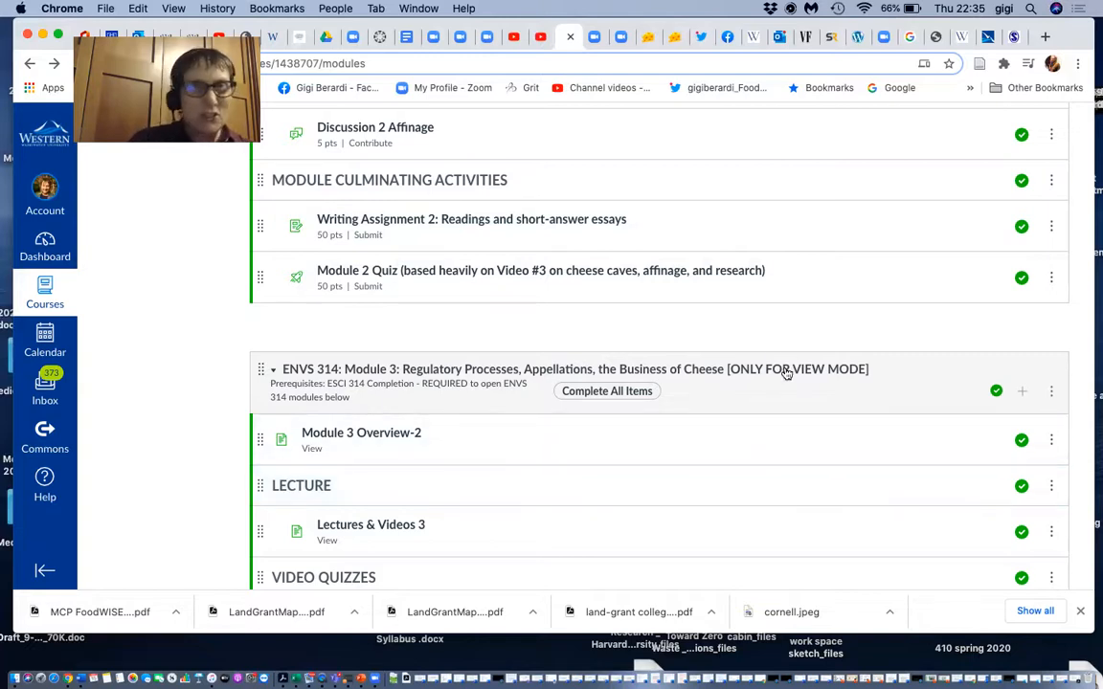
mouse_move(794, 368)
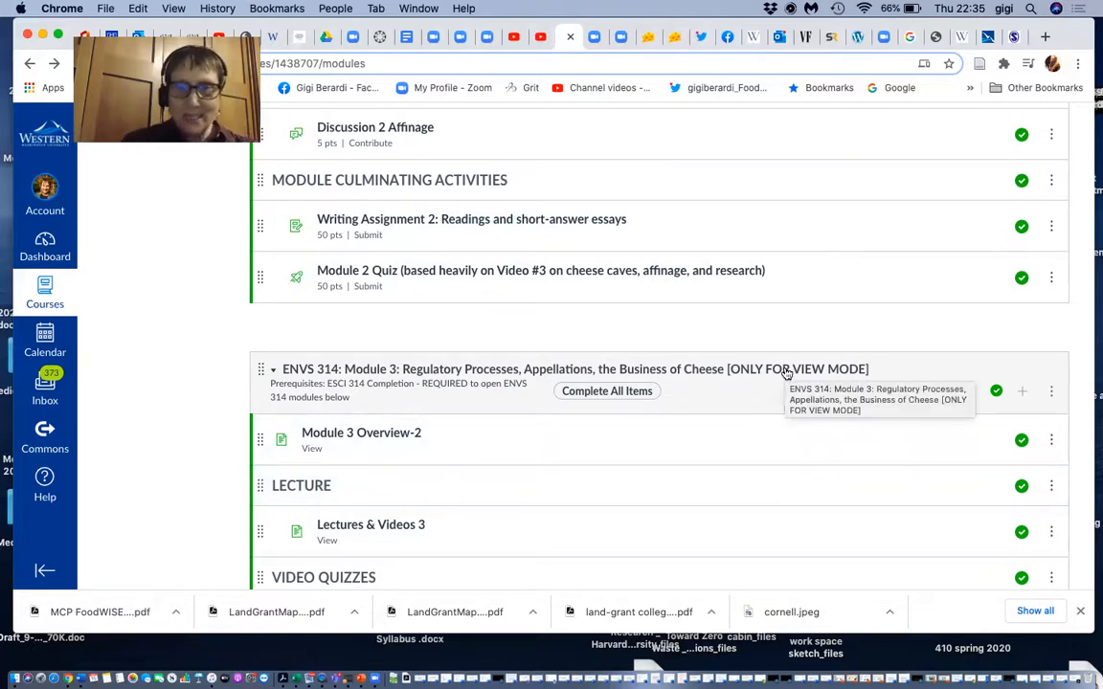
scroll("down", 3)
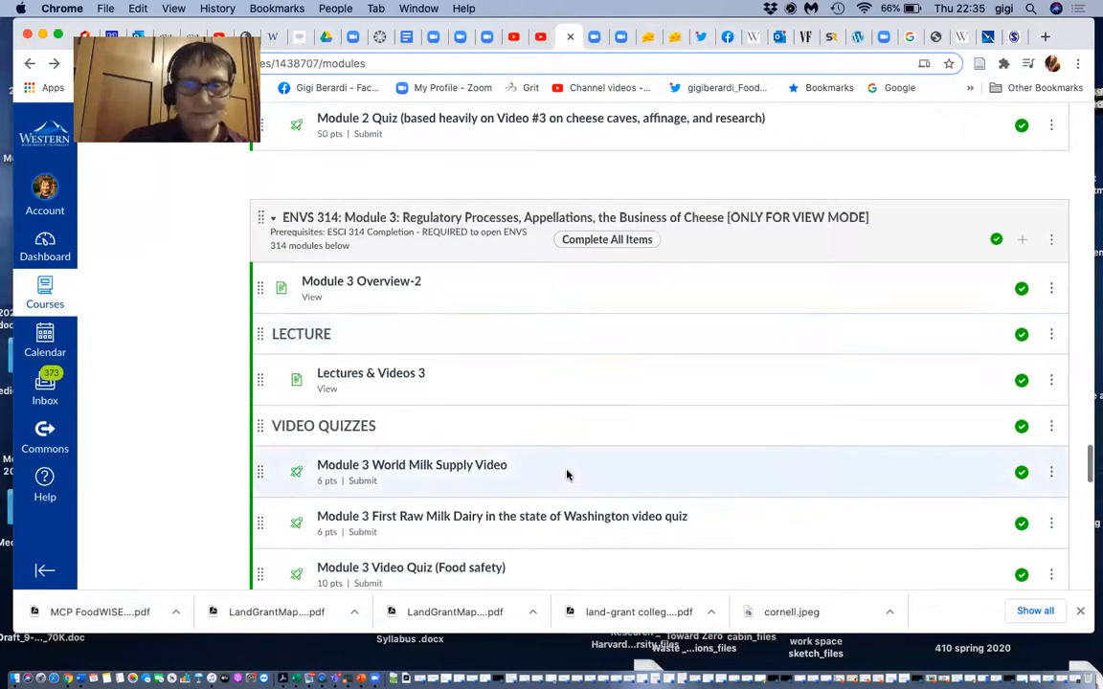
scroll("down", 3)
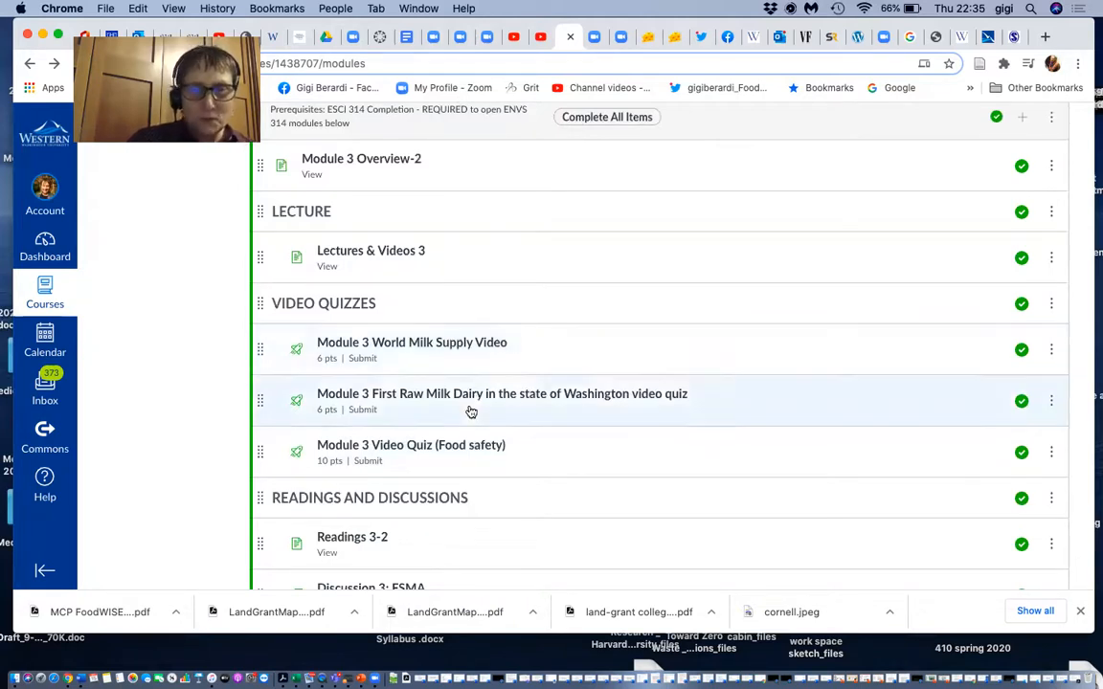
scroll("down", 3)
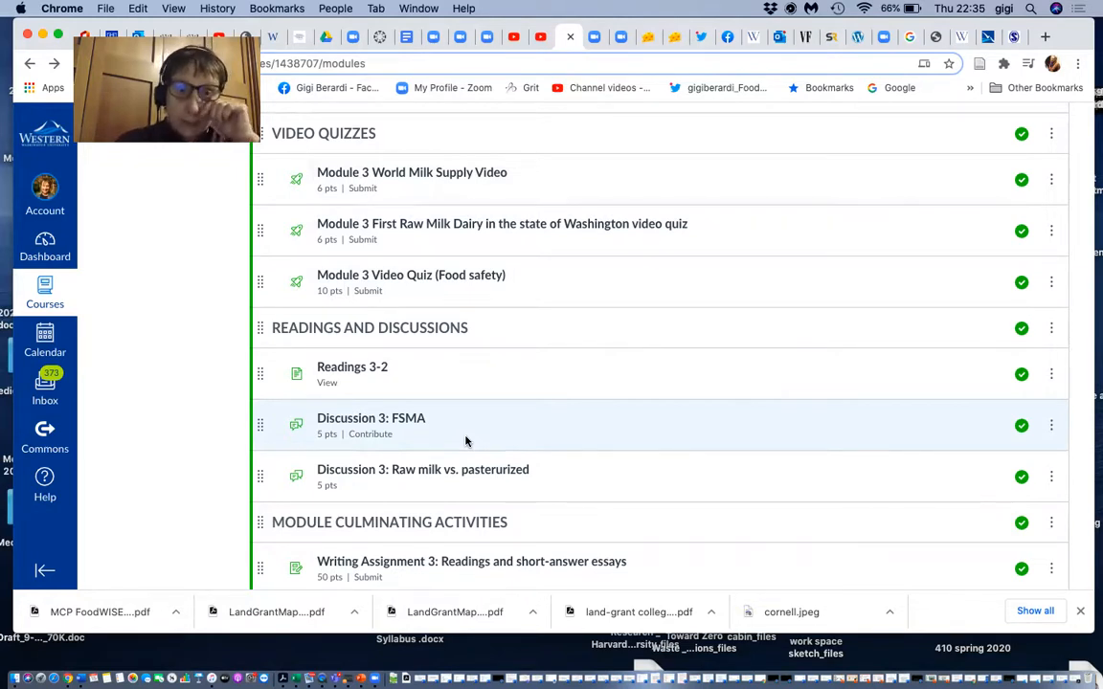
scroll("down", 3)
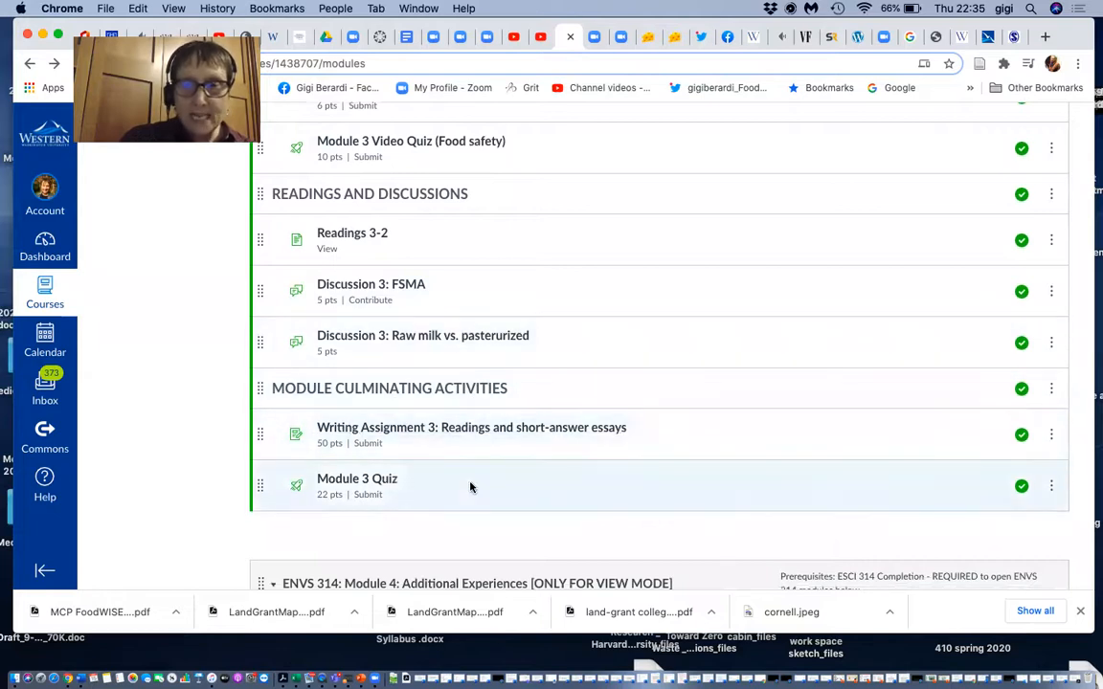
scroll("down", 3)
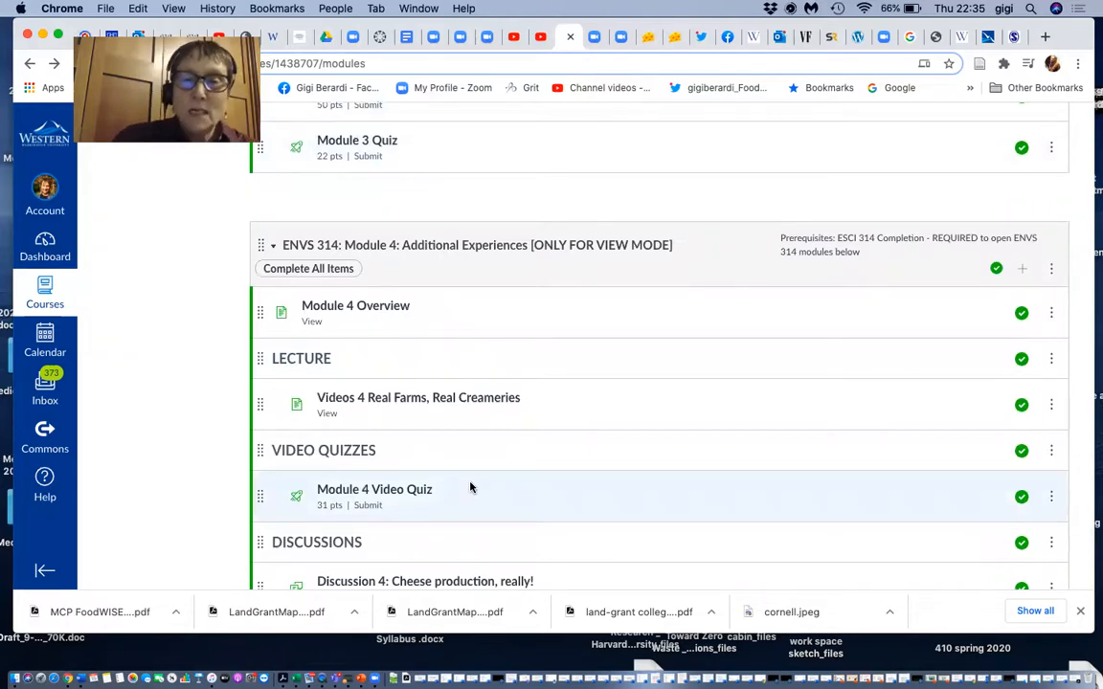
- Scroll through Module 4 to its culminating activities and open the Jack Cheese Assignment discussion
scroll("down", 3)
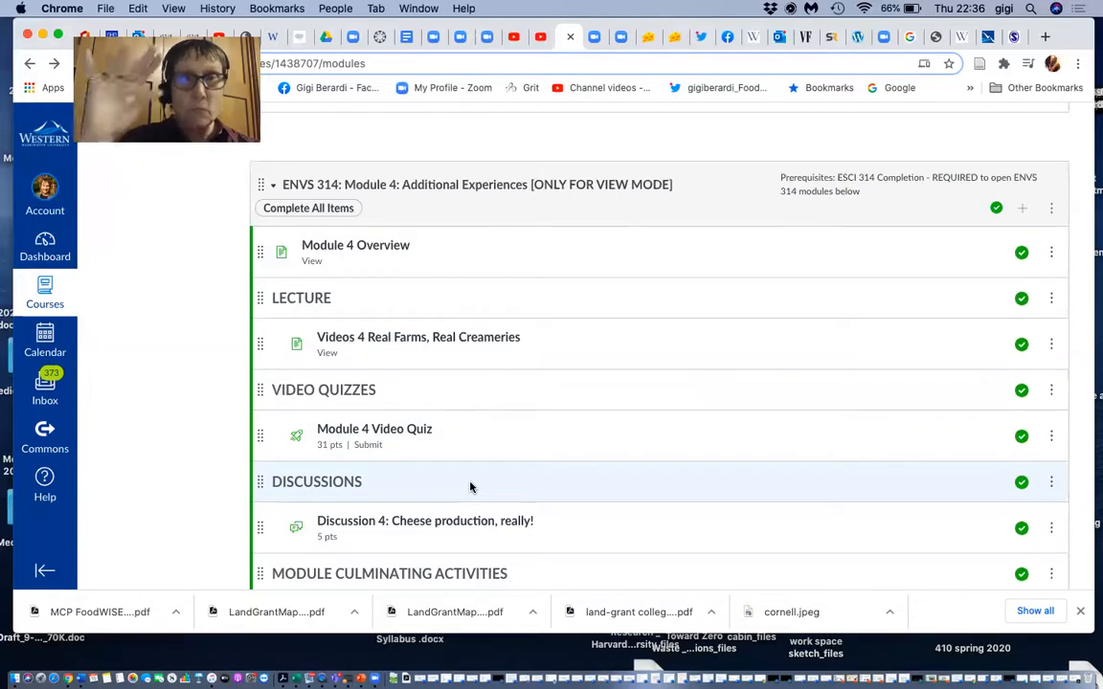
scroll("down", 3)
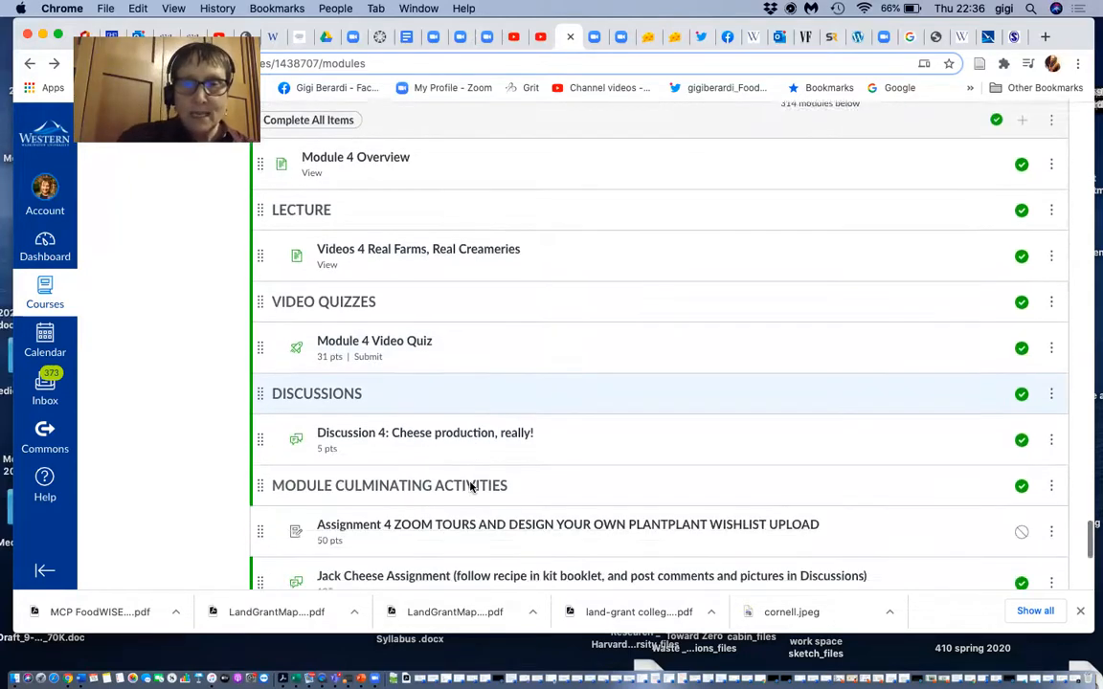
scroll("down", 3)
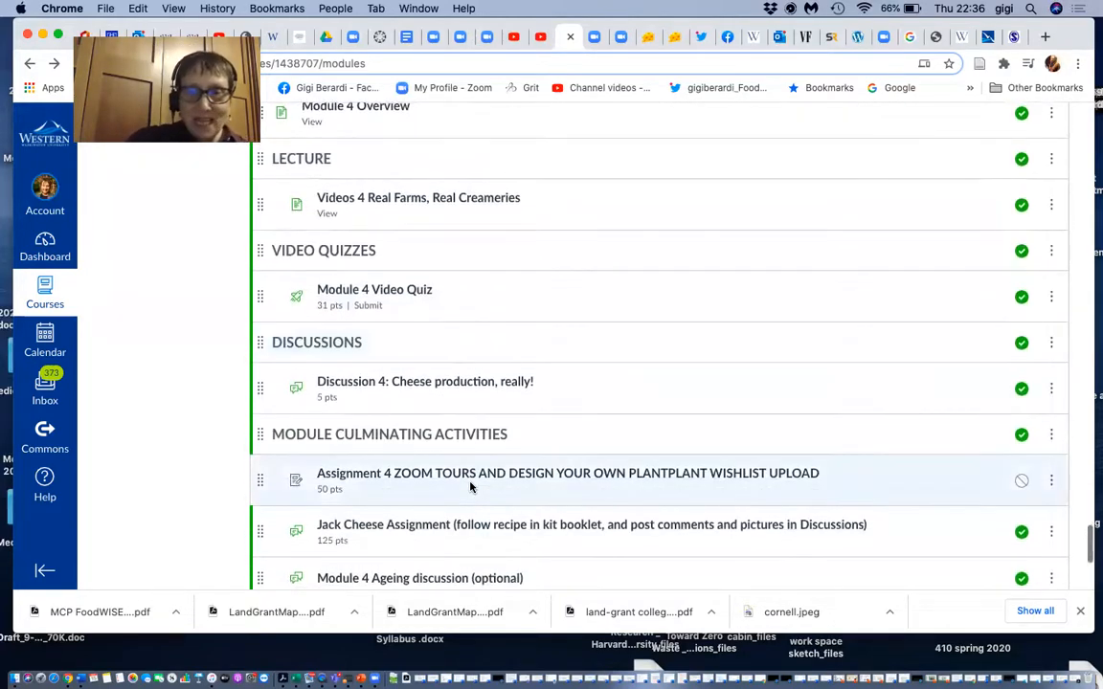
scroll("down", 3)
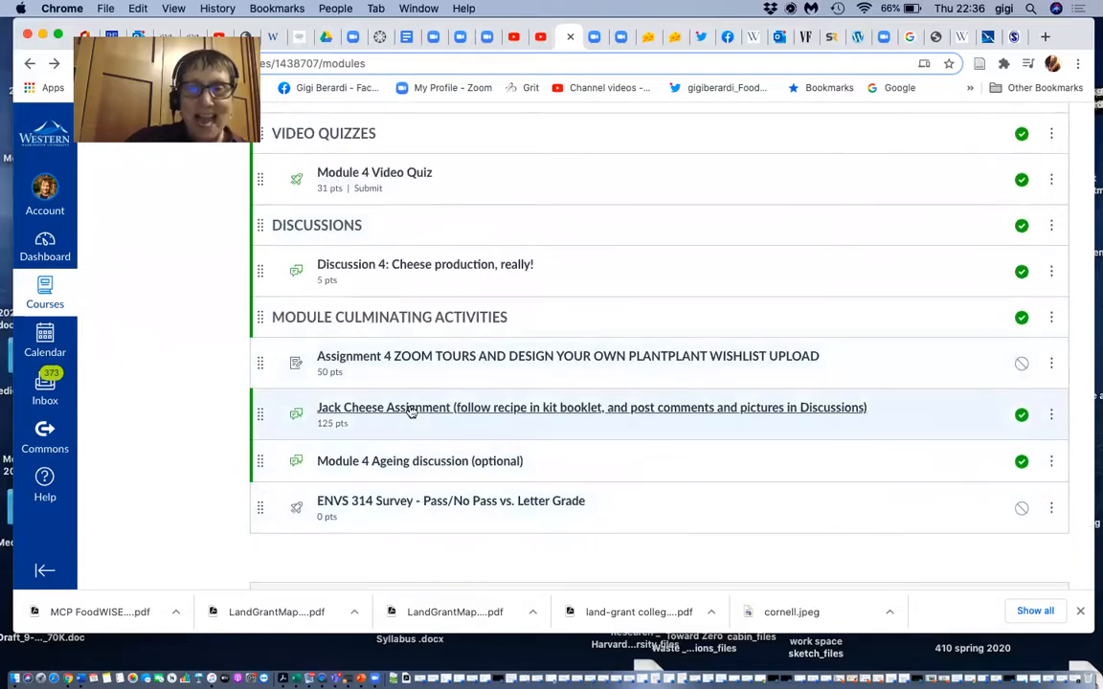
mouse_move(409, 406)
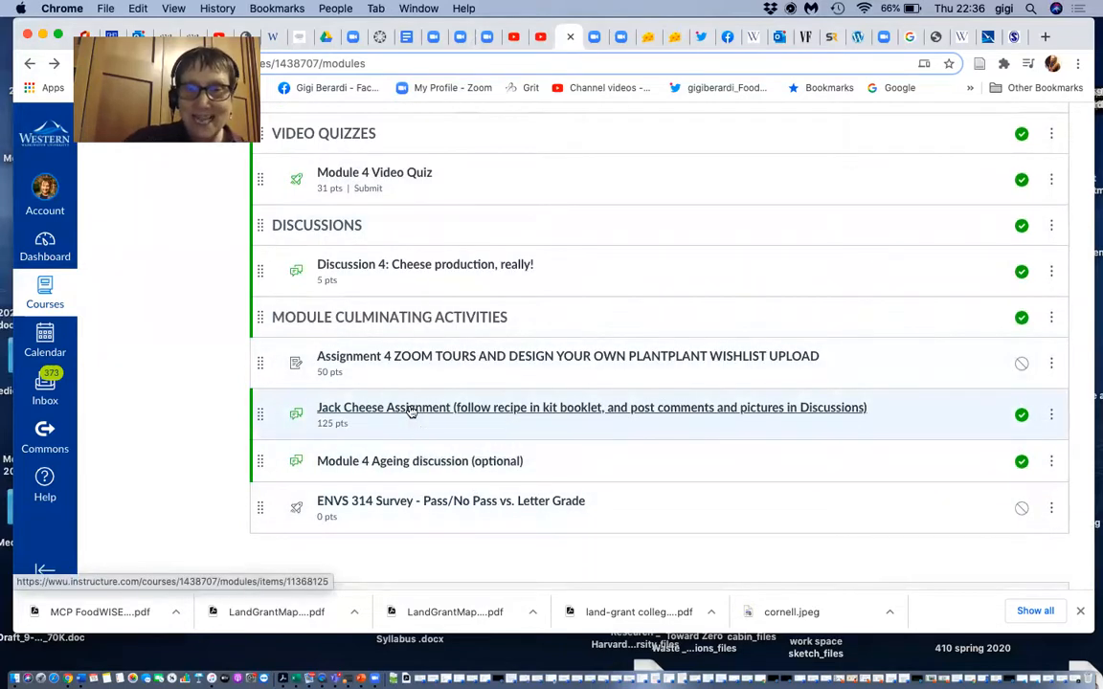
left_click(592, 406)
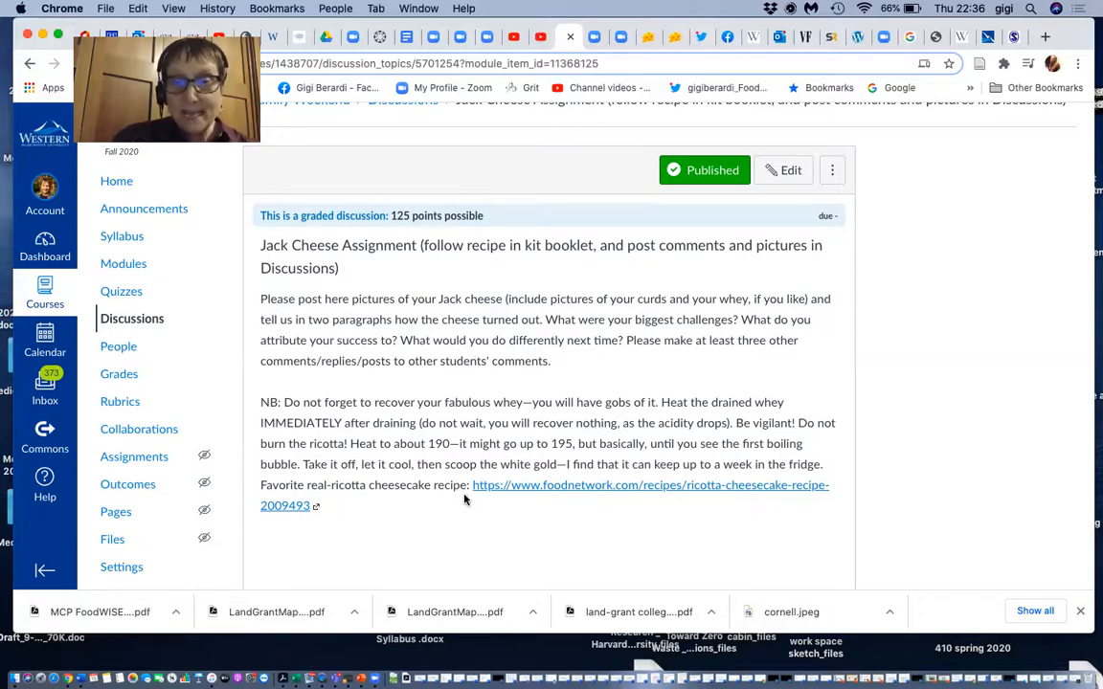
mouse_move(419, 500)
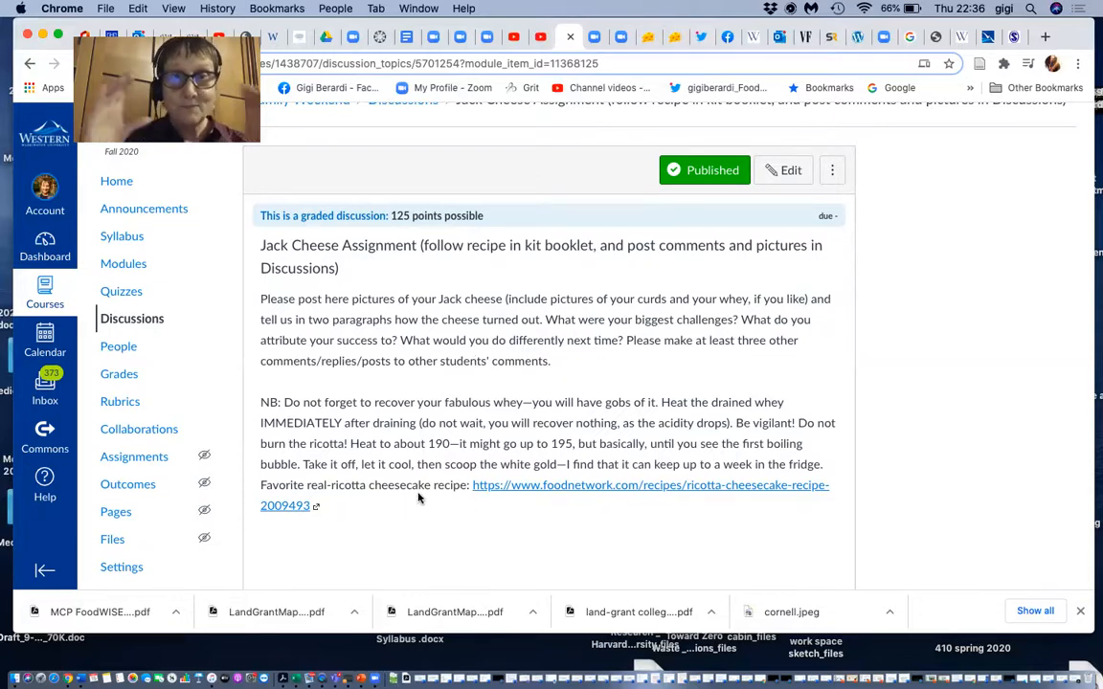
mouse_move(467, 528)
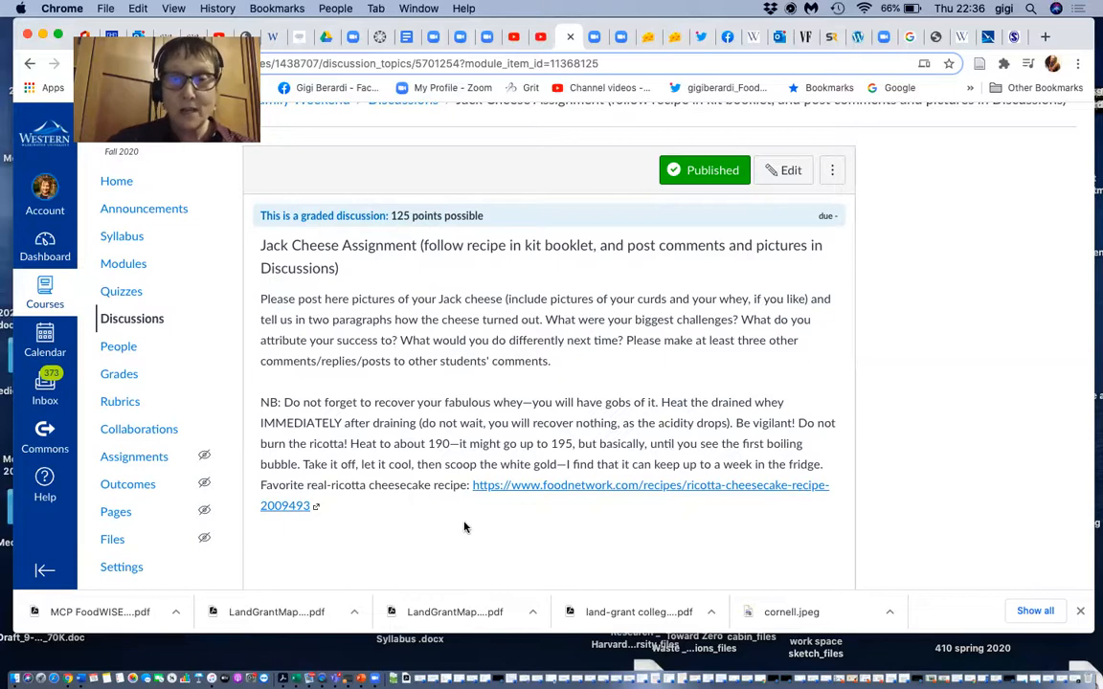
- Read down the Jack Cheese Assignment's cheesemaking advice notes to the ageing tips
scroll("down", 3)
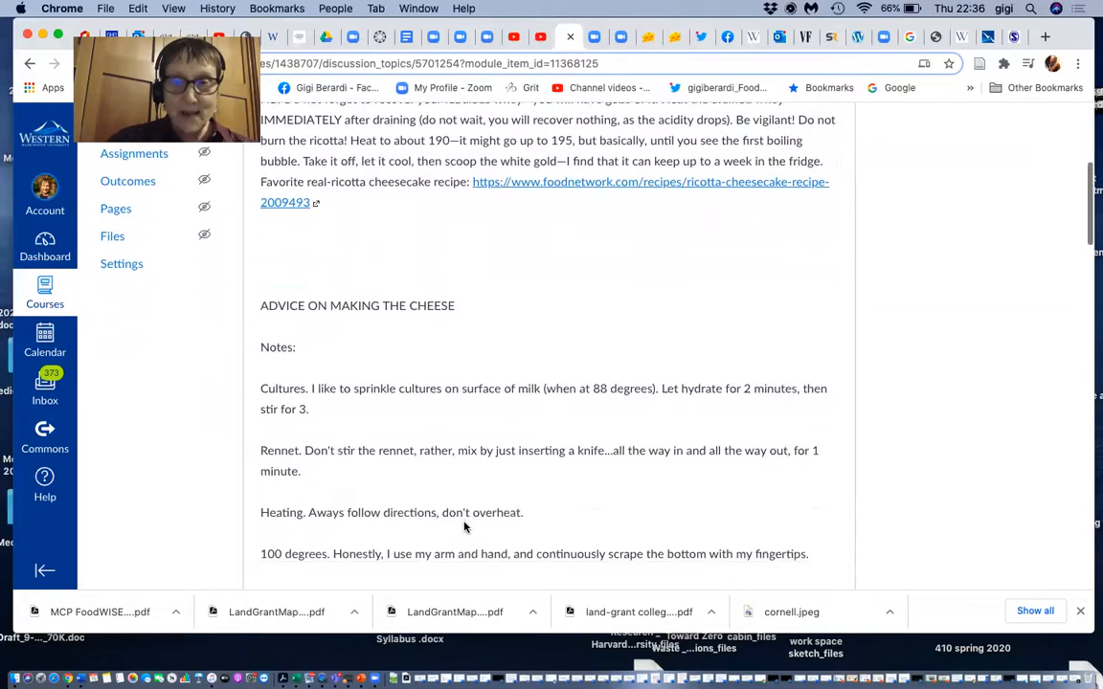
scroll("down", 3)
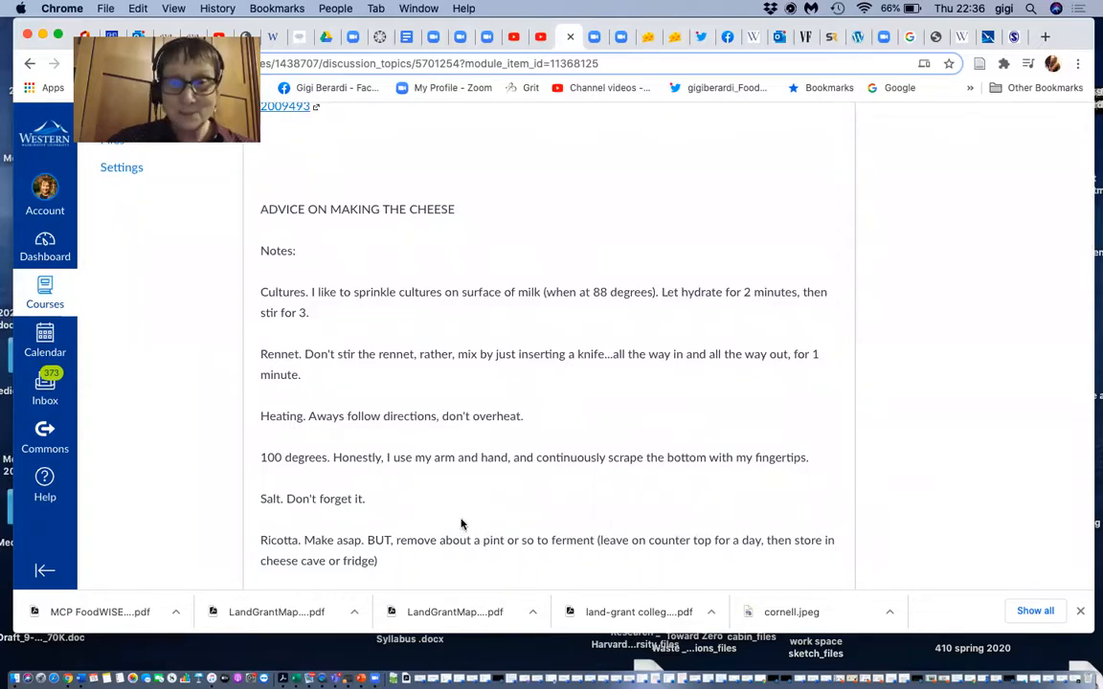
mouse_move(509, 325)
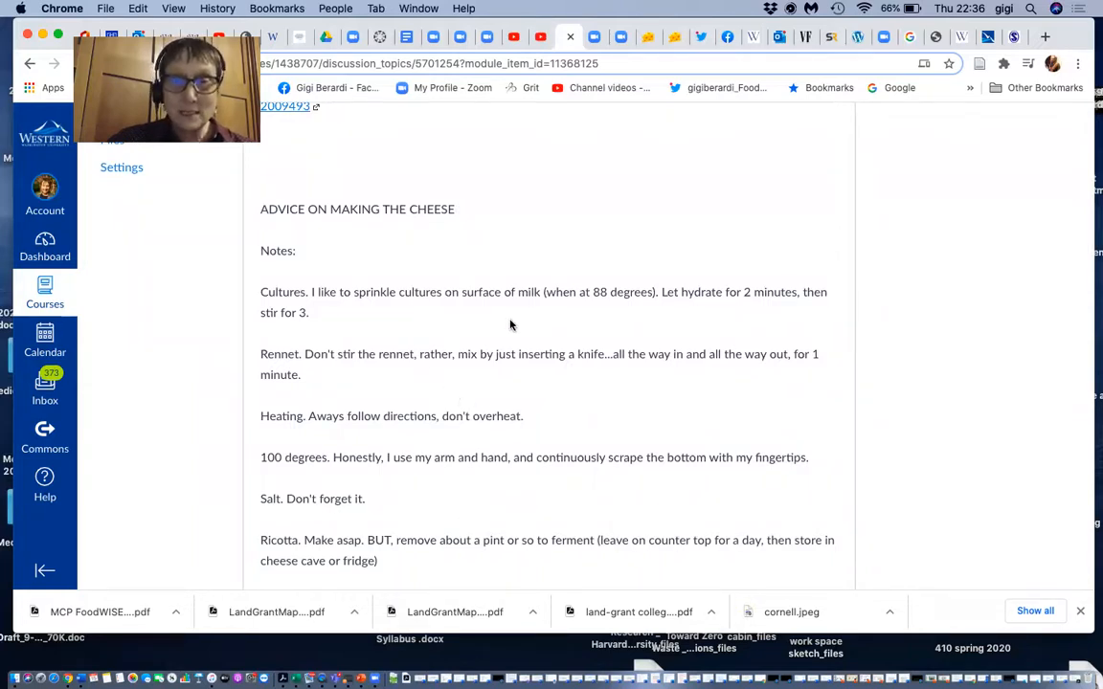
mouse_move(451, 375)
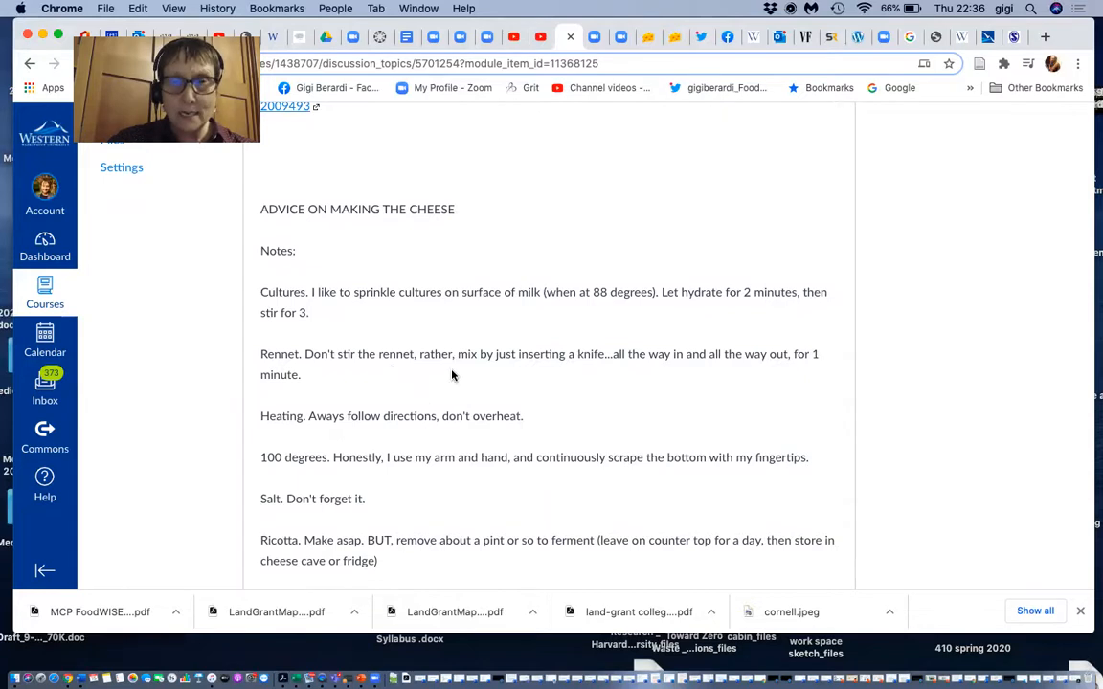
mouse_move(406, 410)
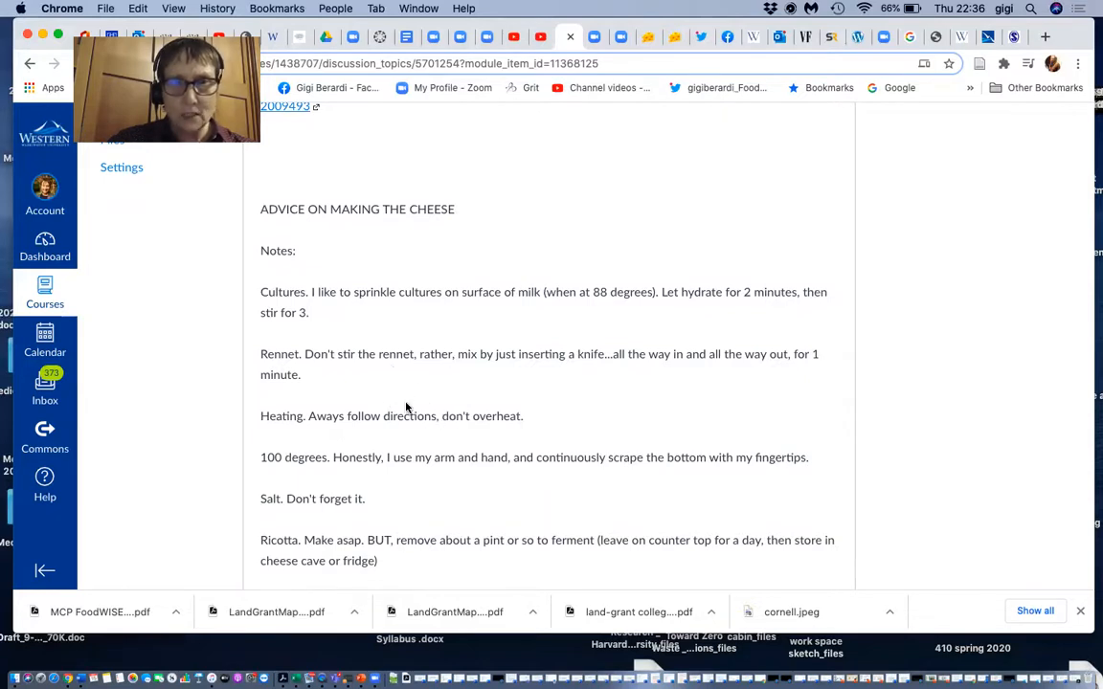
scroll("down", 3)
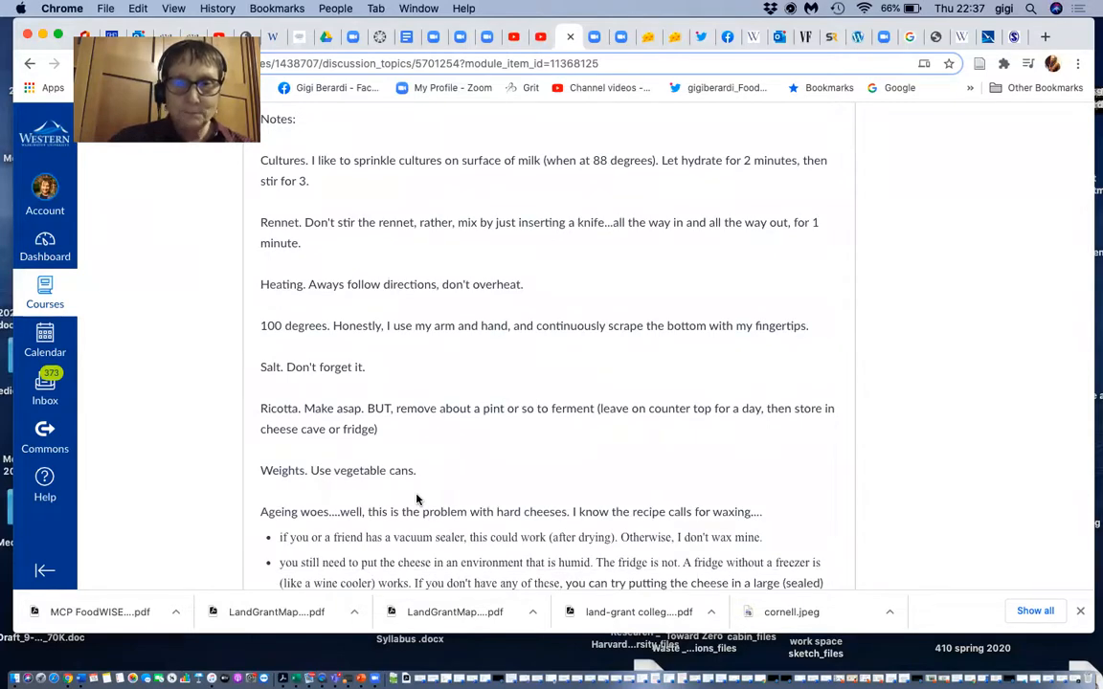
scroll("down", 3)
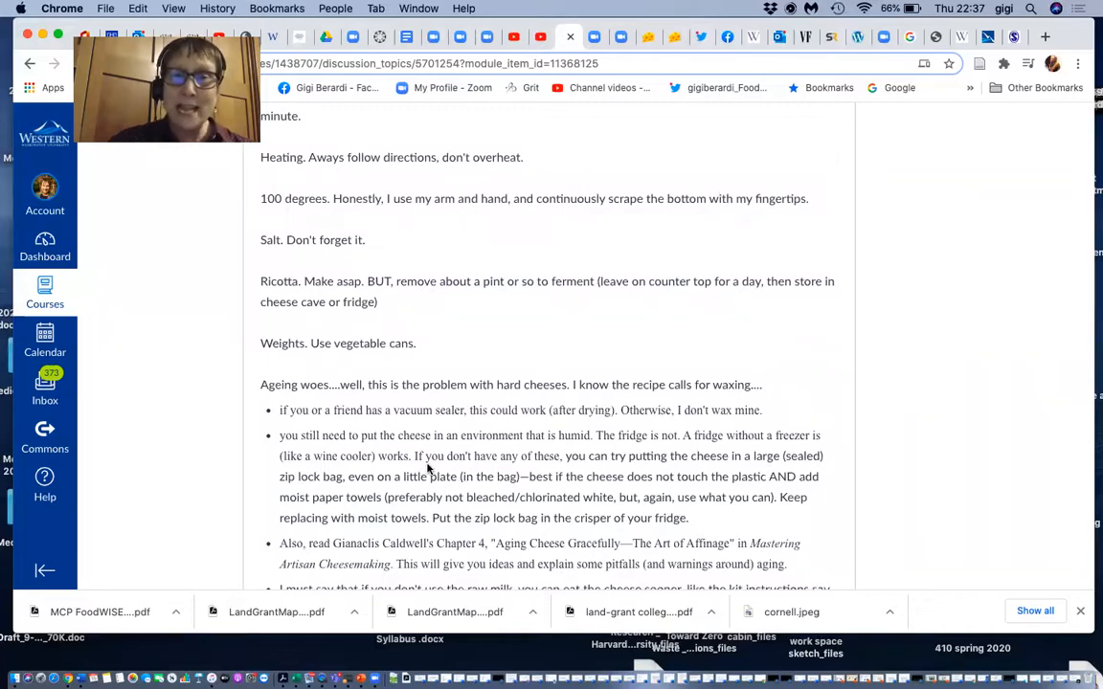
- Return to the top of the discussion and bring up its three-dot options menu beside Edit
scroll("up", 3)
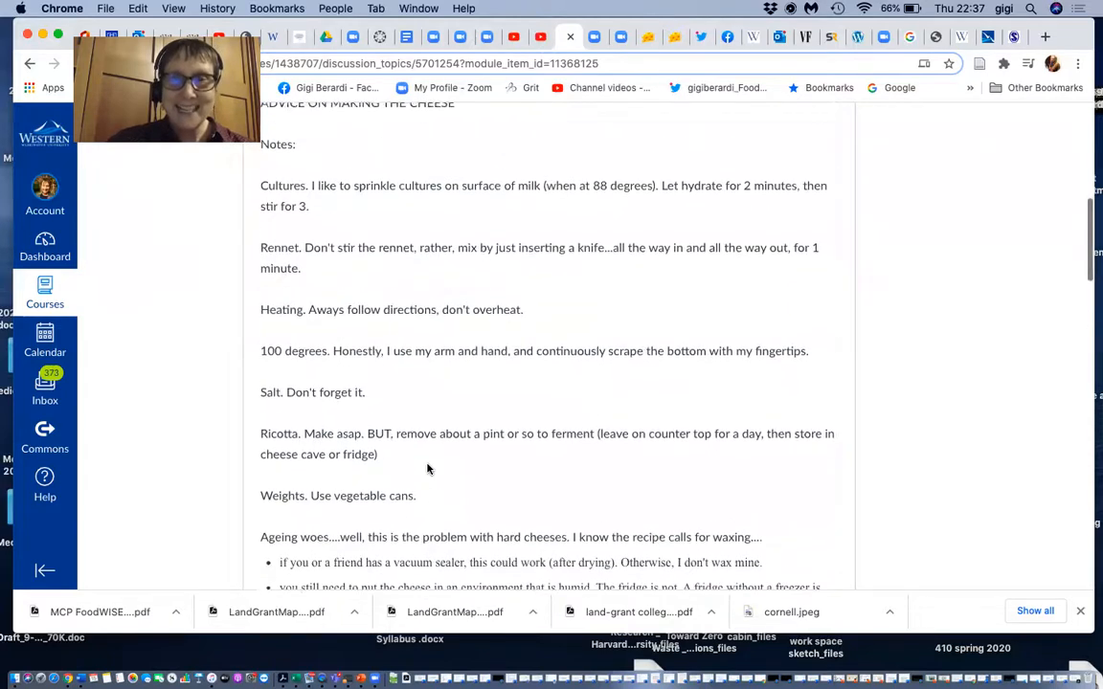
scroll("up", 3)
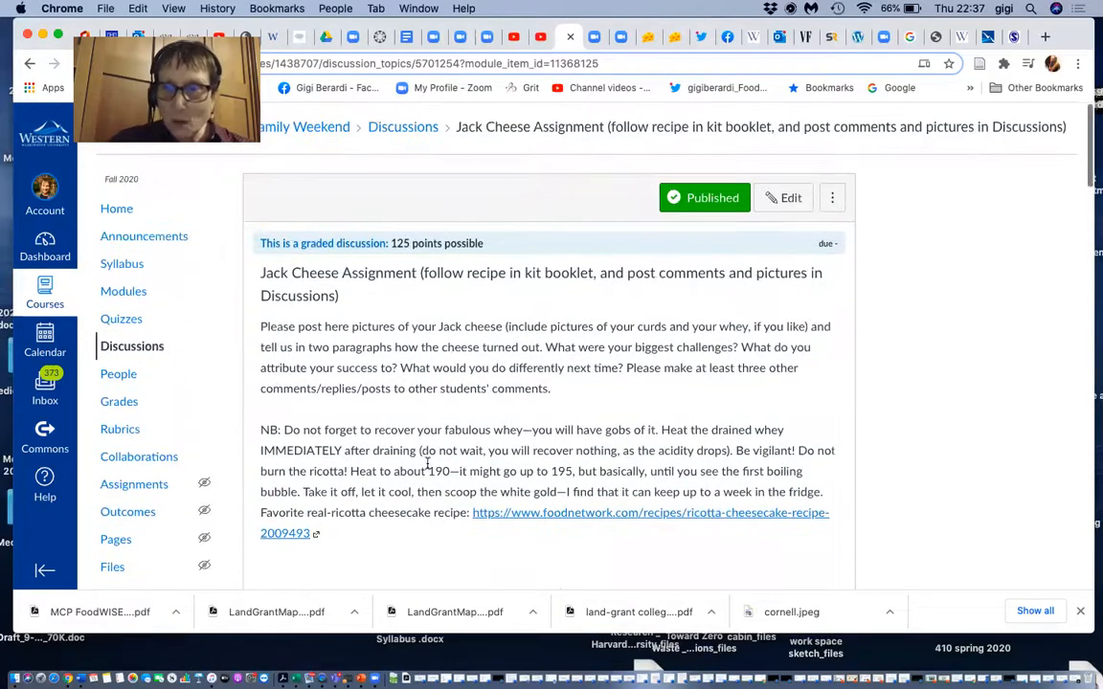
left_click(831, 197)
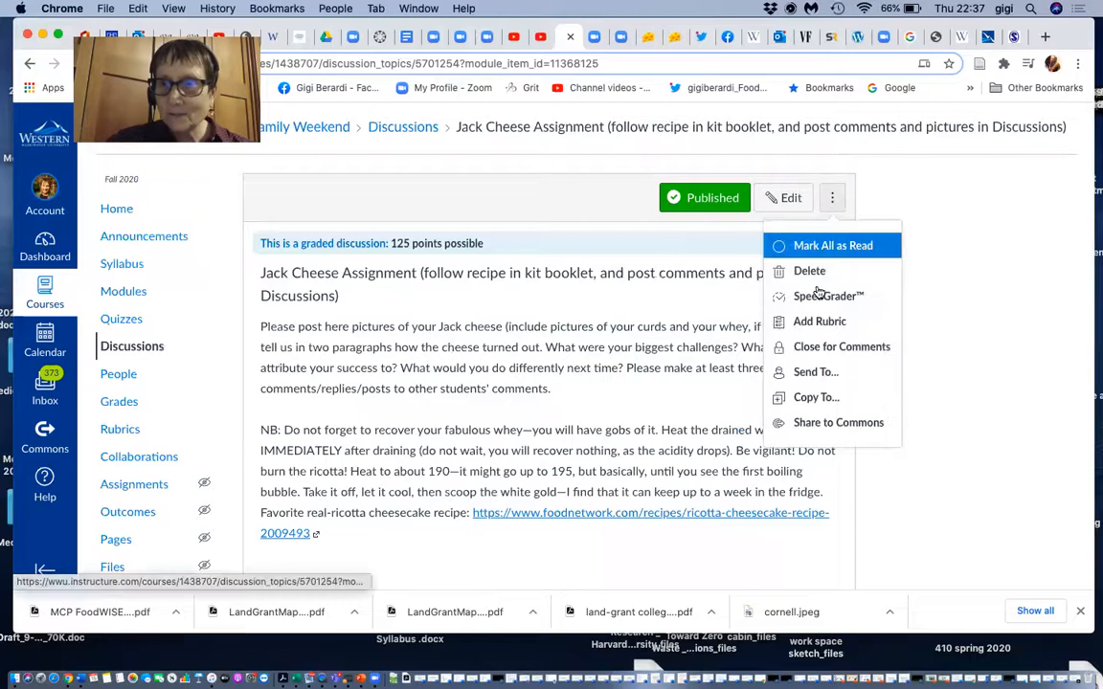
- View the Test Student's empty submission in SpeedGrader, then return to the discussion page
left_click(827, 295)
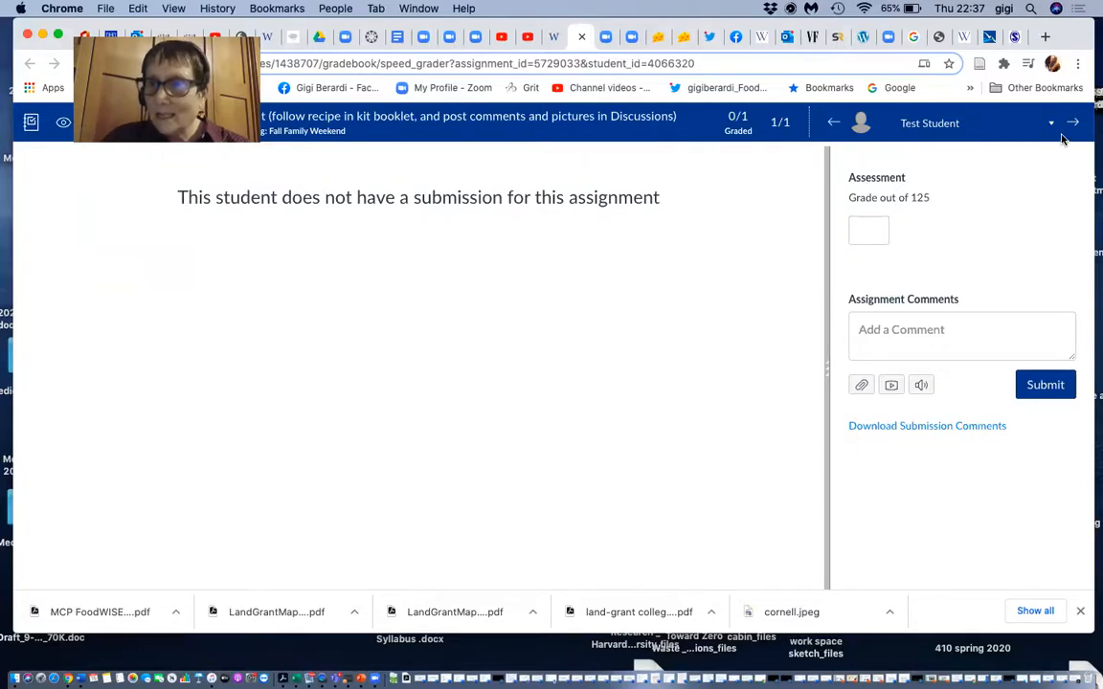
left_click(1049, 123)
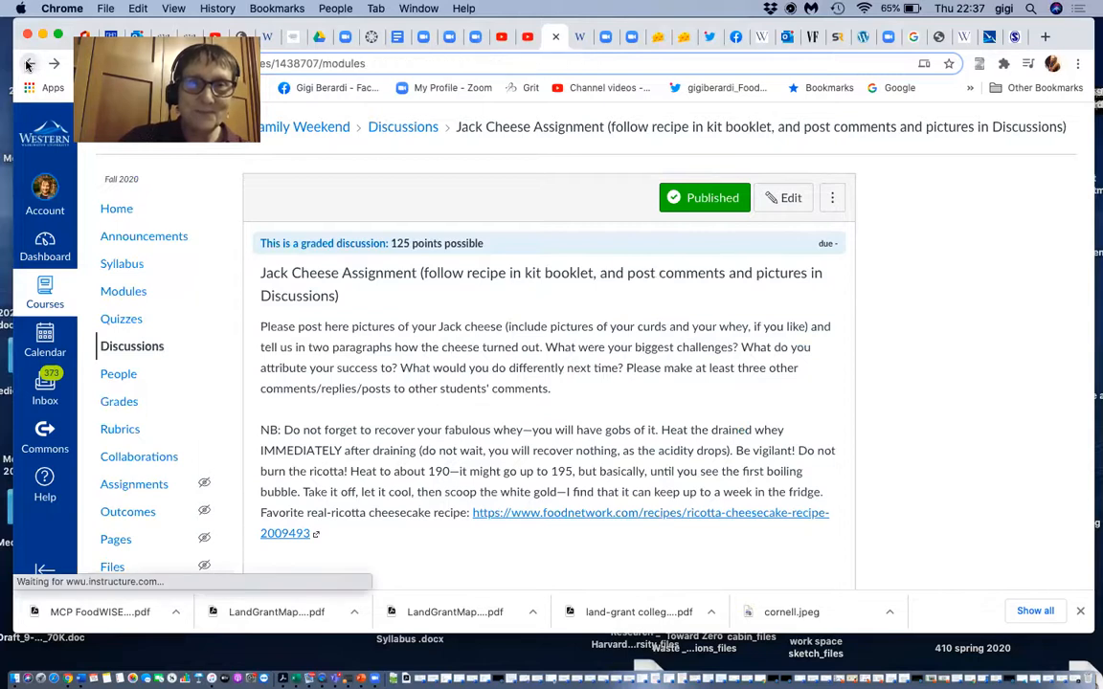
- Go back to Modules and scroll past Module 4's culminating activities to the ENVS 314 Self-assessment module
left_click(28, 63)
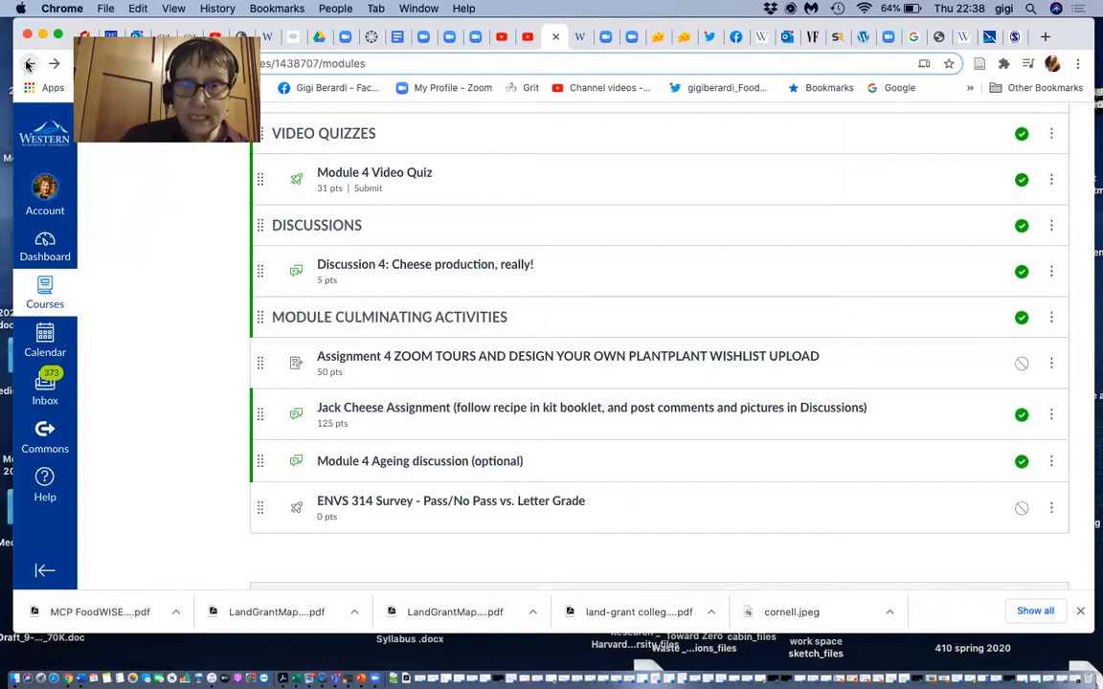
mouse_move(455, 520)
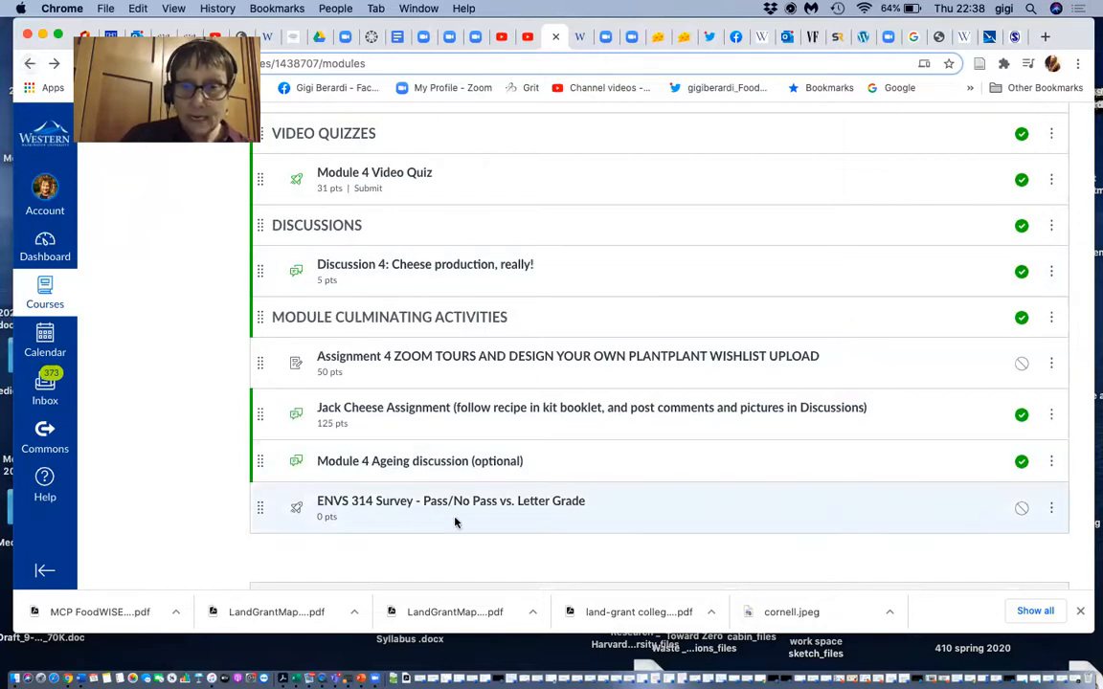
mouse_move(482, 525)
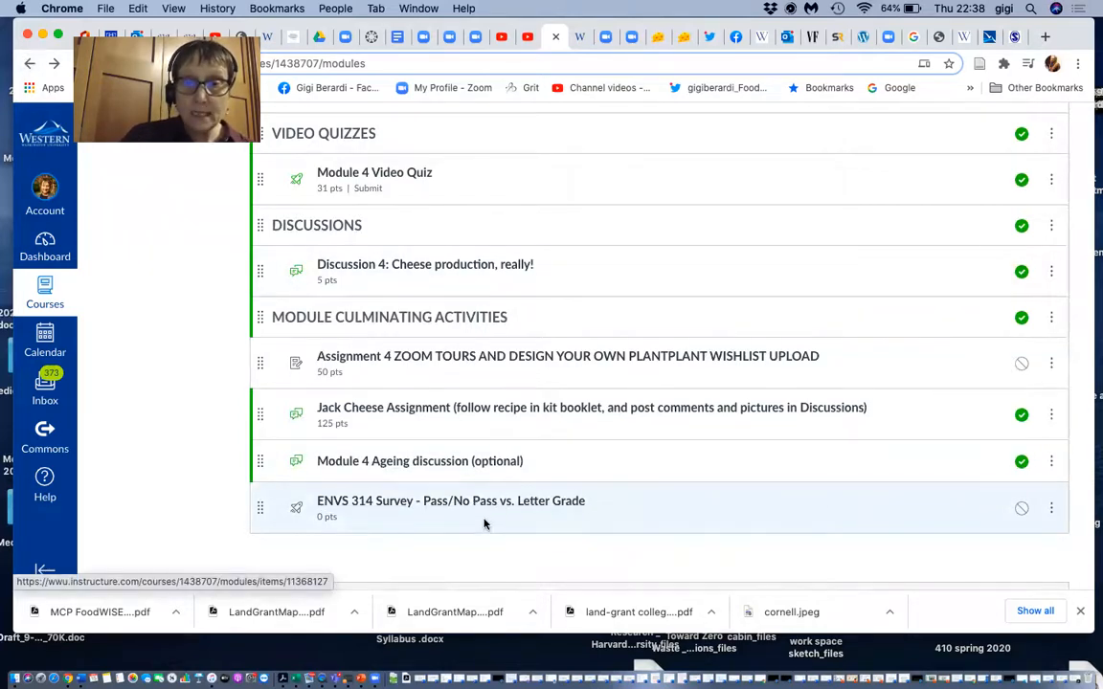
scroll("down", 3)
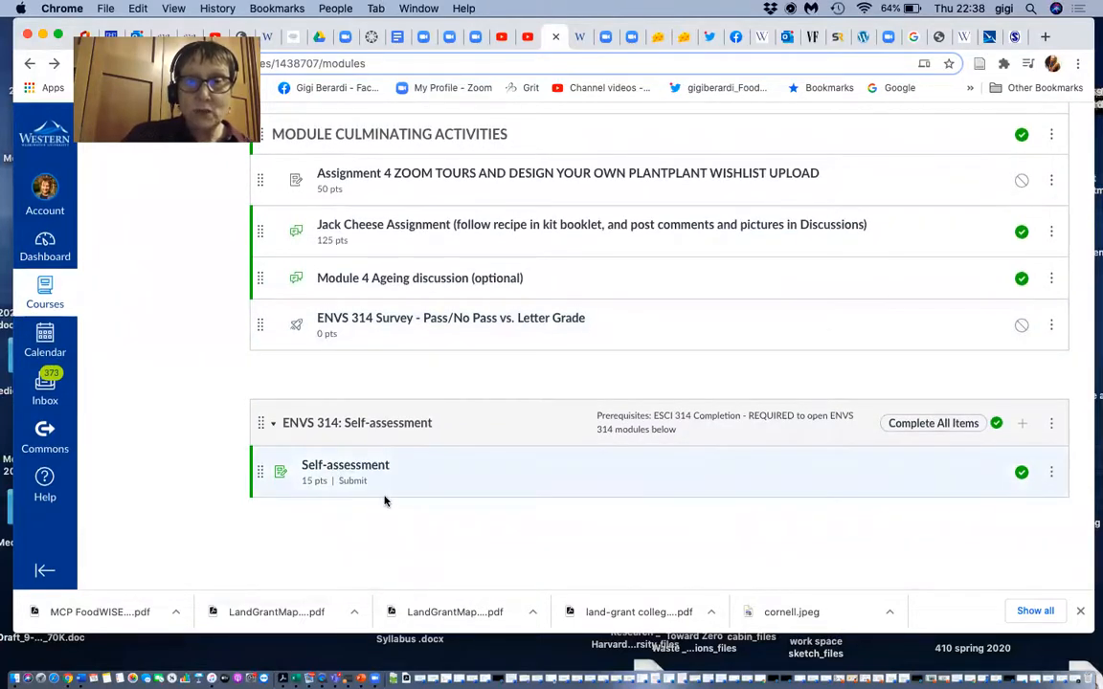
mouse_move(532, 402)
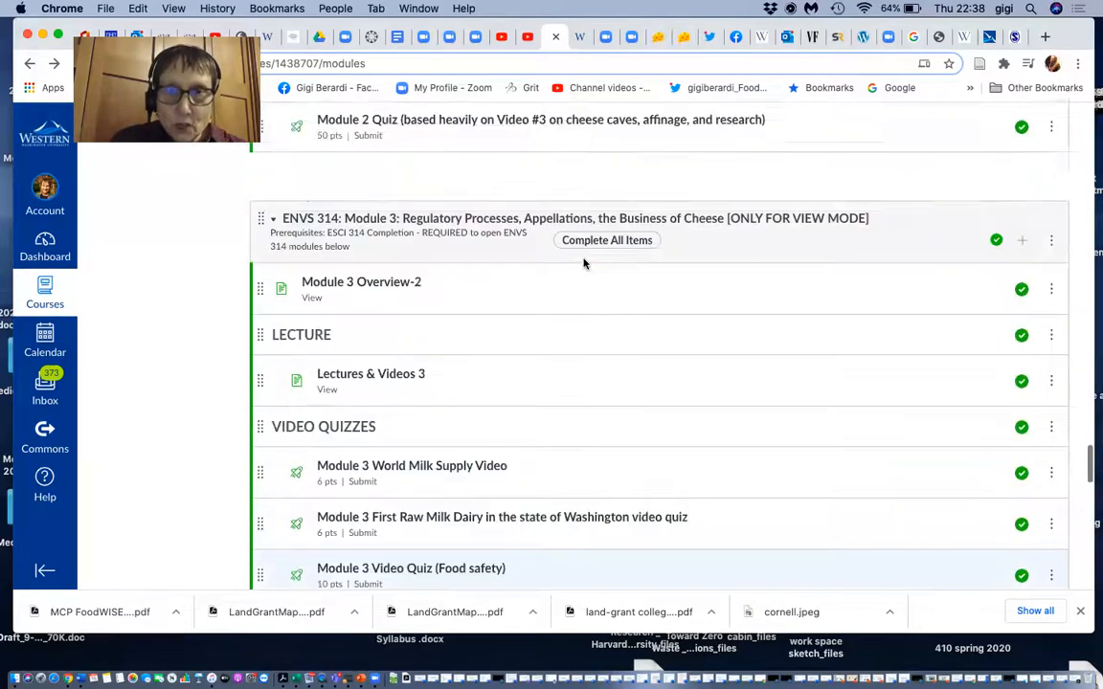
- Scroll the Modules page back to the top, showing the Fall Family Weekend logistics module
scroll("up", 3)
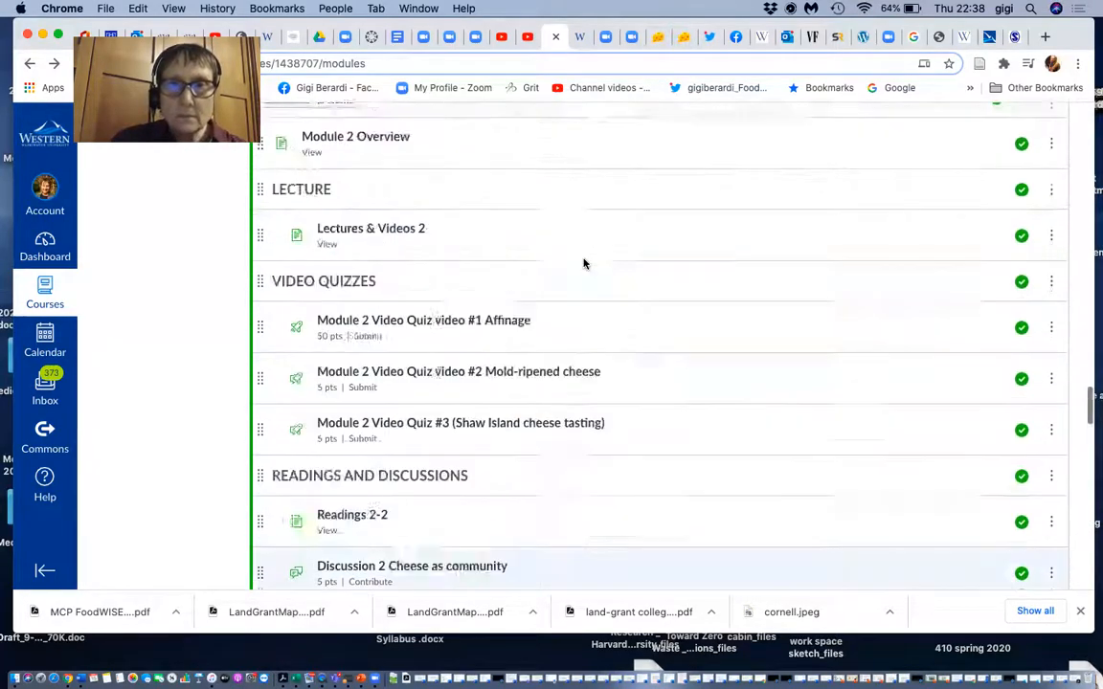
scroll("up", 3)
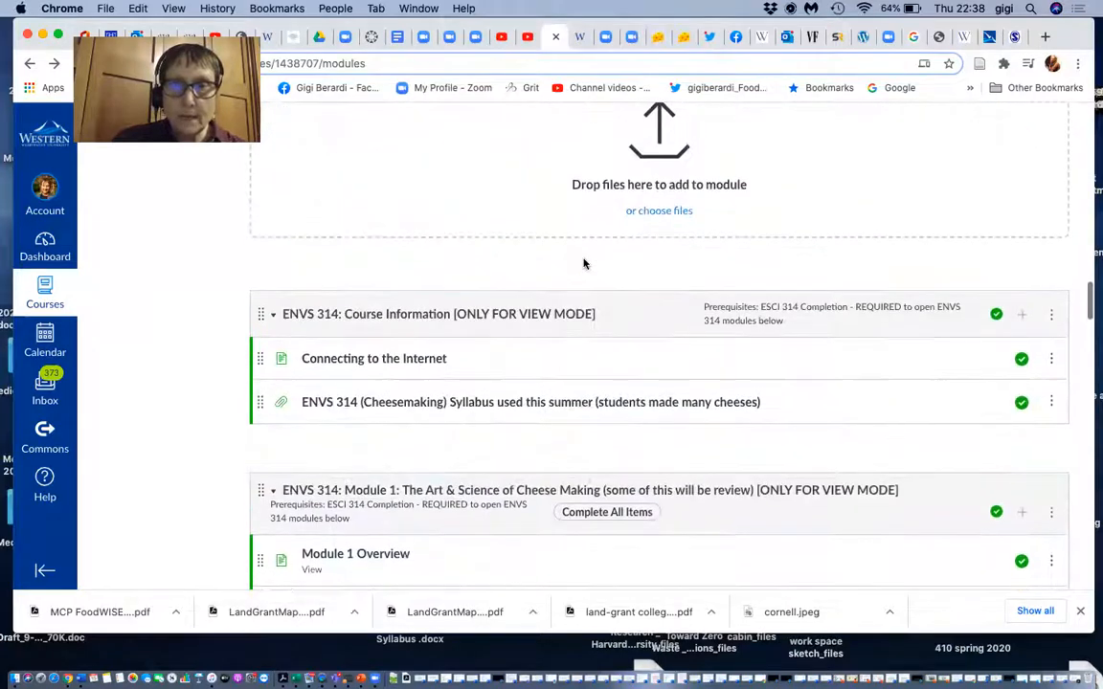
scroll("up", 3)
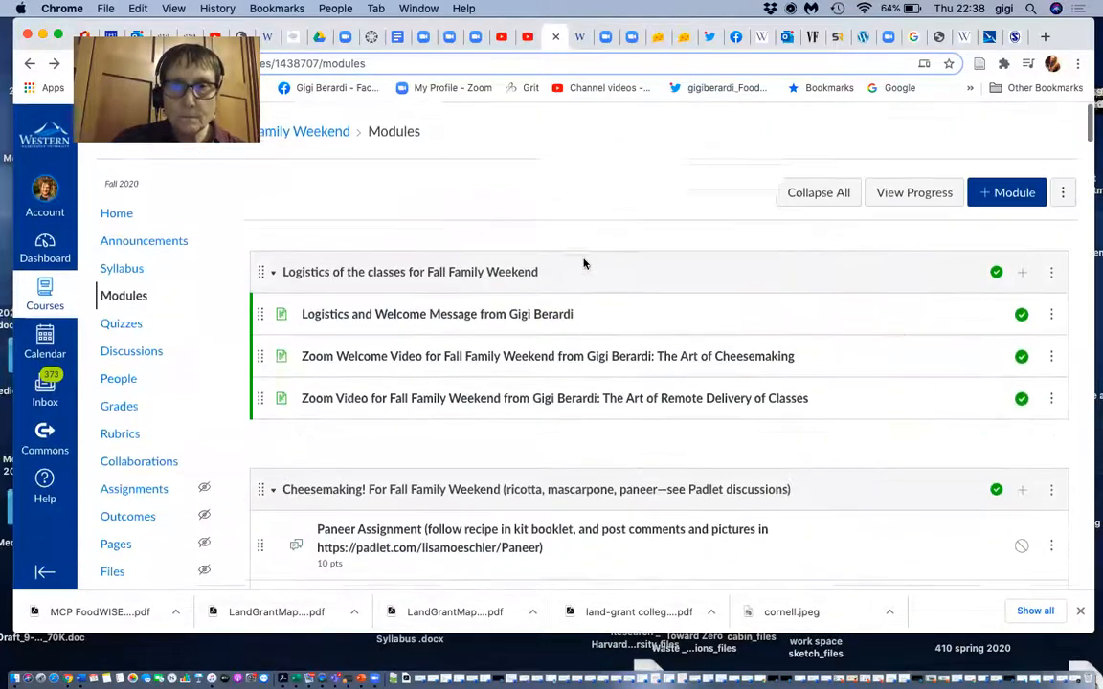
- Keep the Cheesemaking! module's Paneer, Ricotta and Mascarpone Padlet assignments in view
scroll("down", 3)
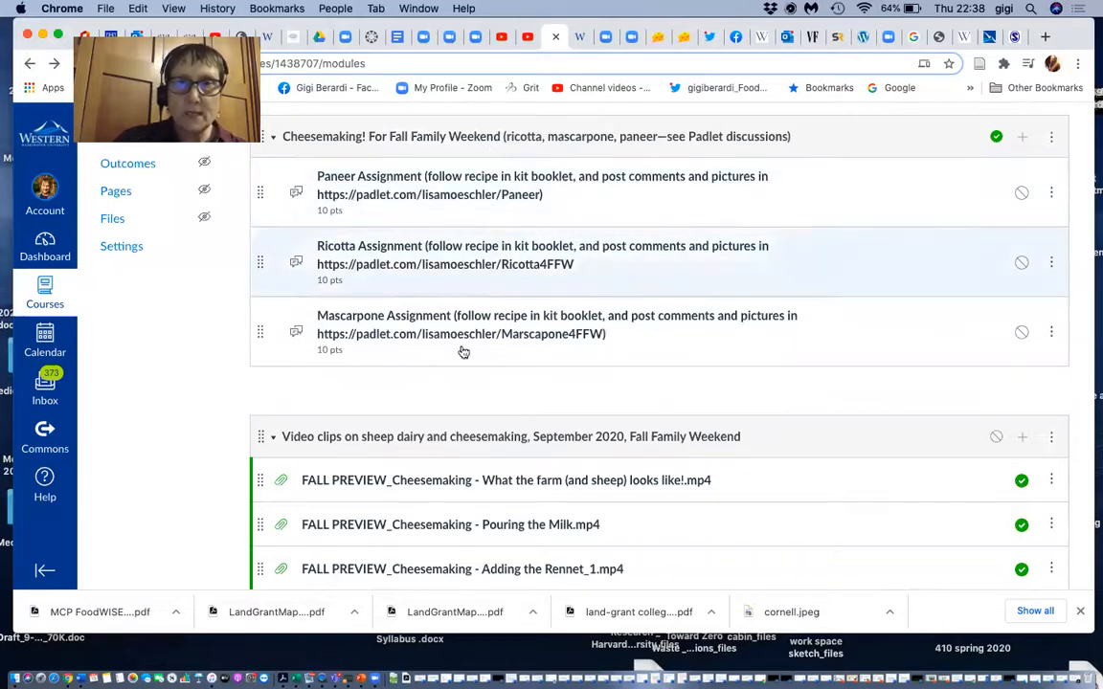
scroll("up", 3)
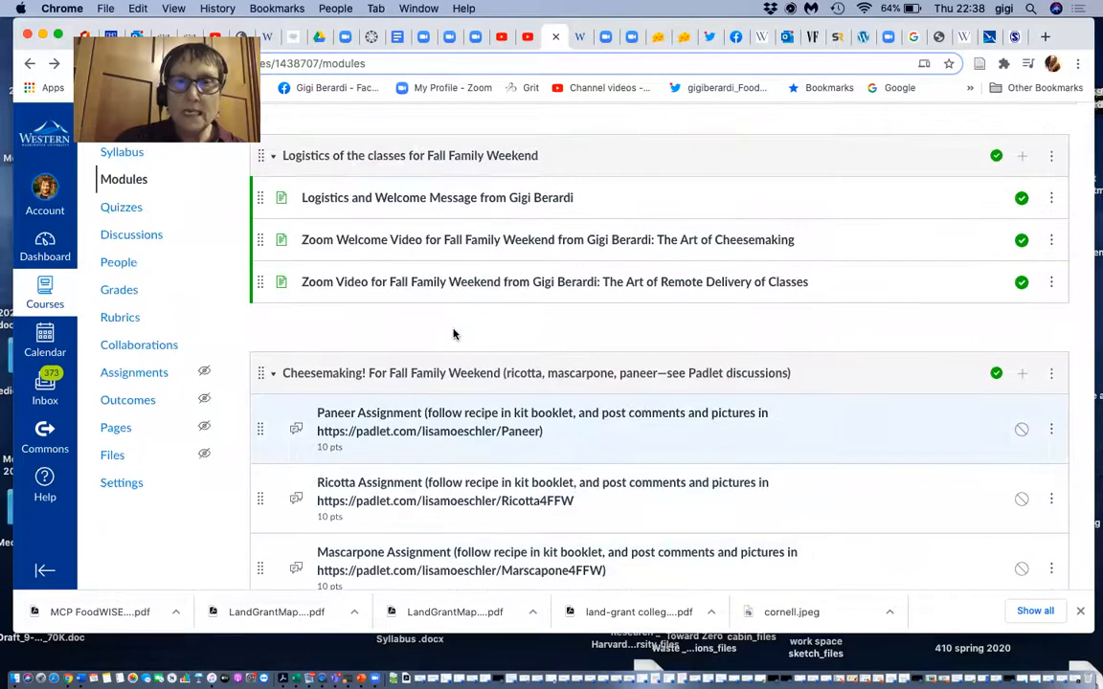
scroll("down", 3)
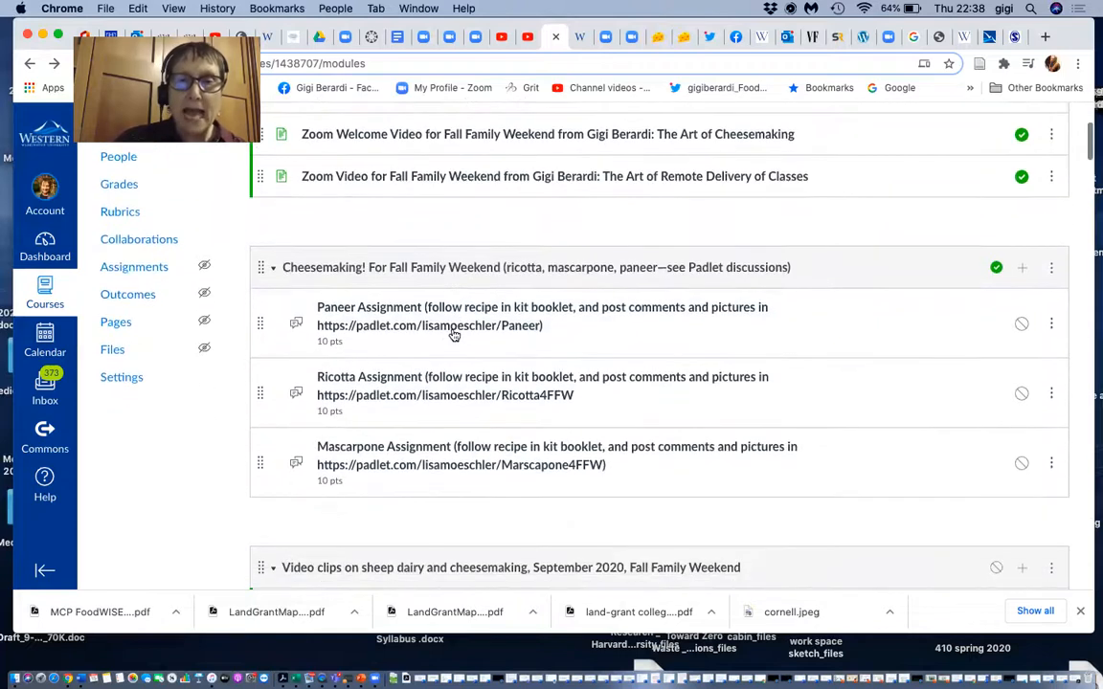
mouse_move(449, 325)
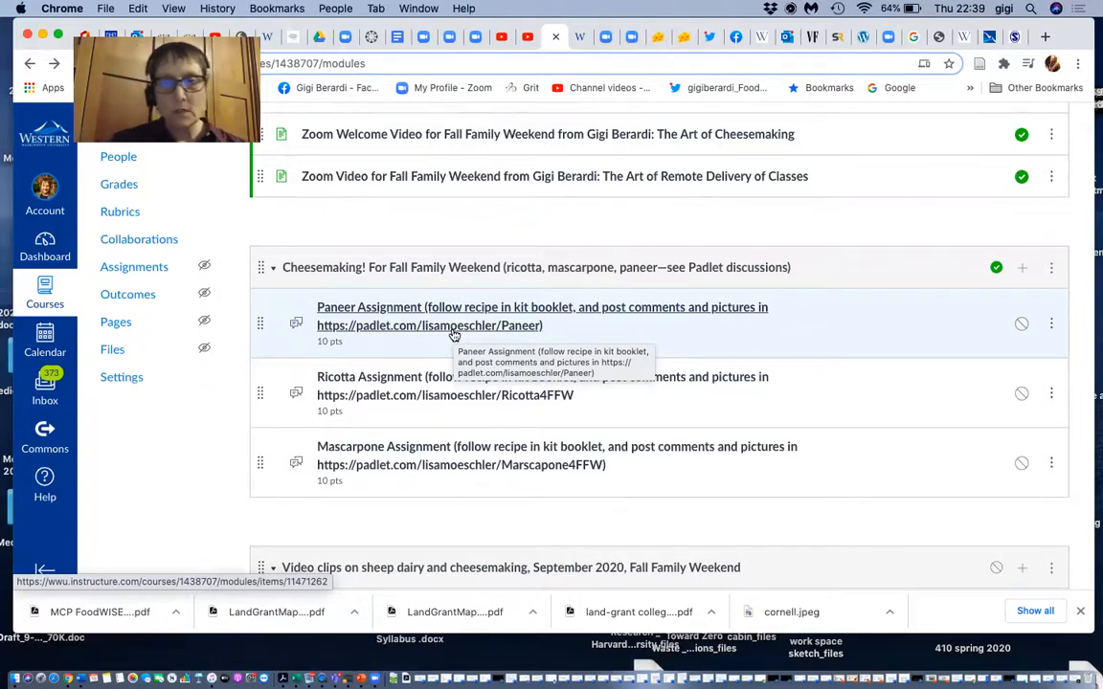
mouse_move(335, 528)
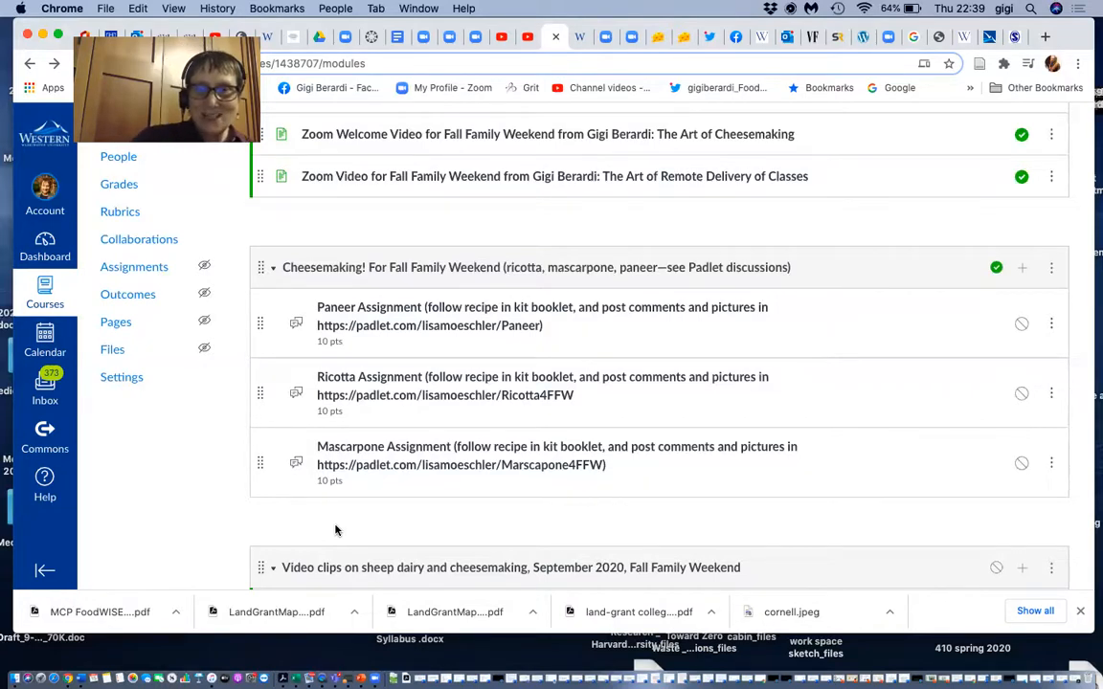
scroll("up", 3)
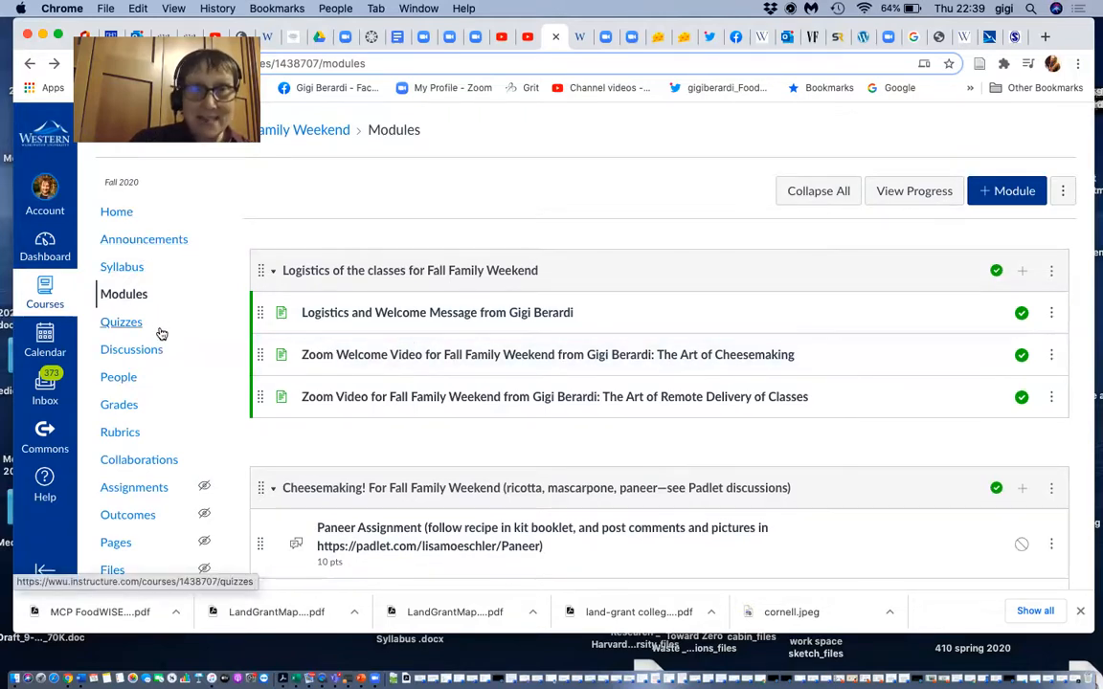
mouse_move(118, 375)
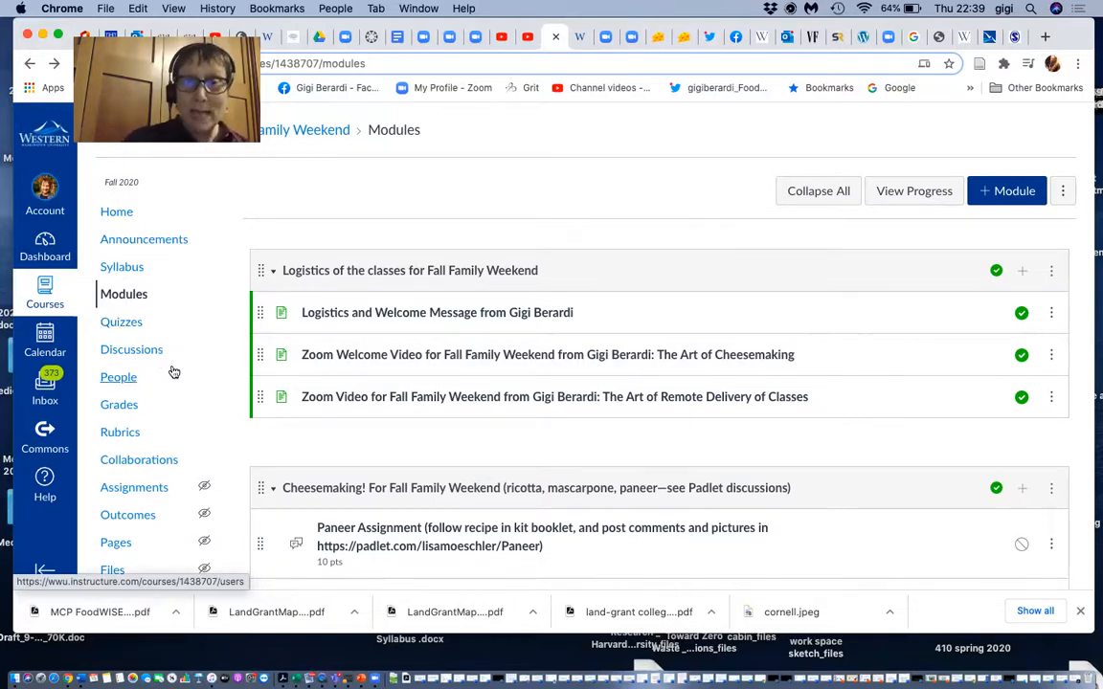
scroll("down", 3)
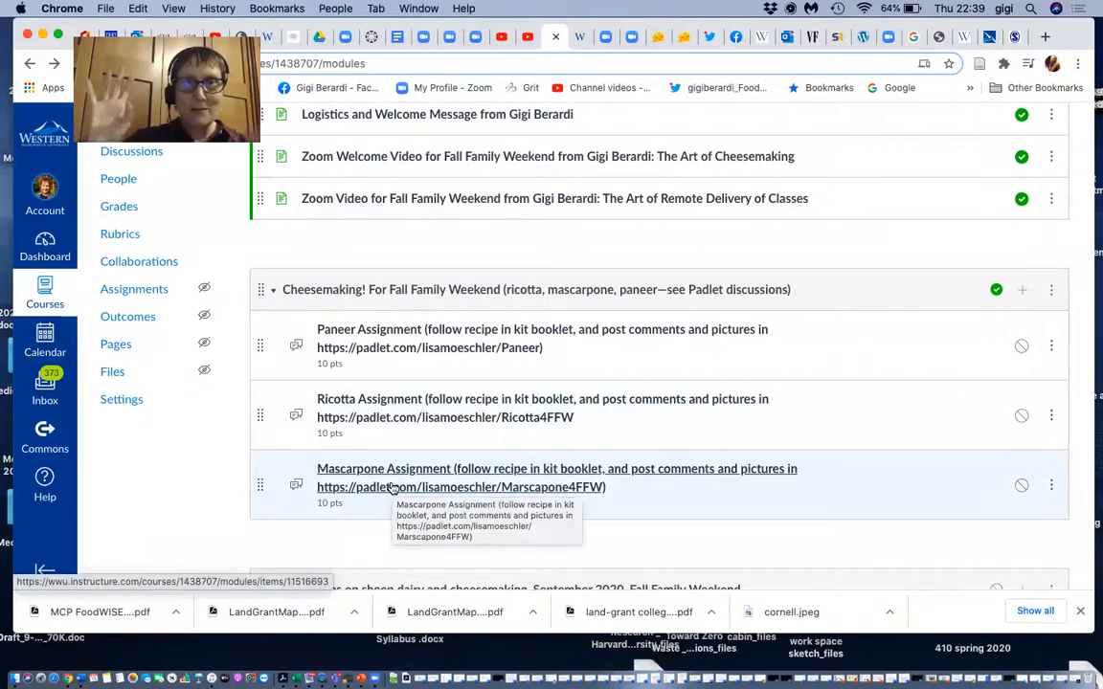
mouse_move(373, 532)
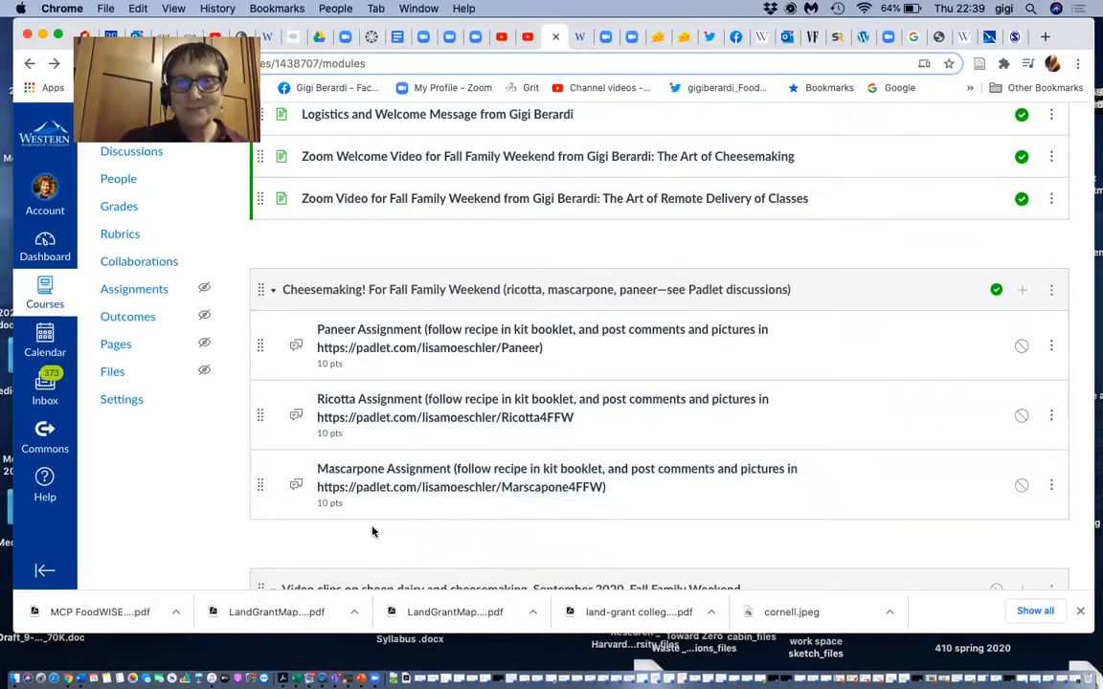
mouse_move(923, 620)
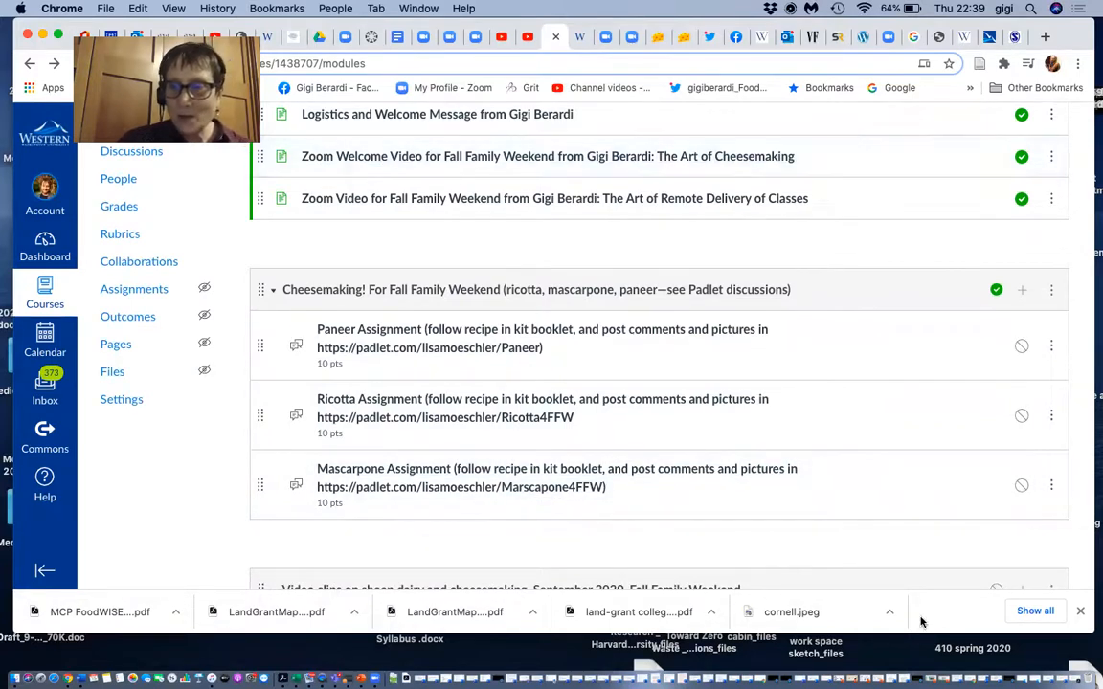